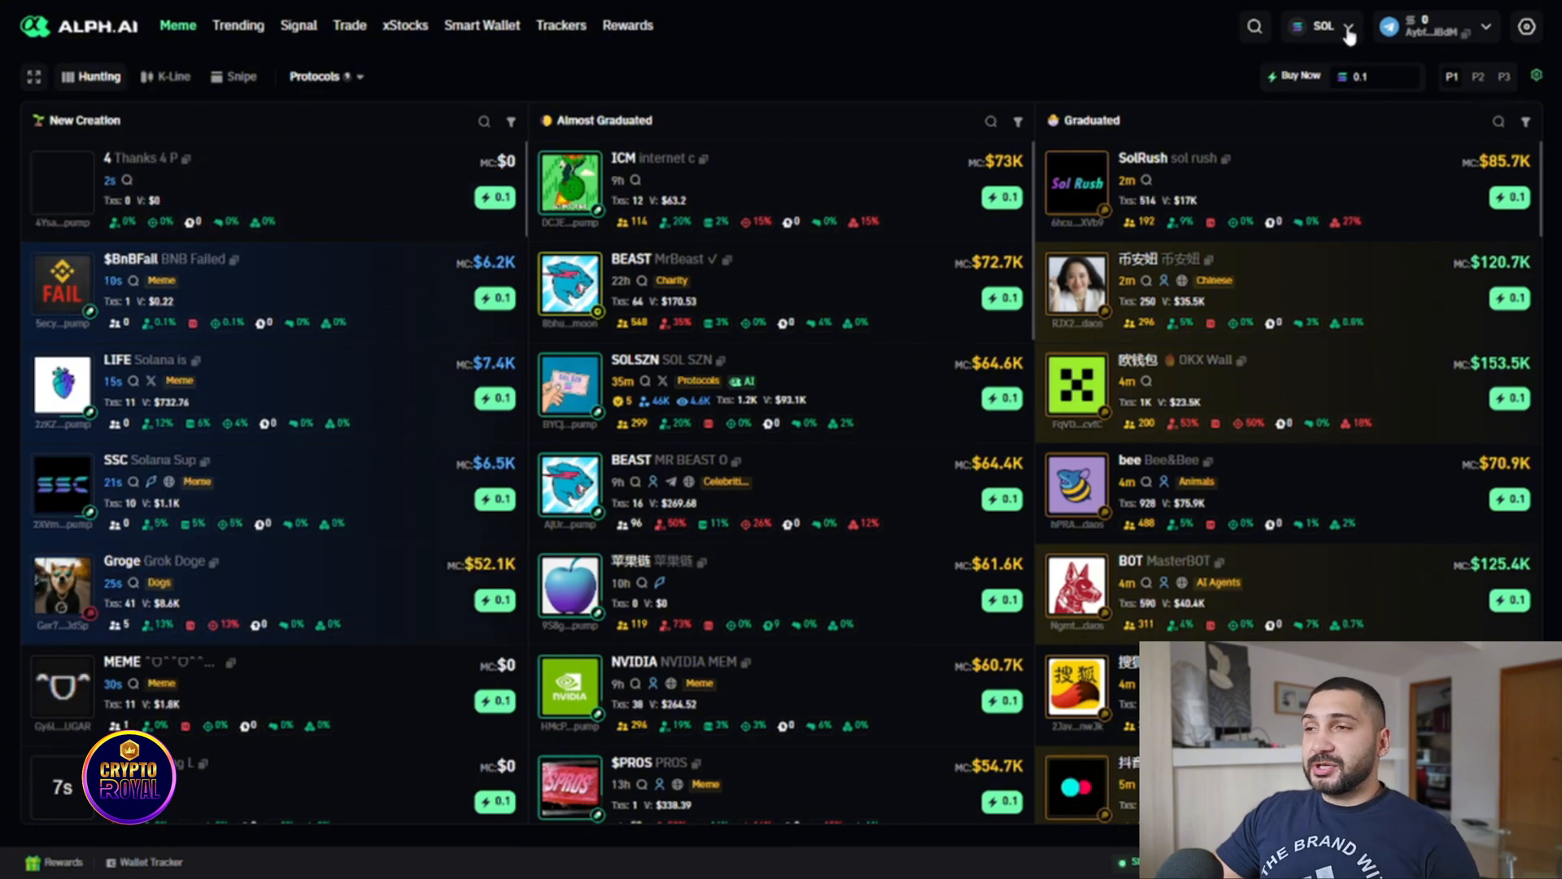
Step: Open the SOL chain dropdown on the Meme board to list SOL, BSC and ETH
click(1323, 26)
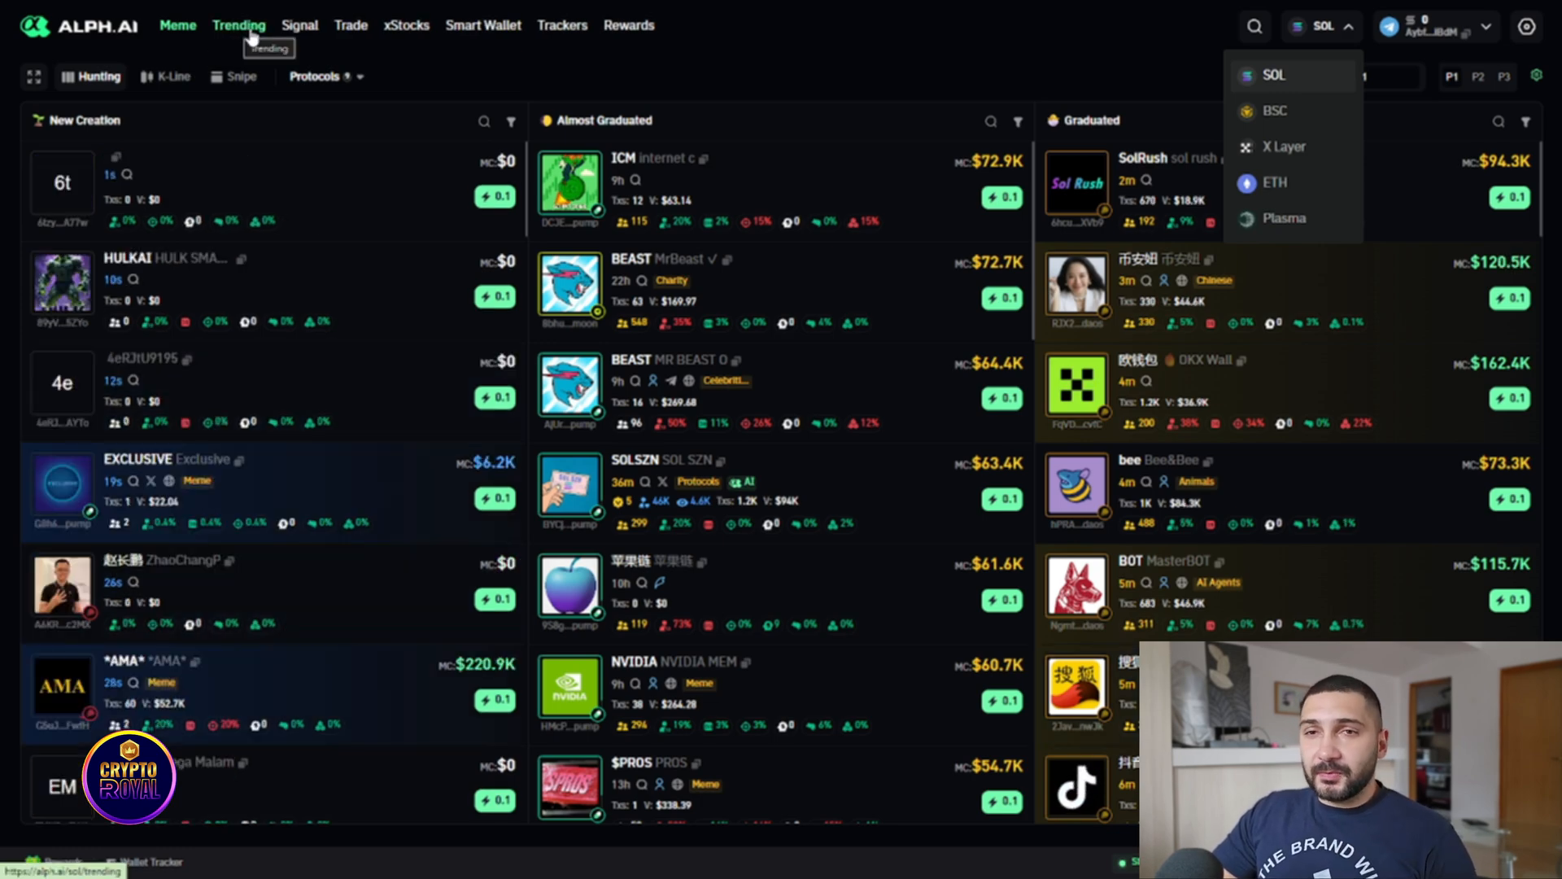
Step: Open the Trending page with its 24h meme index and TRUMP-led token table
click(239, 25)
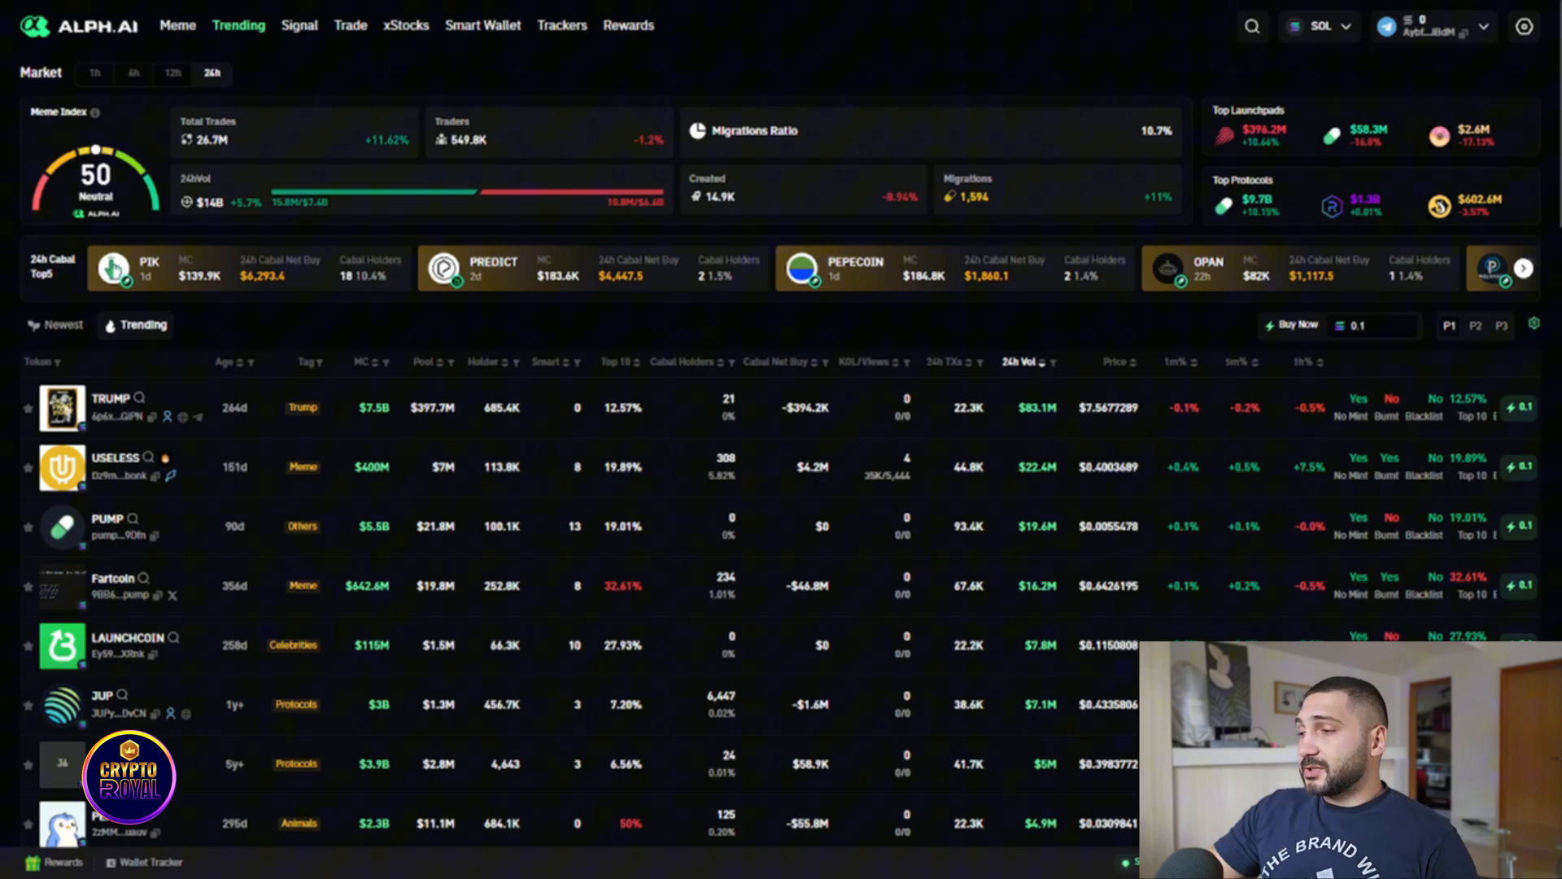
mouse_move(760, 489)
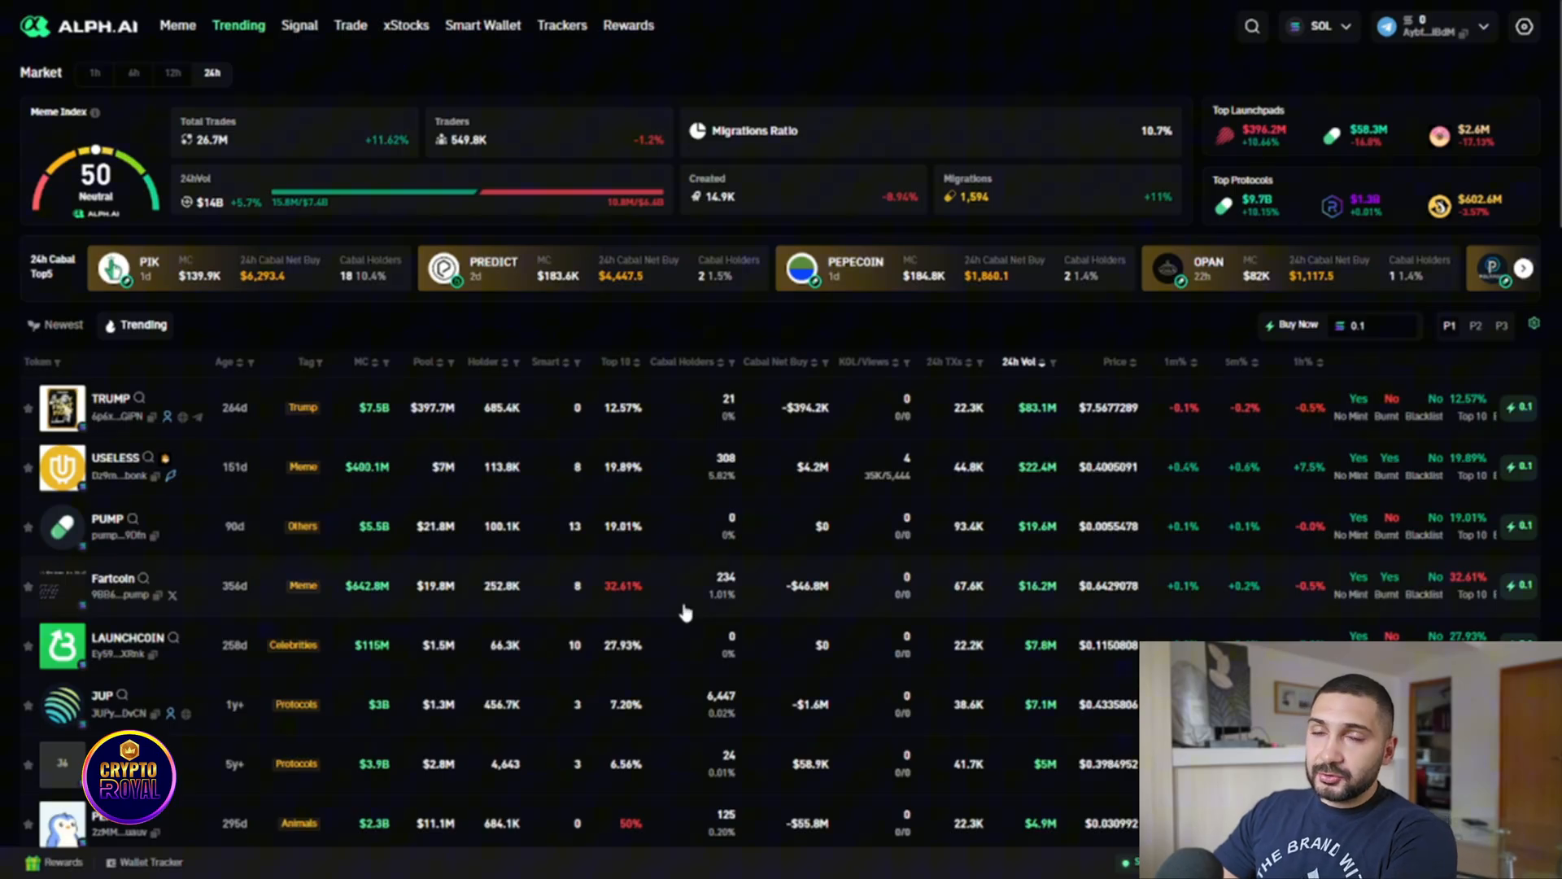
mouse_move(683, 616)
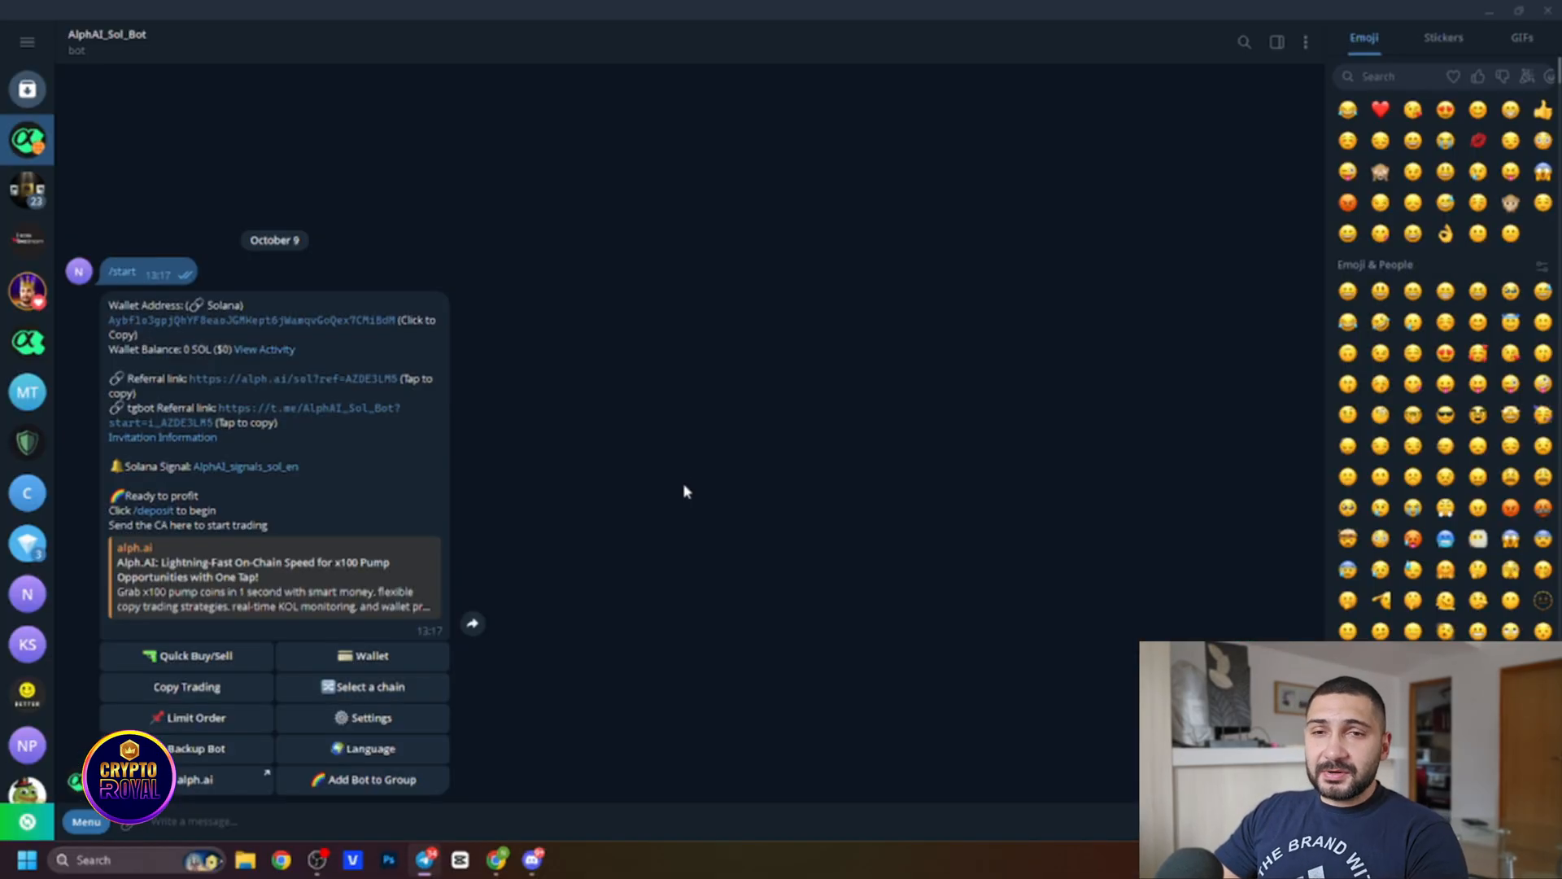
mouse_move(489, 125)
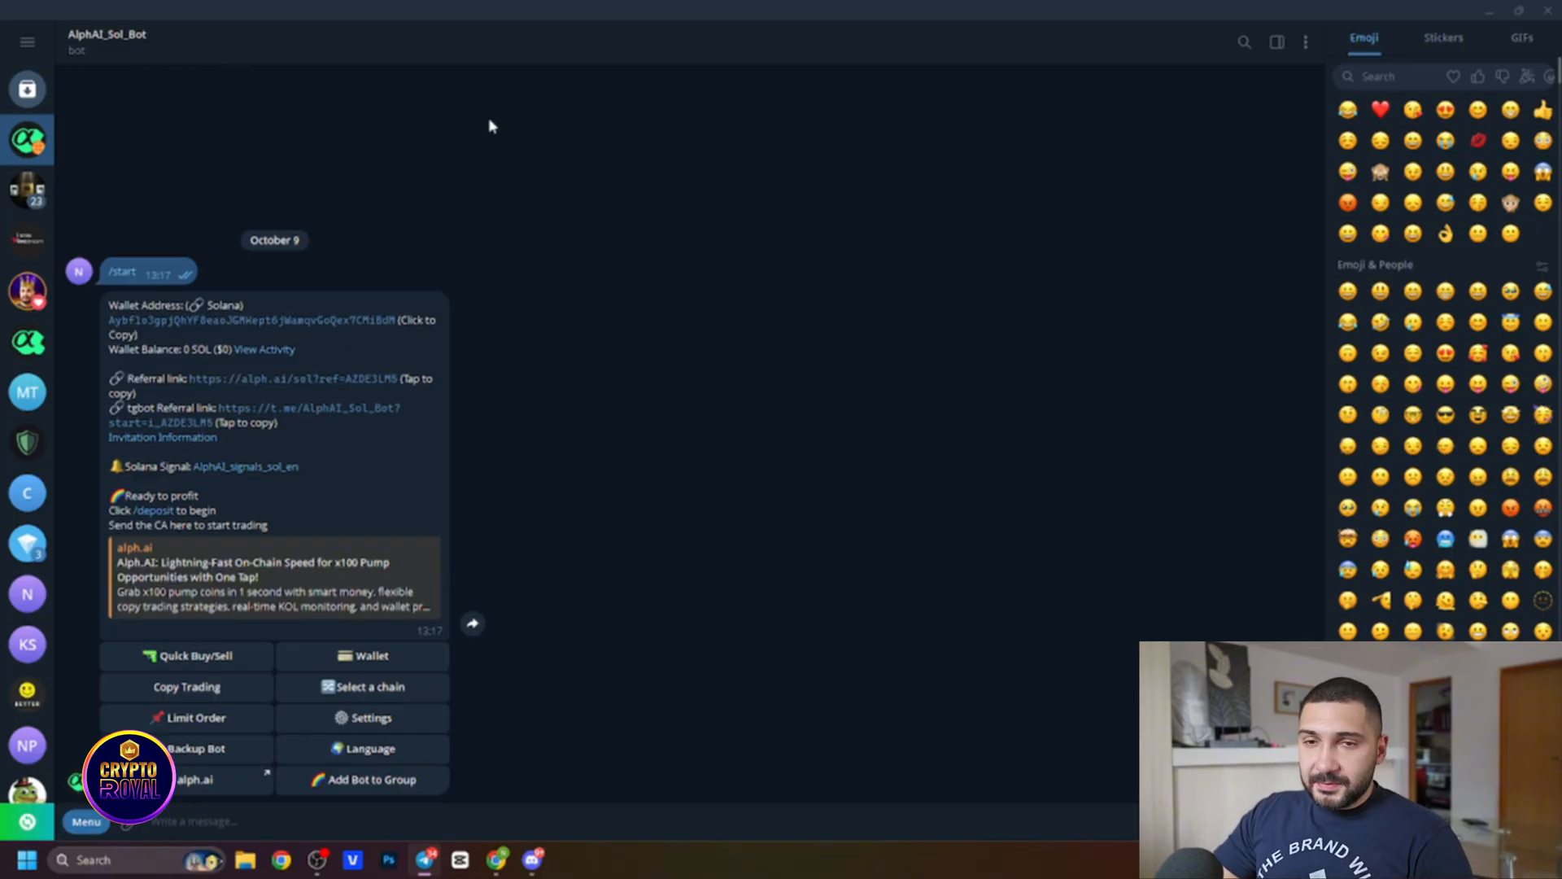
Step: Get AlphAI_Sol_Bot's zero-balance Solana wallet panel and empty copy-trade summary
click(452, 631)
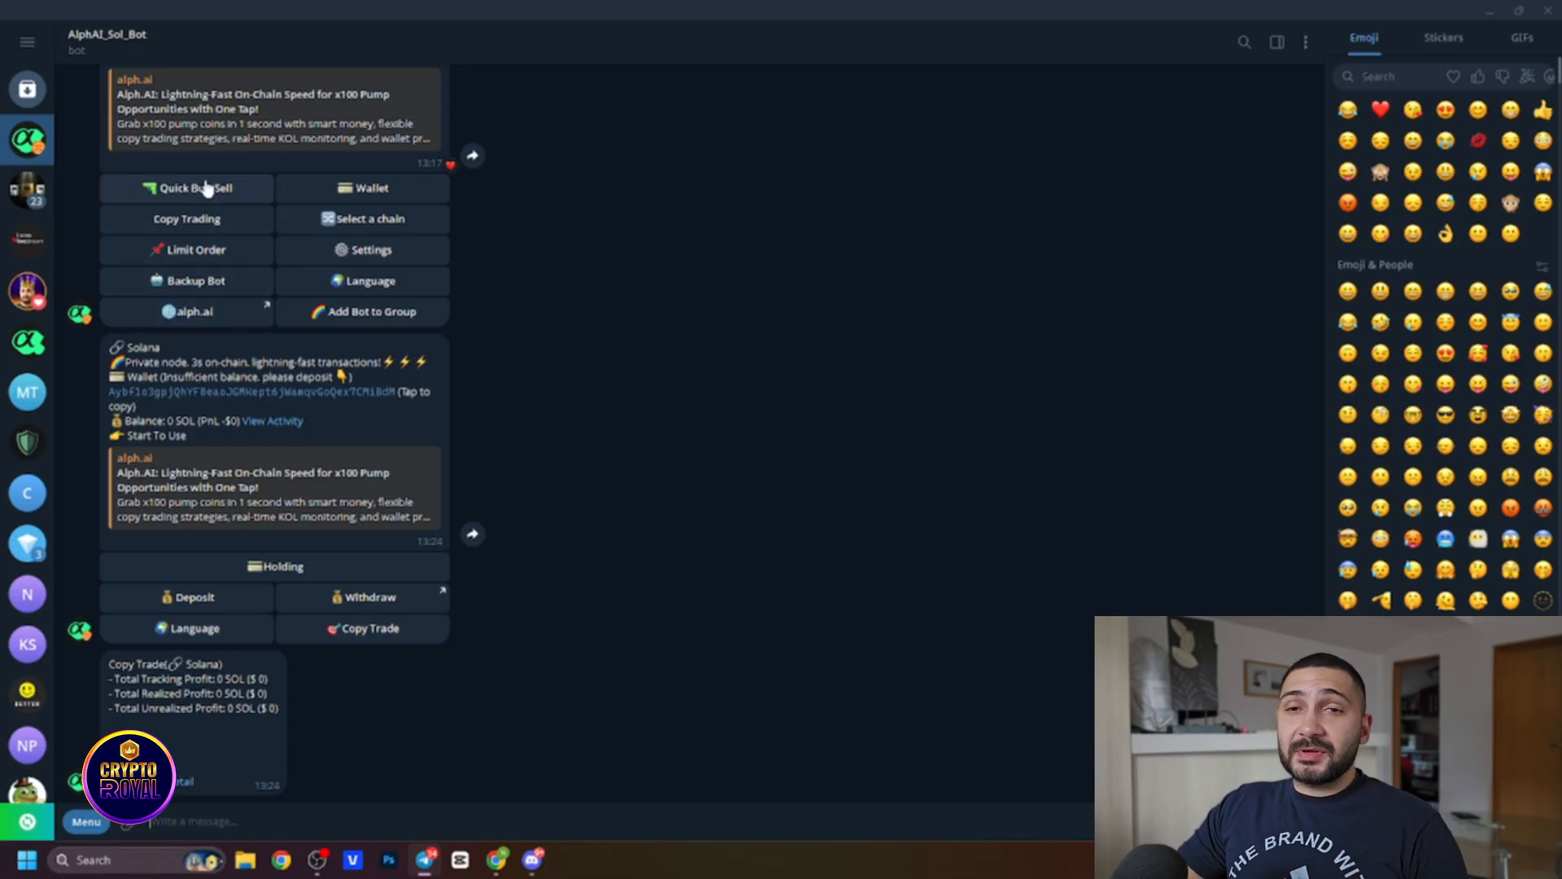
mouse_move(199, 200)
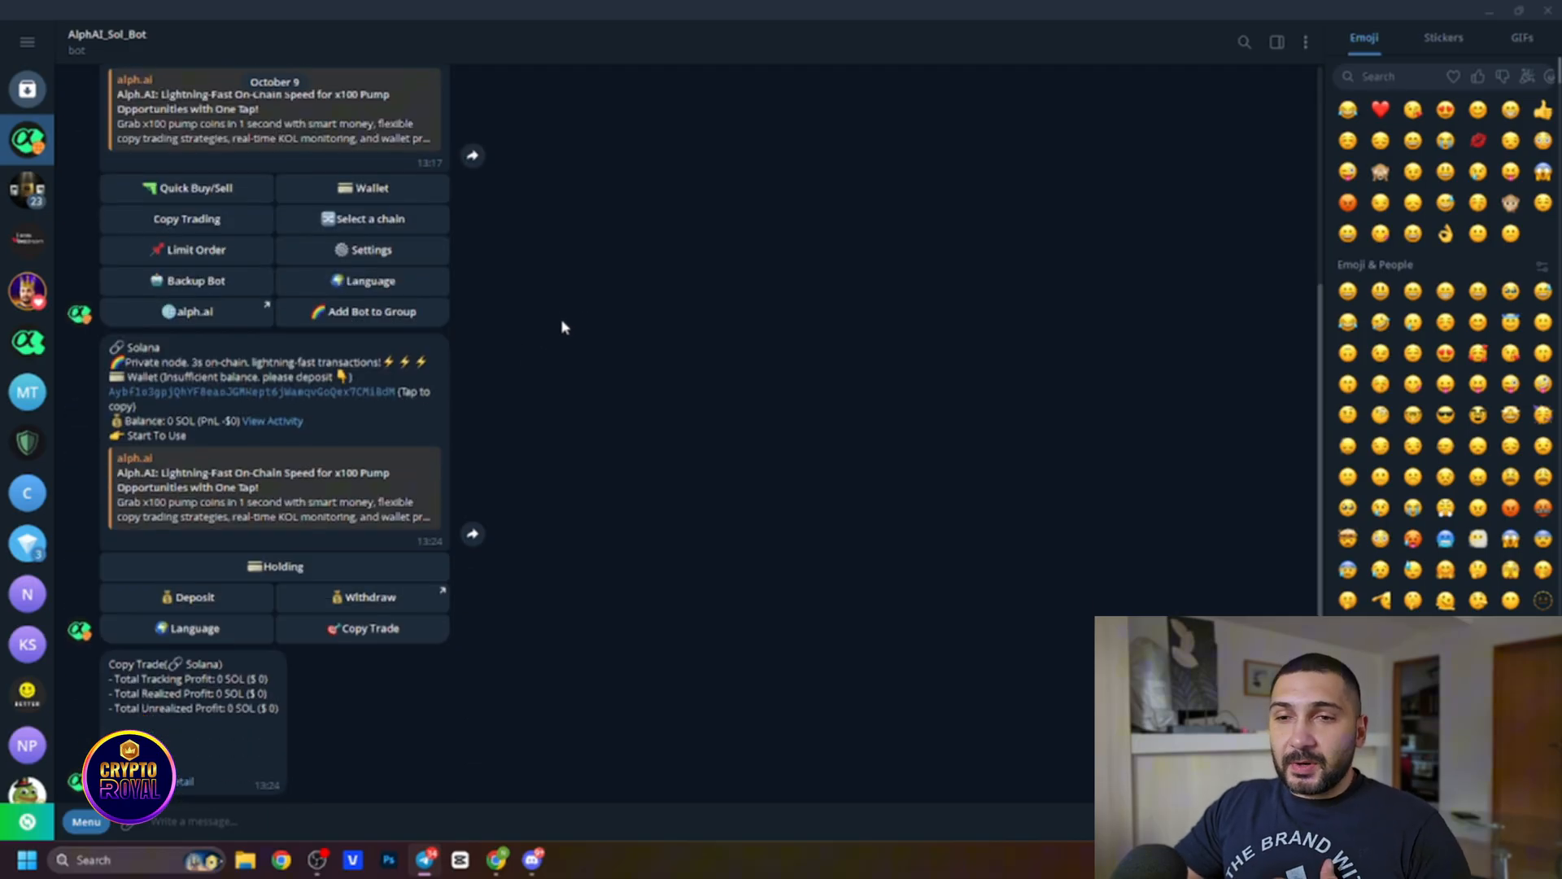
mouse_move(595, 322)
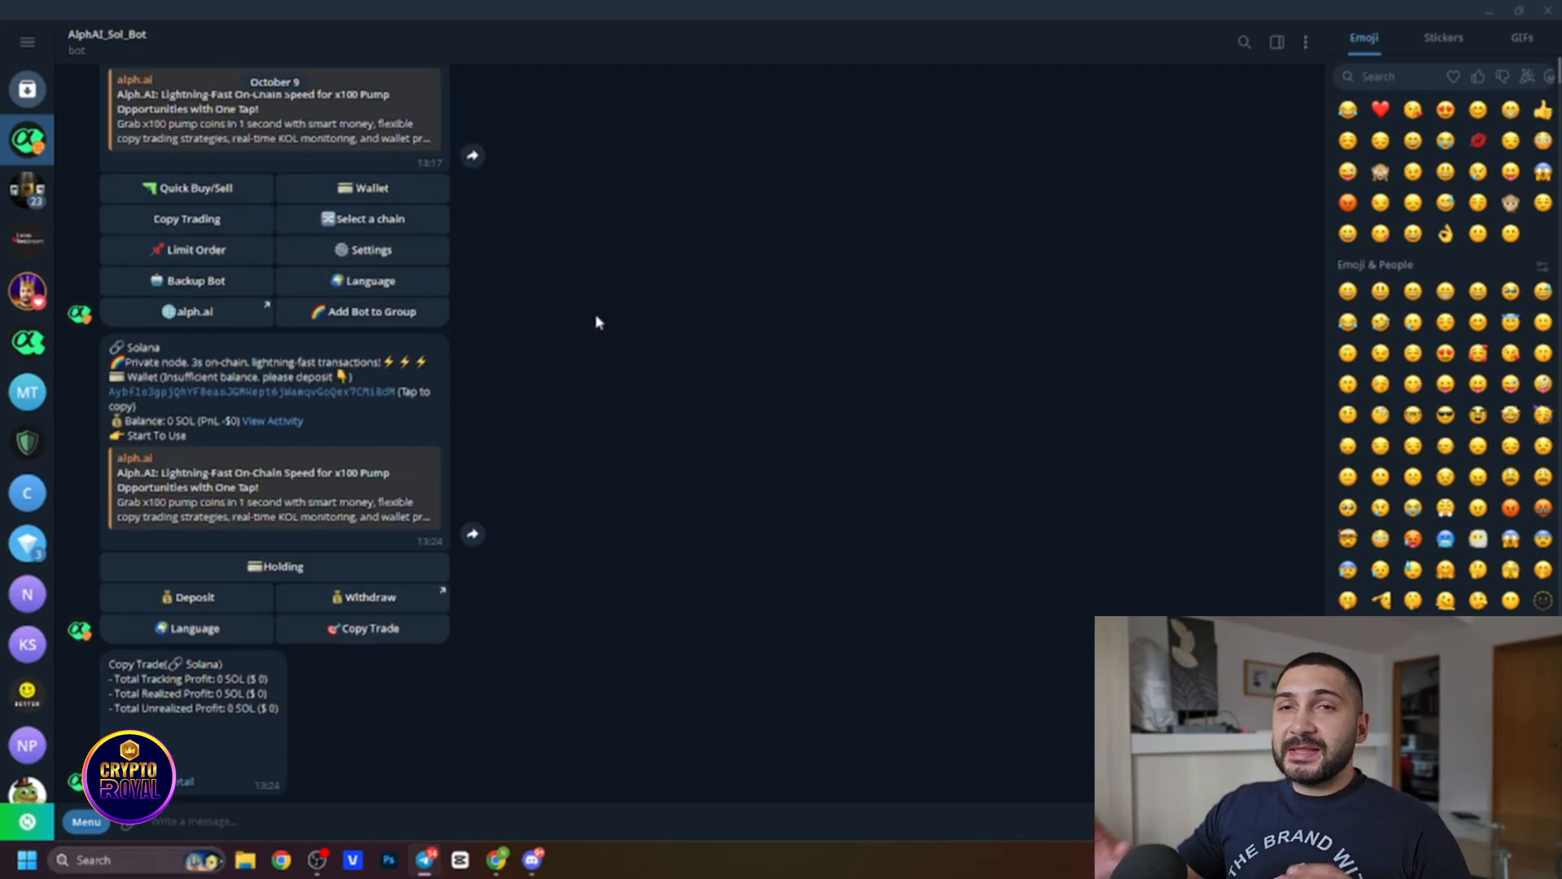
mouse_move(453, 294)
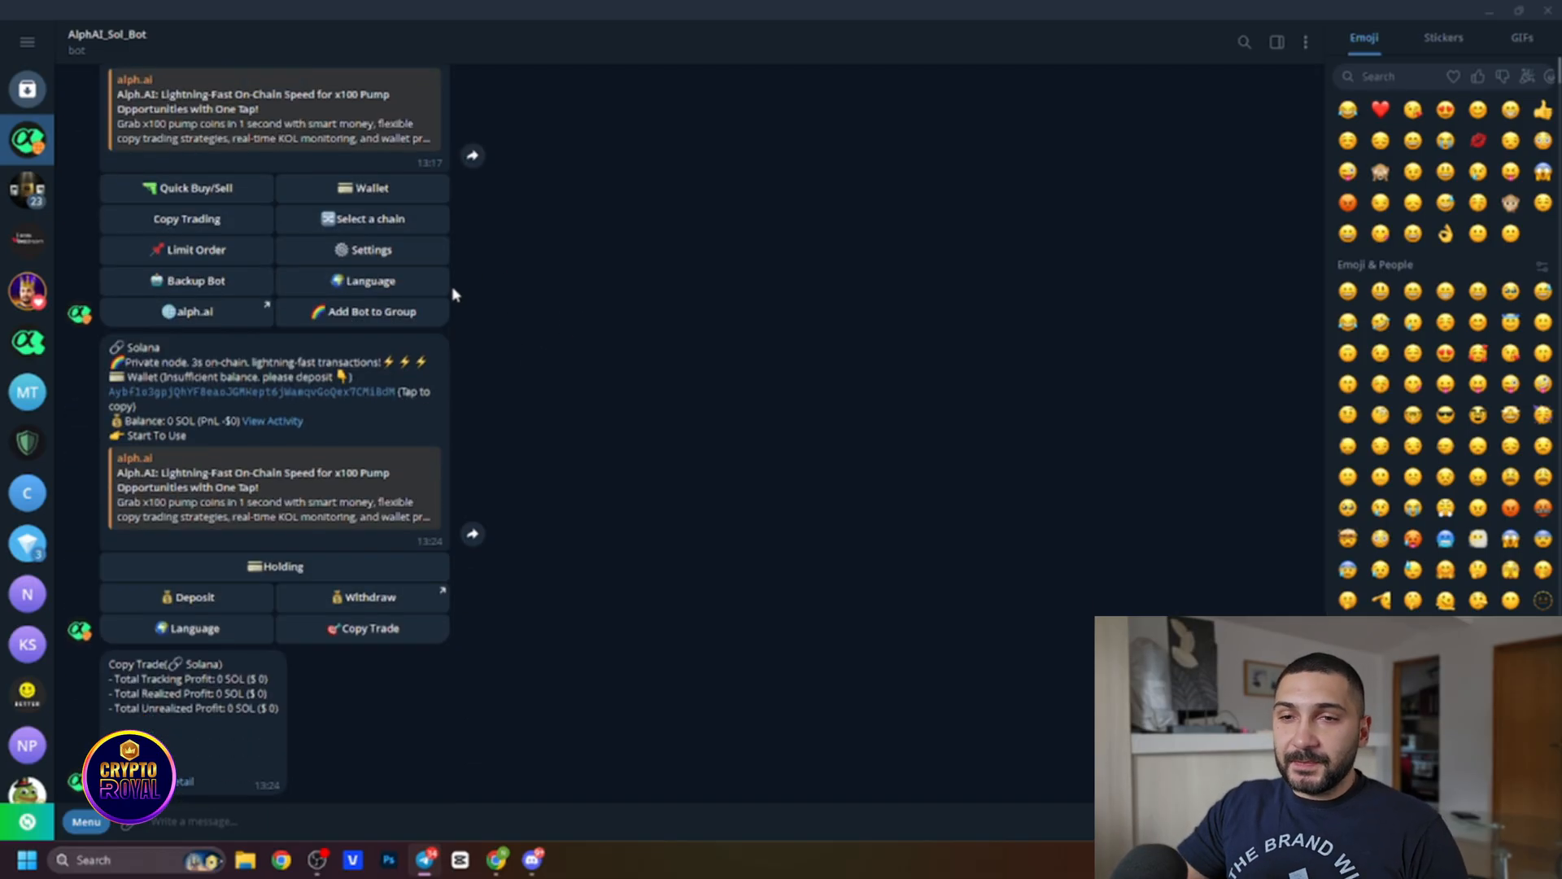
mouse_move(587, 382)
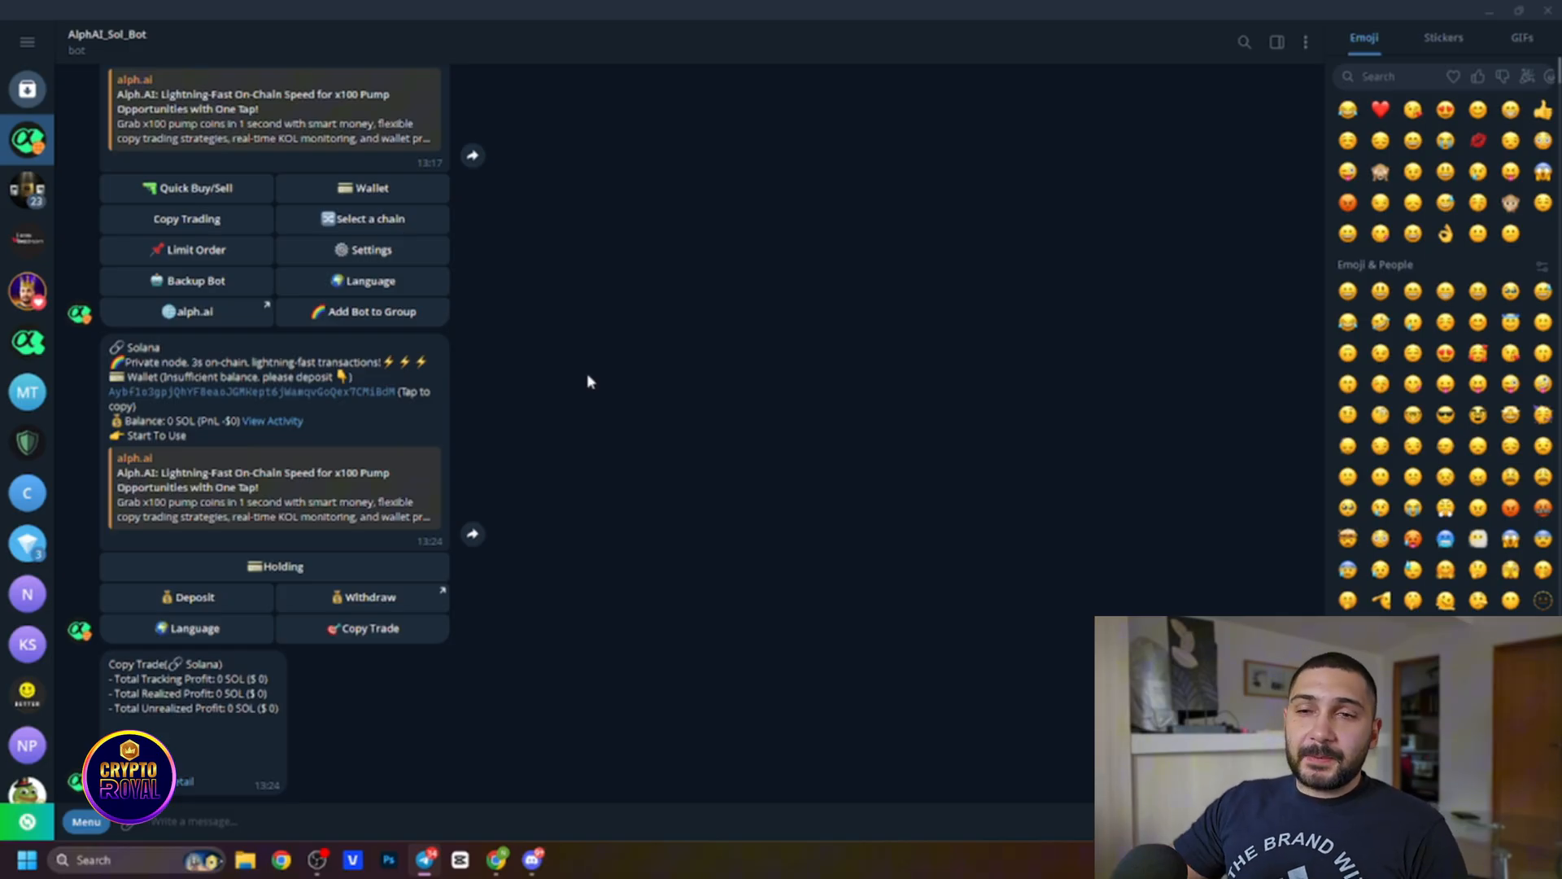
scroll(down, 3)
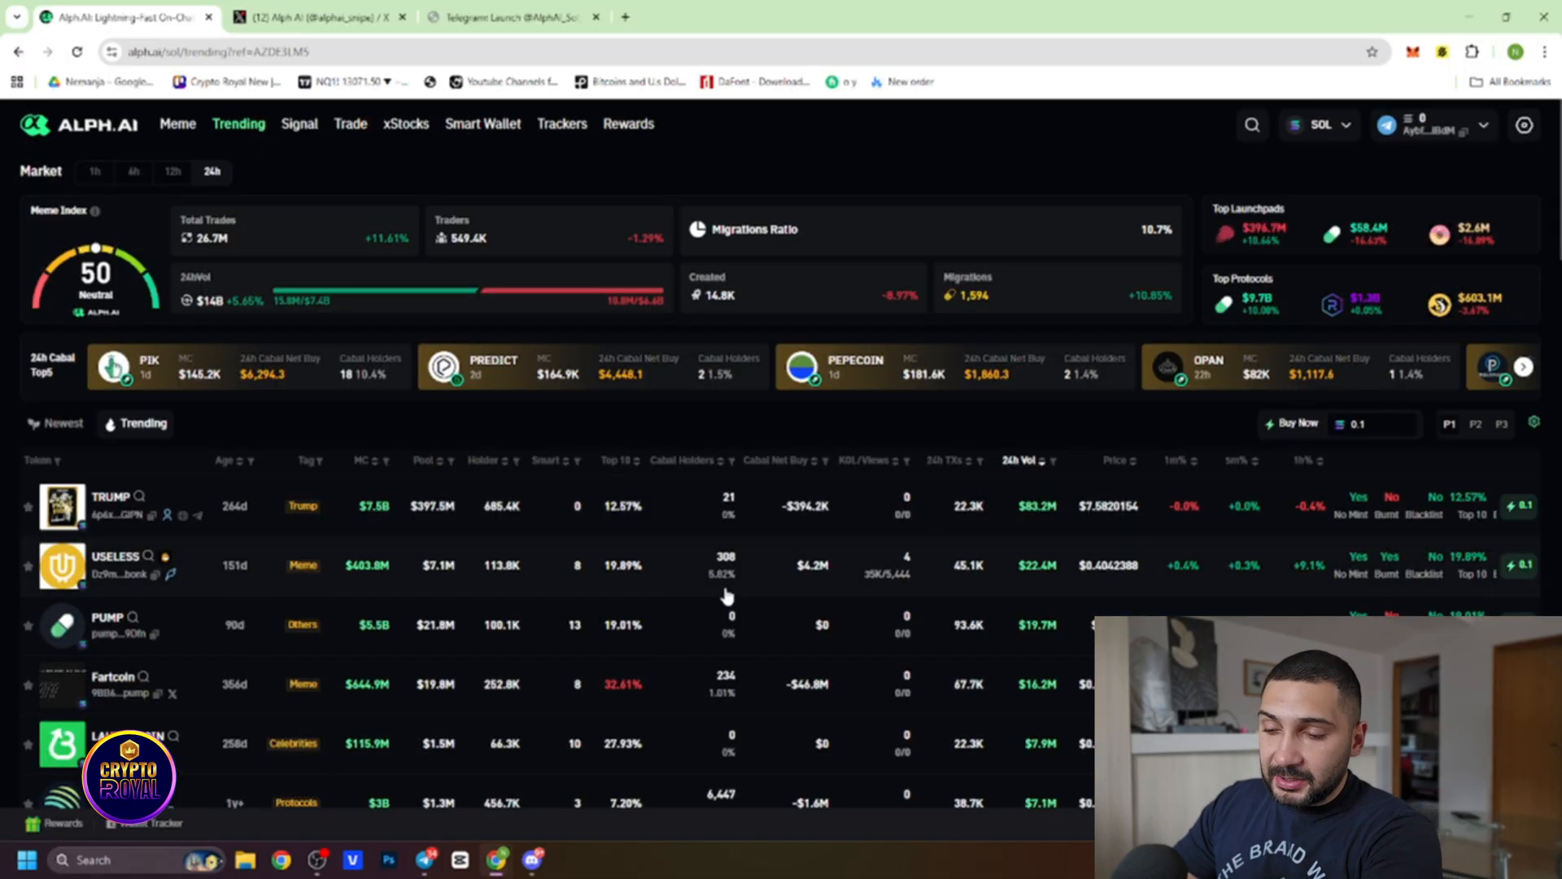
Step: Show the ALPH.AI Trending page full screen with F11
key(F11)
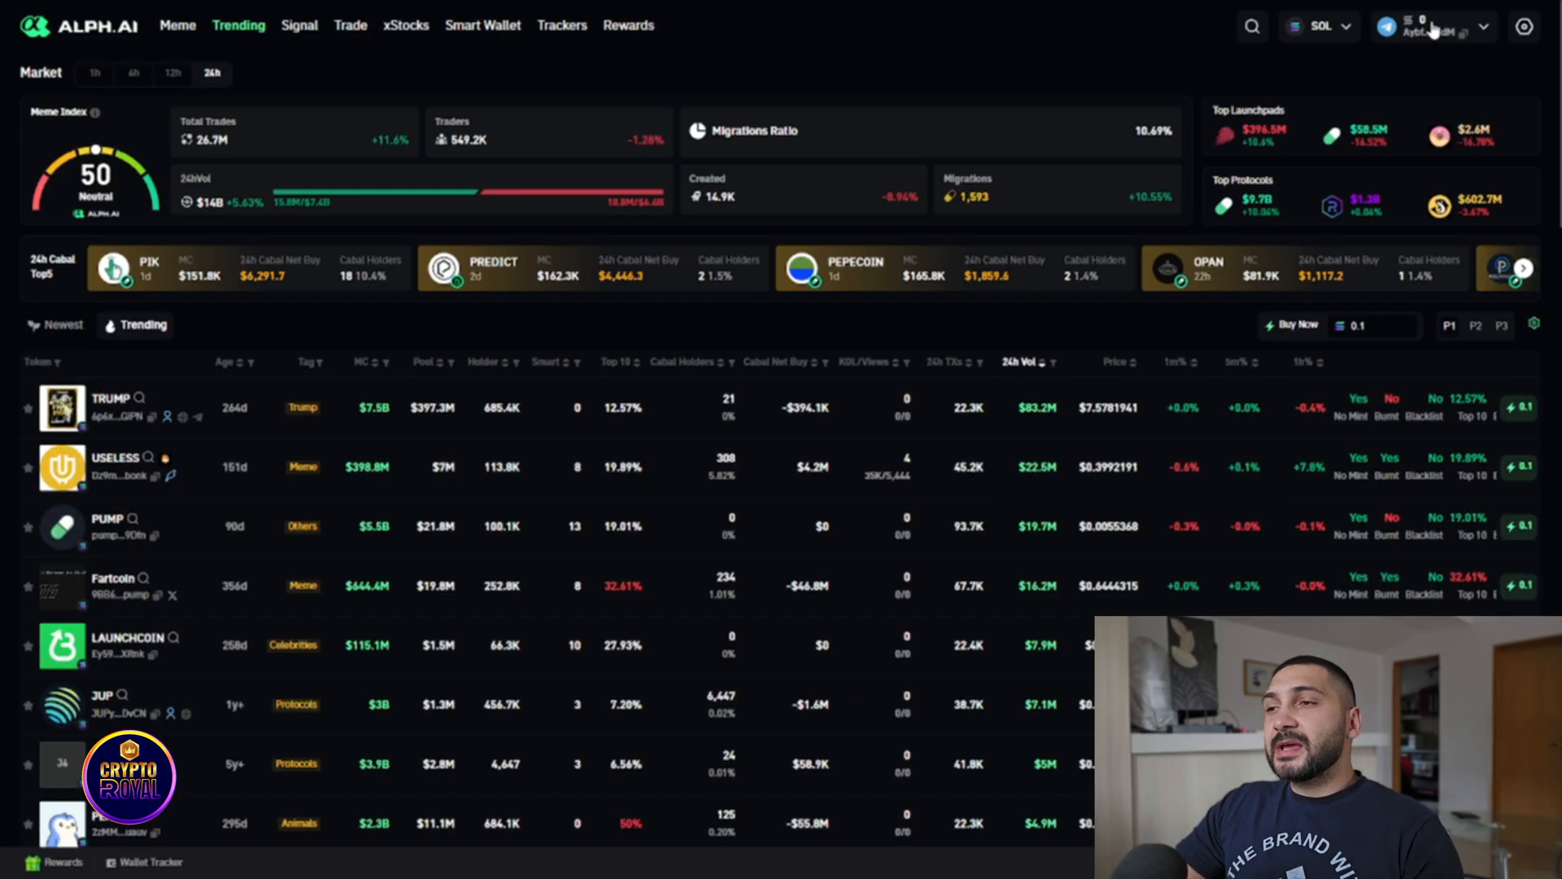
Step: Check the chain list without changing it, then open the Signal alerts page
click(1318, 26)
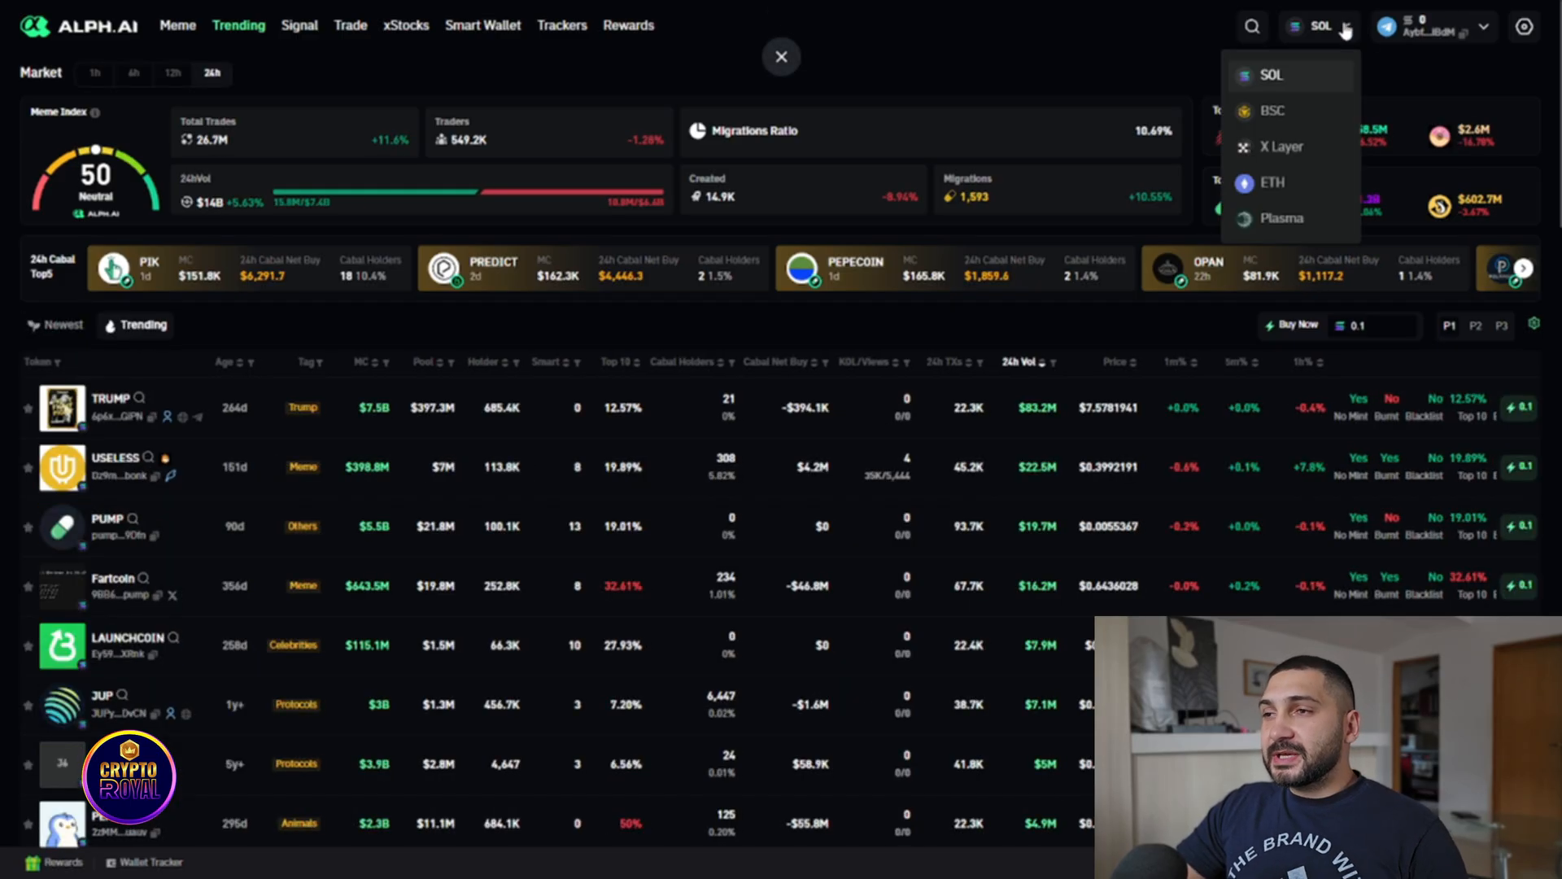
click(1345, 27)
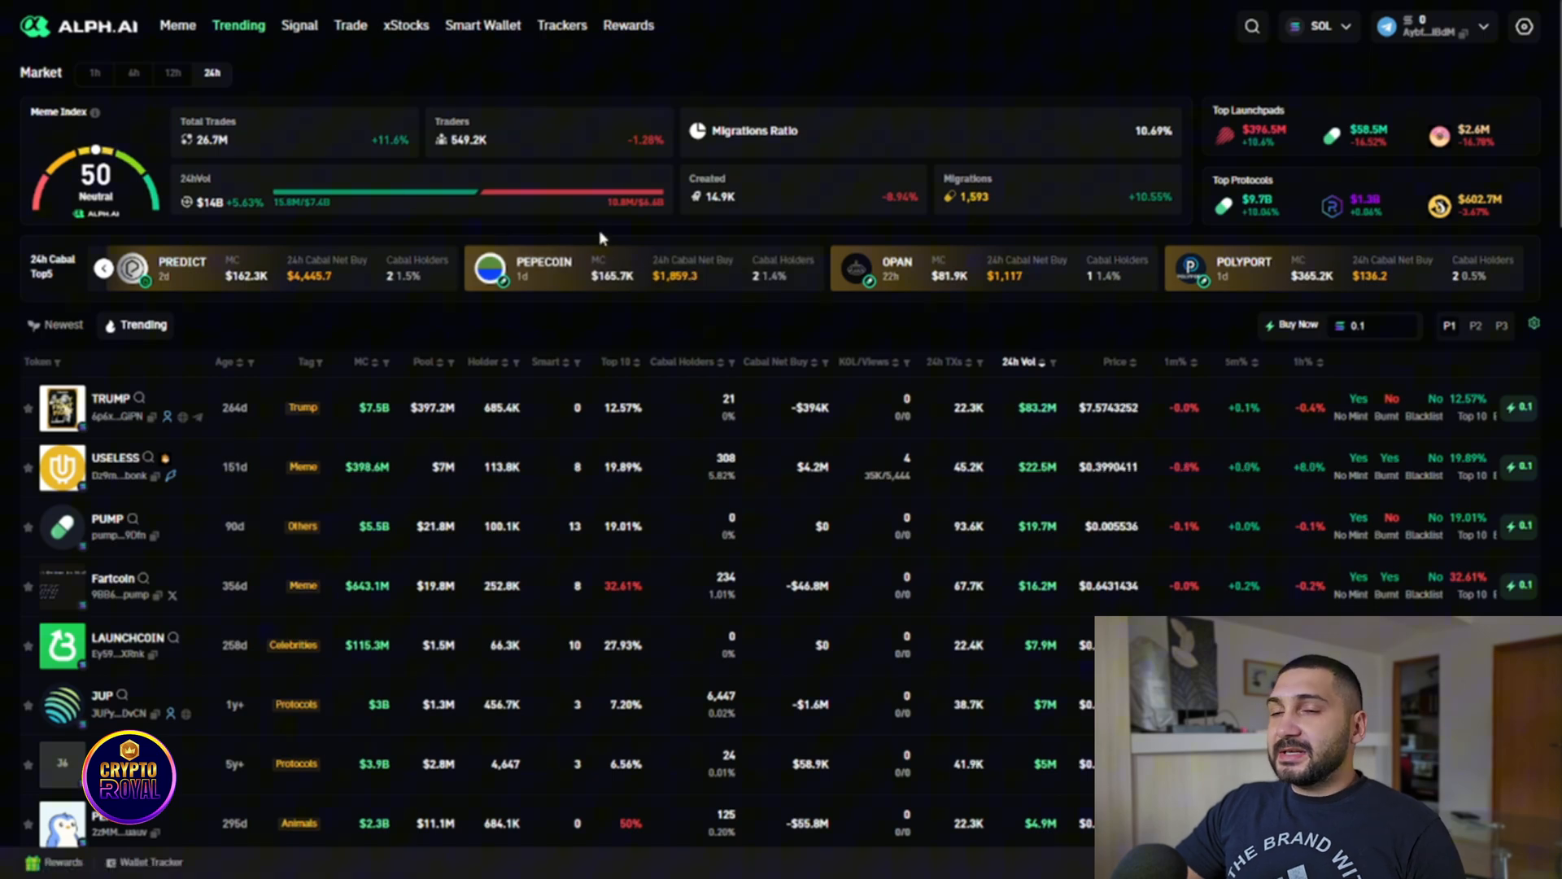
click(297, 25)
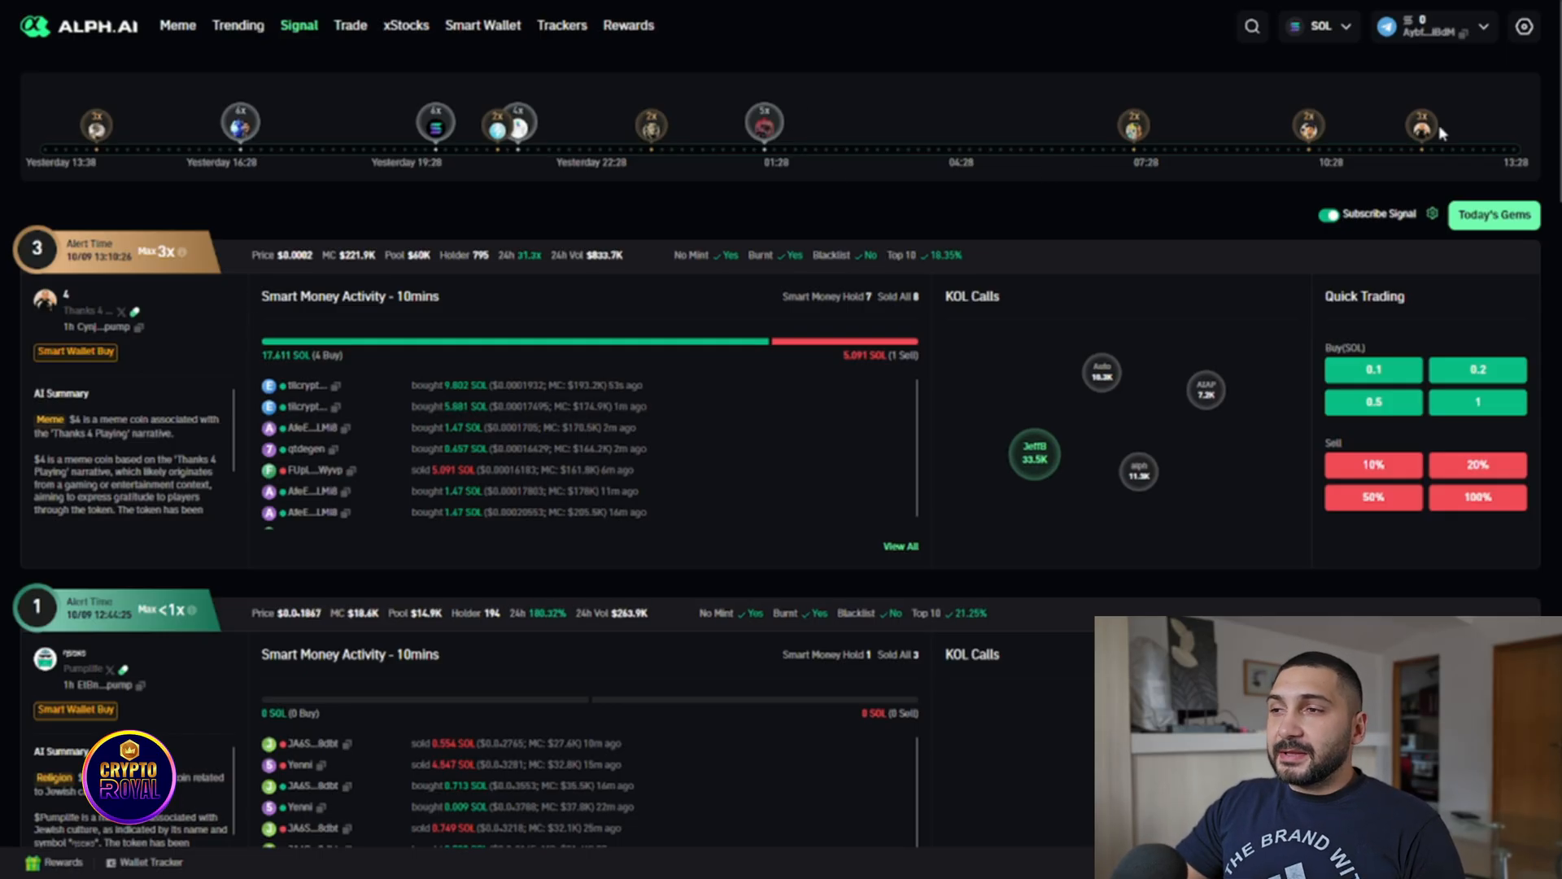
Step: Open Today's Gems and view the Silver Gems tokens
click(1495, 213)
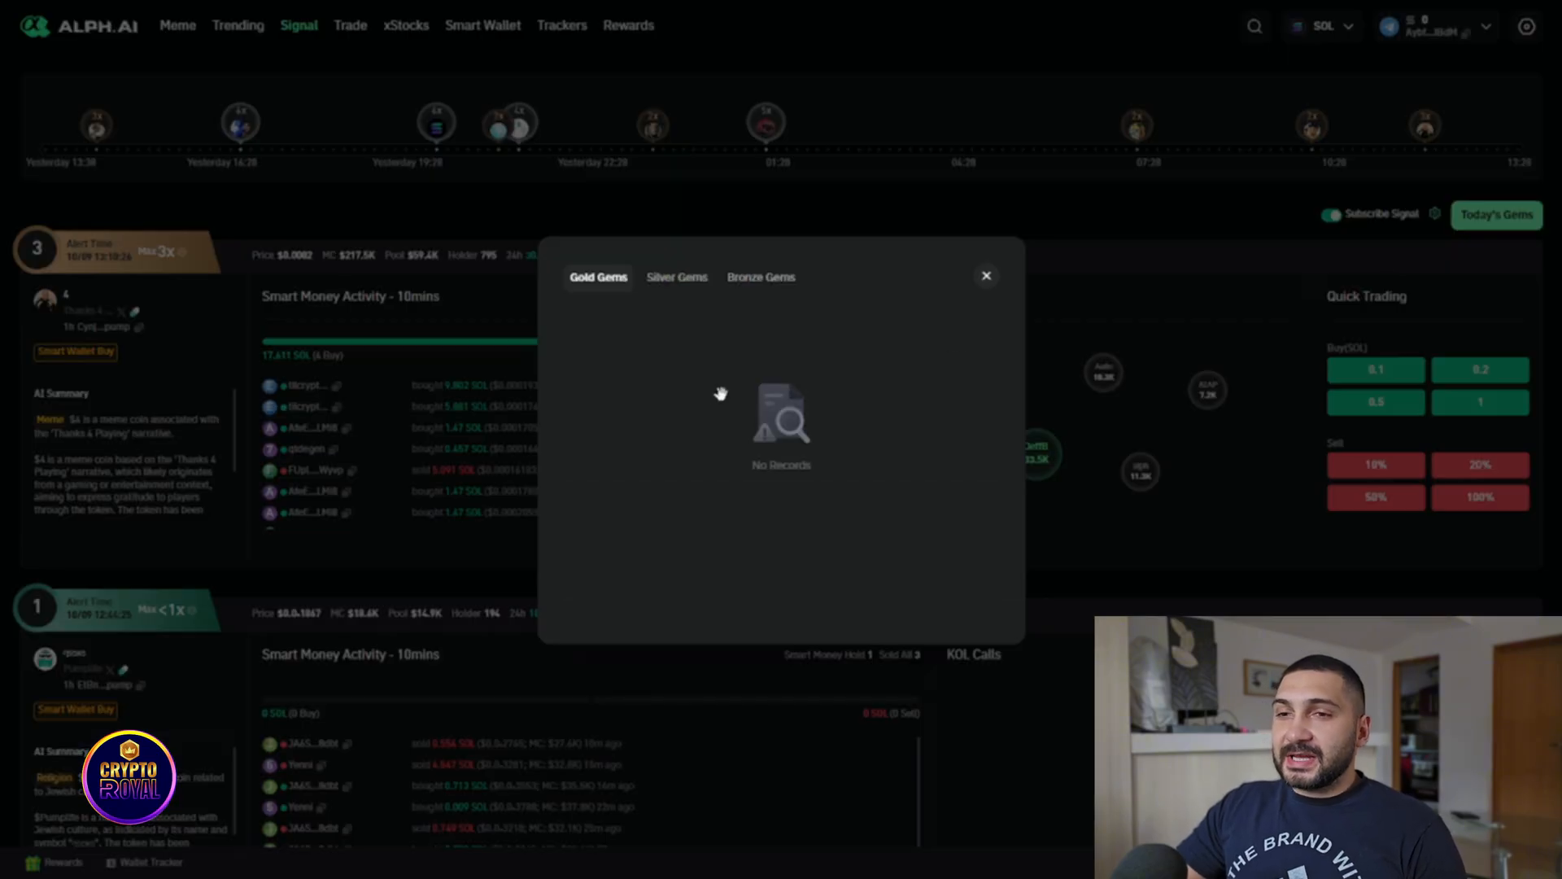
click(676, 277)
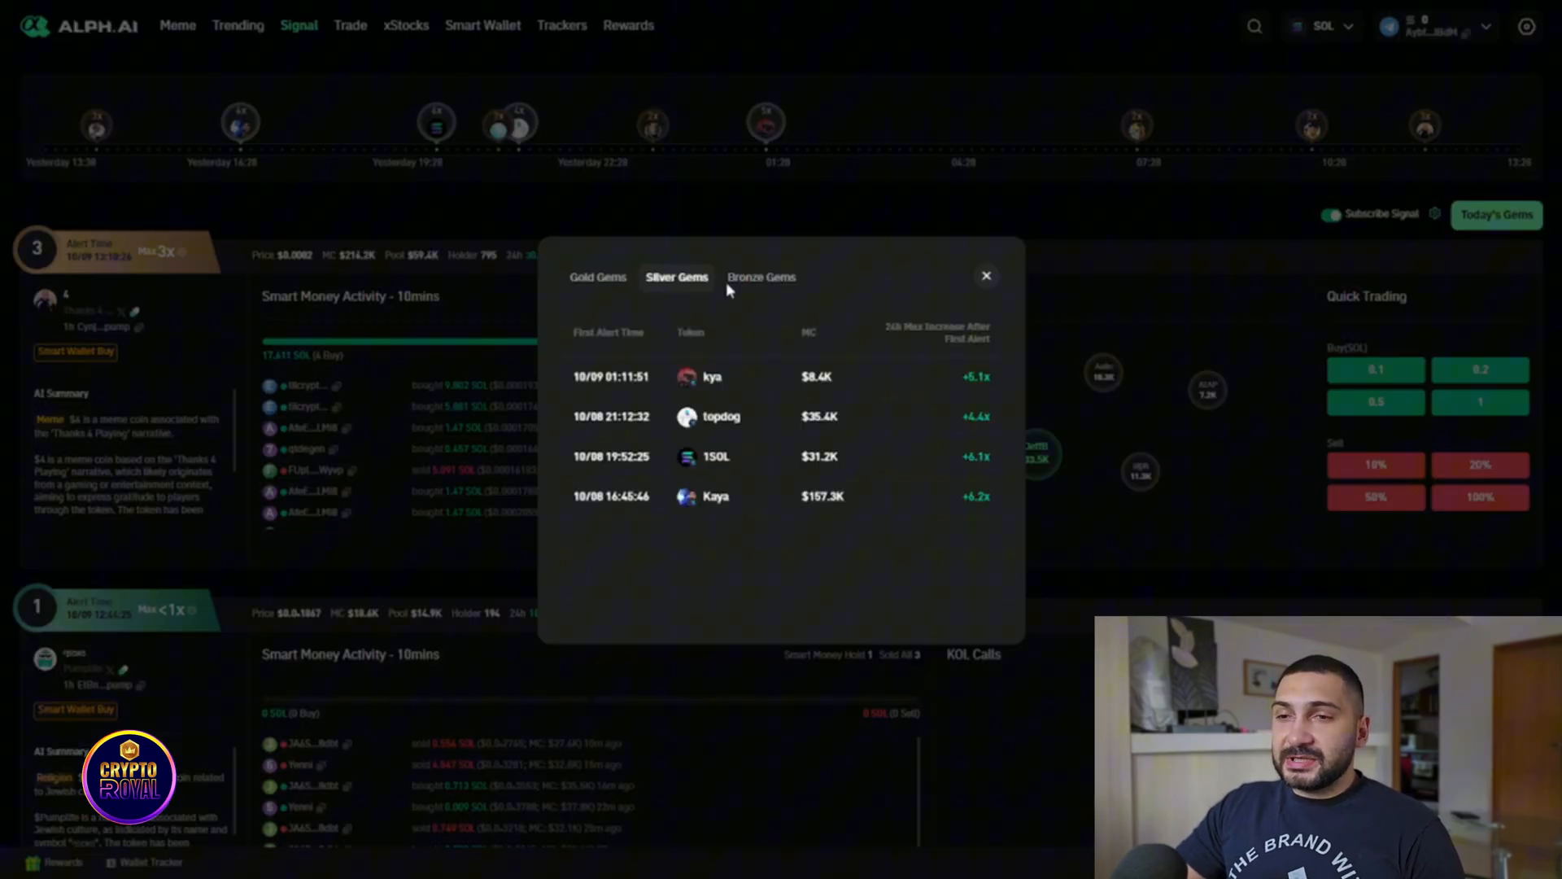
click(985, 275)
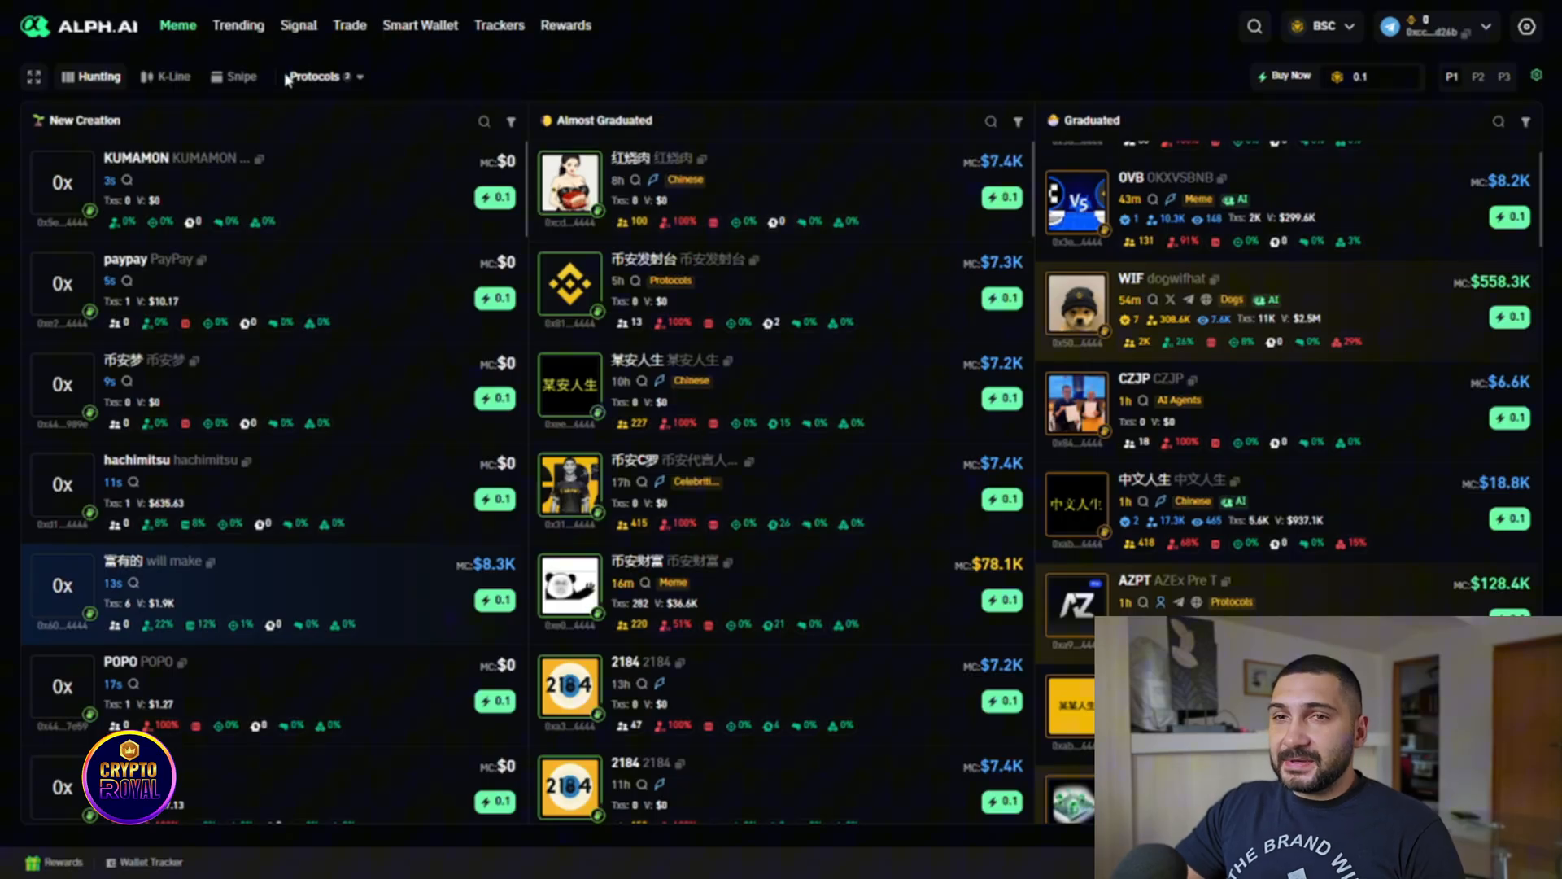
Step: On BSC, reopen Signal's Today's Gems to see gold tokens like meme rush at +34x
click(298, 26)
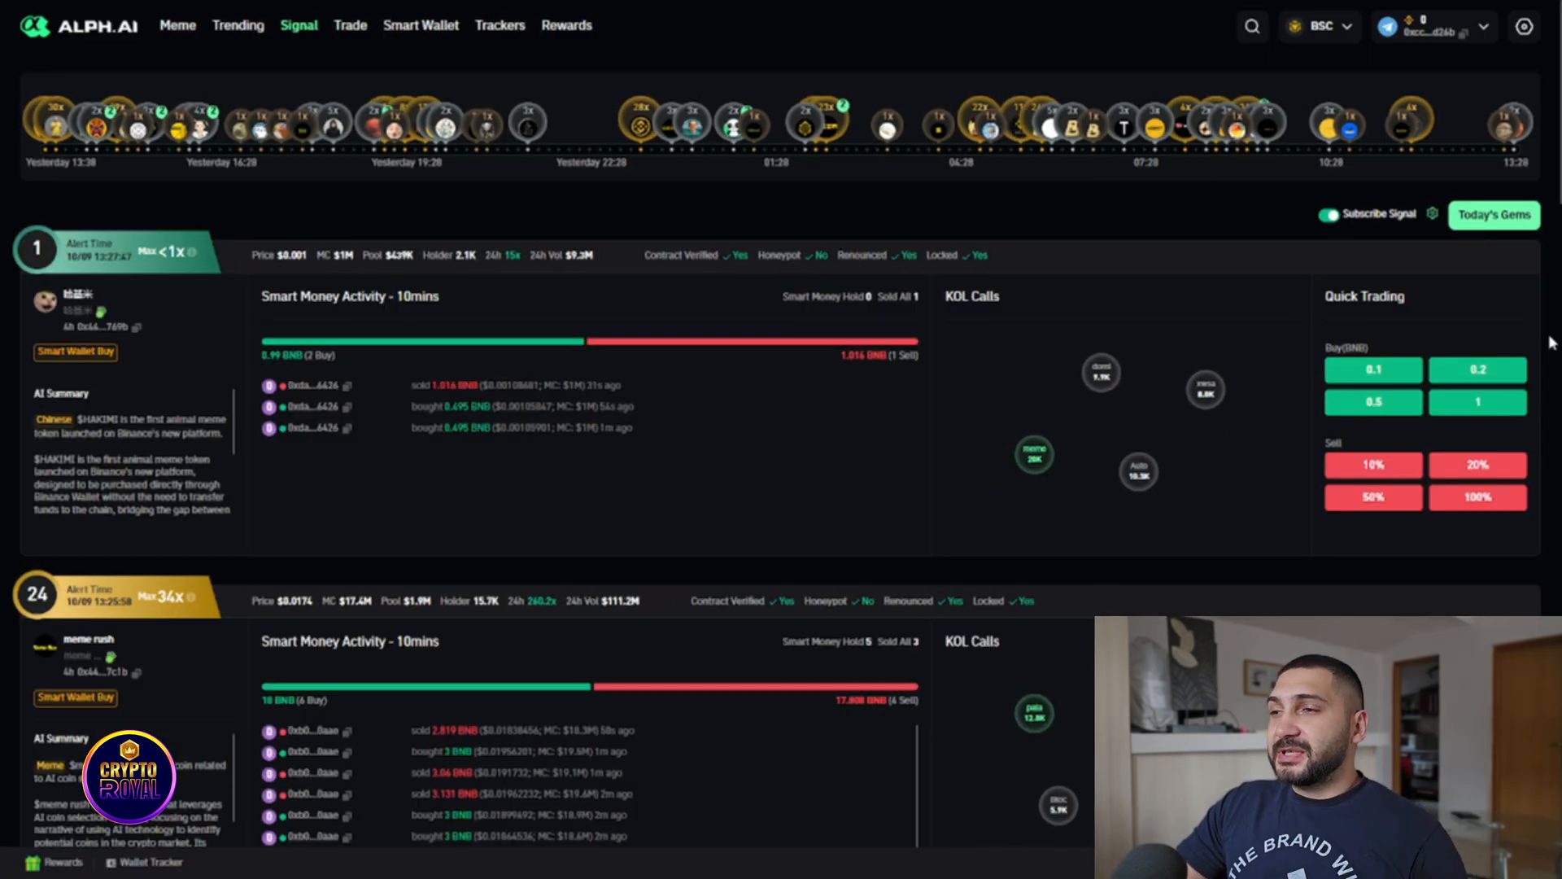
click(1494, 213)
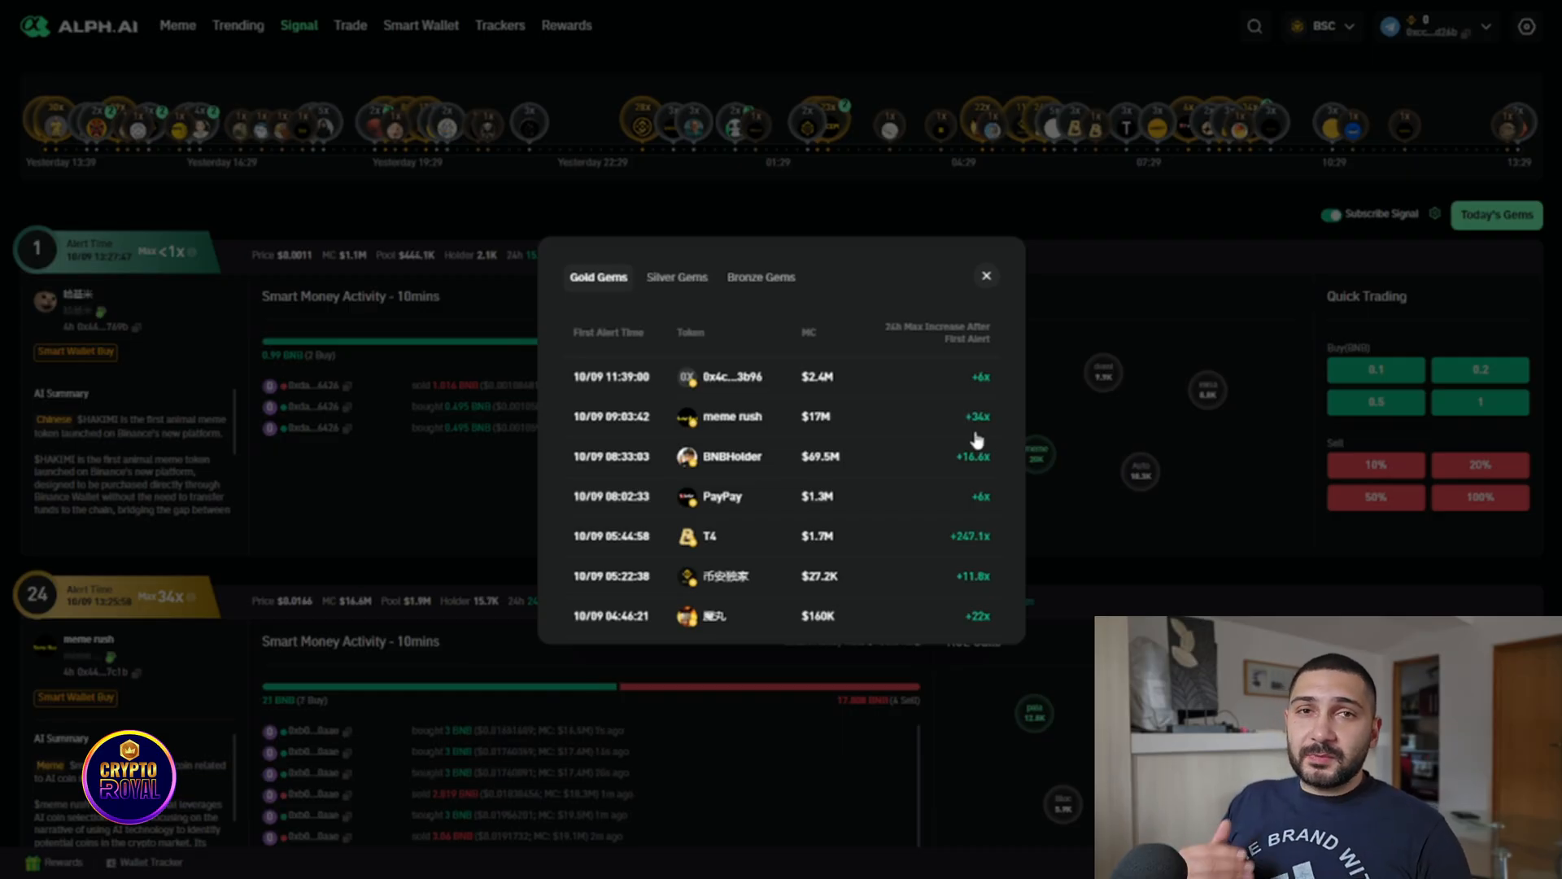
click(985, 275)
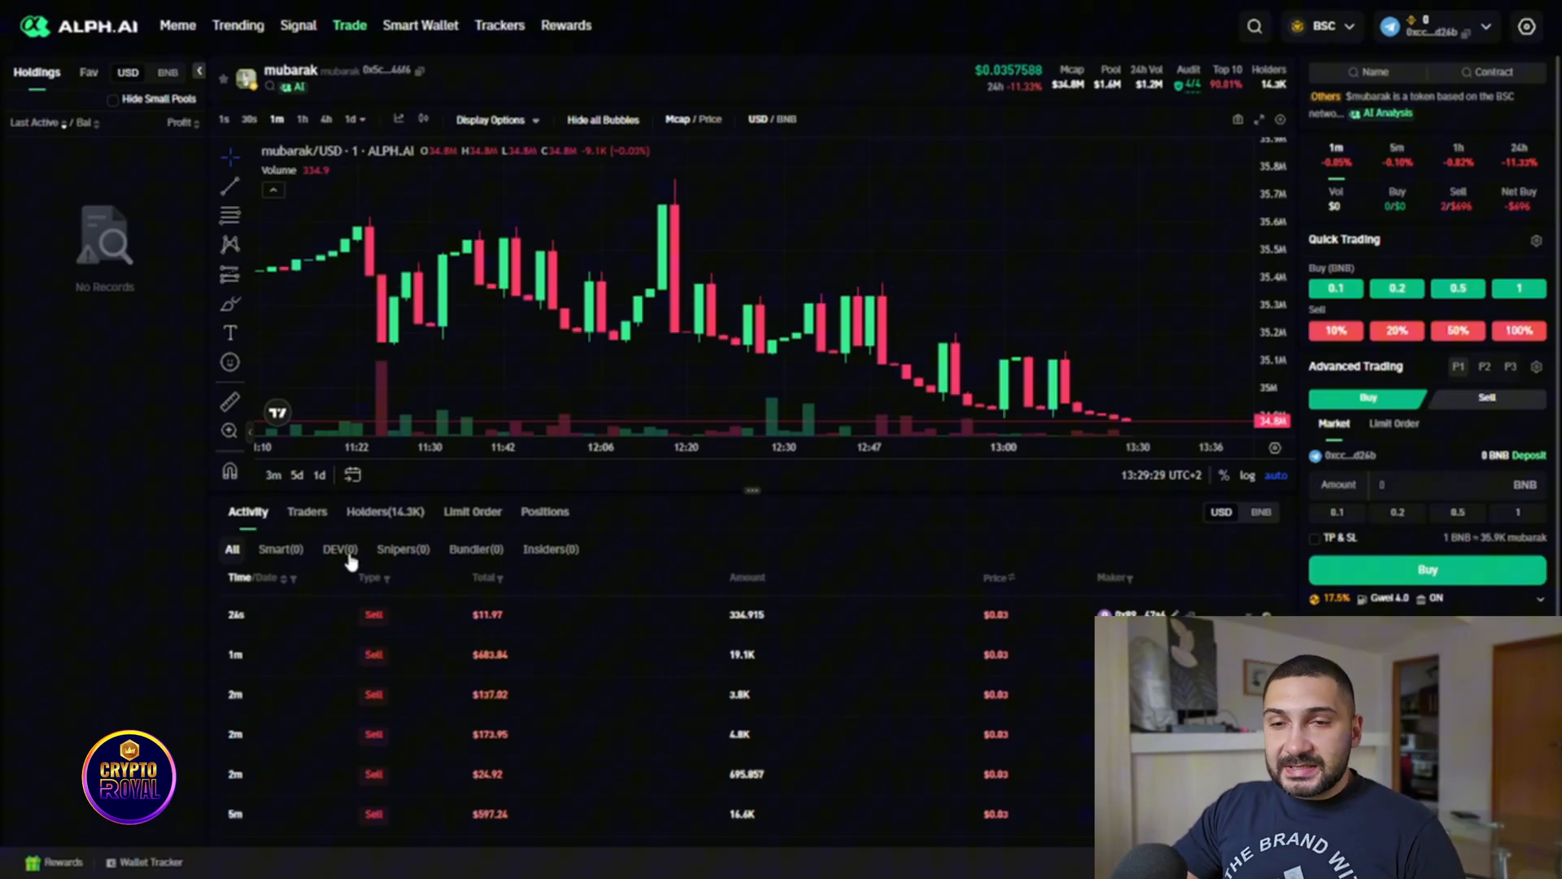
click(307, 511)
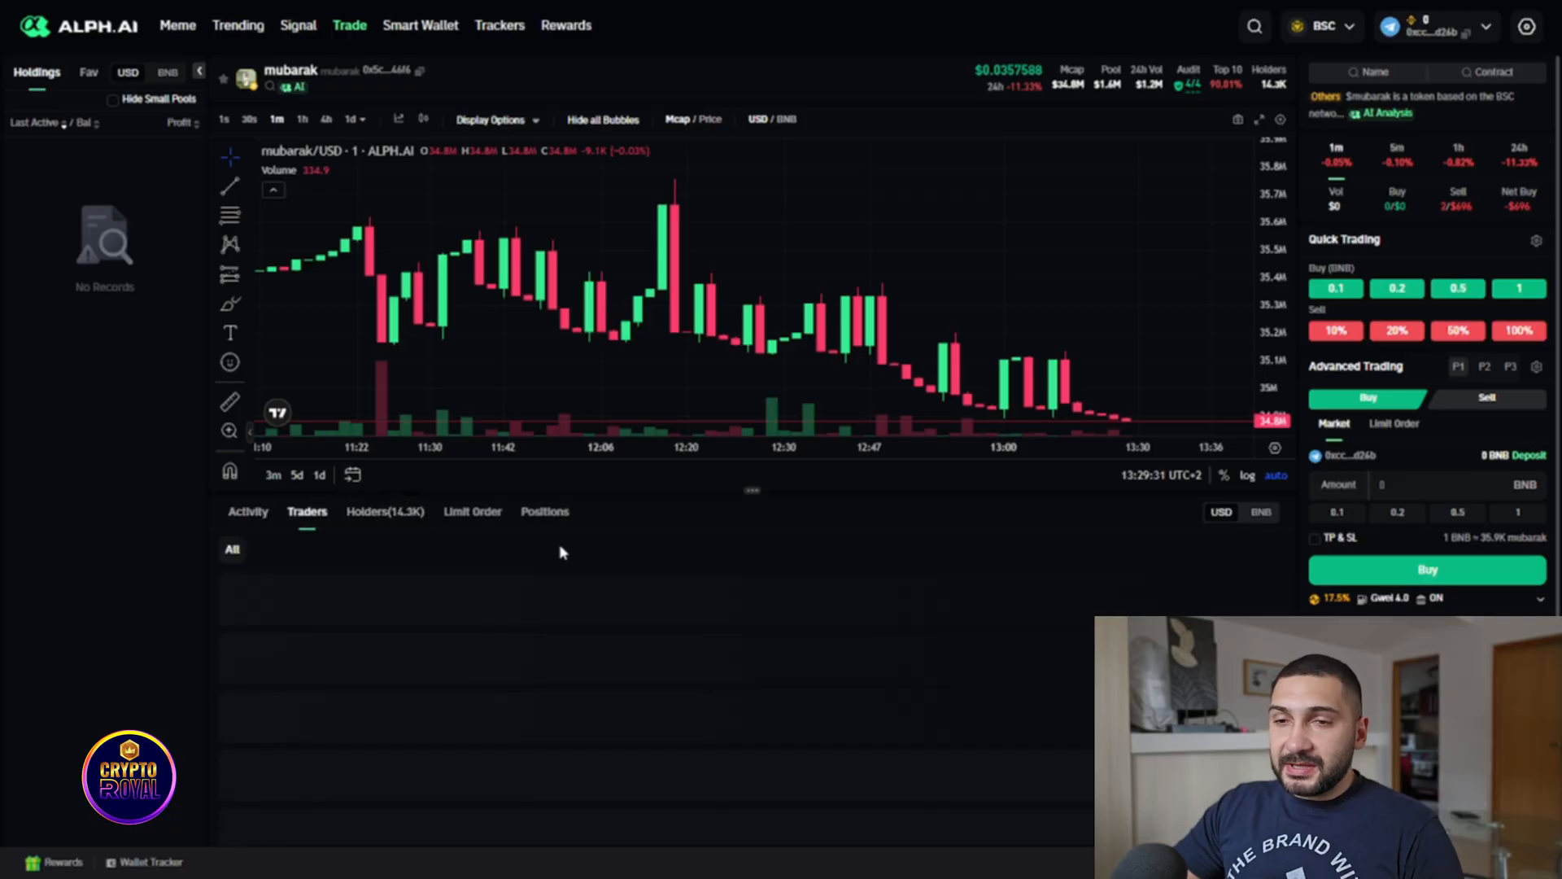
mouse_move(1384, 112)
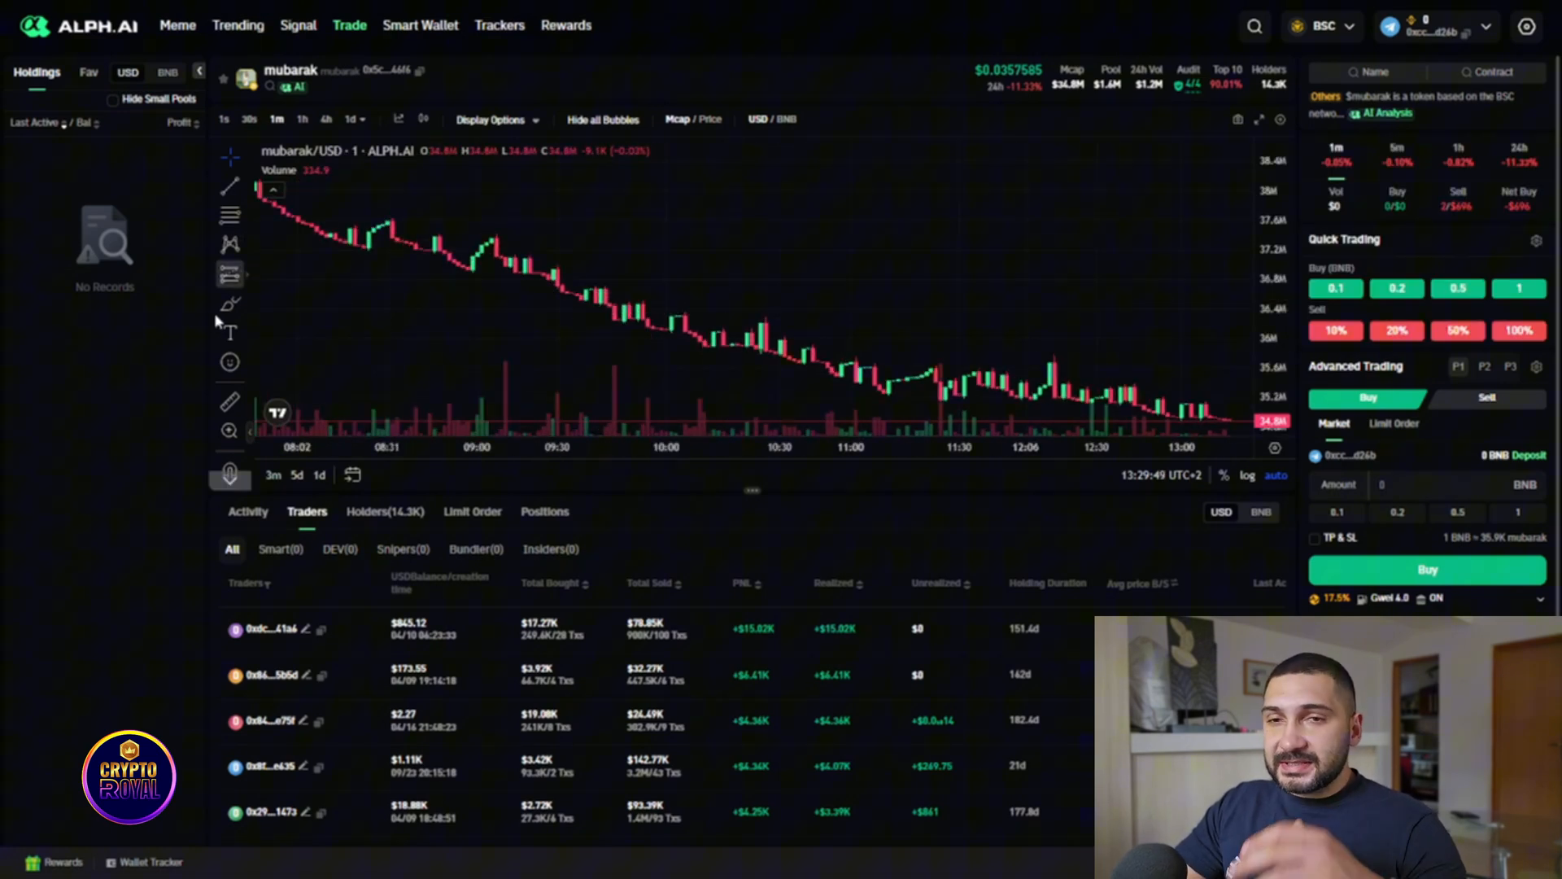
Step: Browse Smart Wallet rankings by KOL, other categories and All, then open the empty Trackers page
click(421, 25)
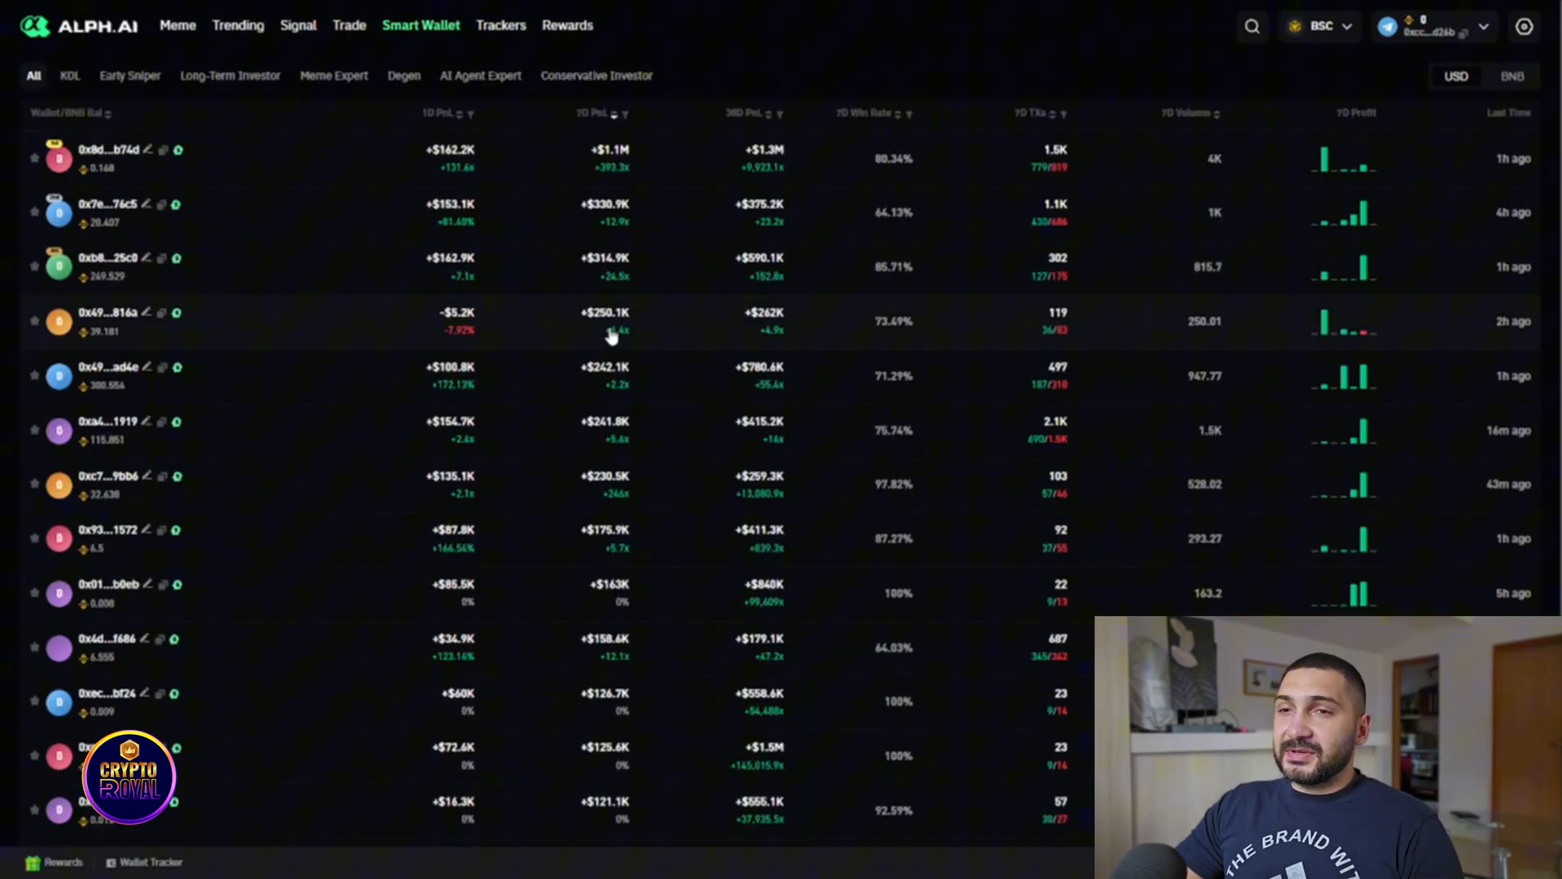
mouse_move(444, 237)
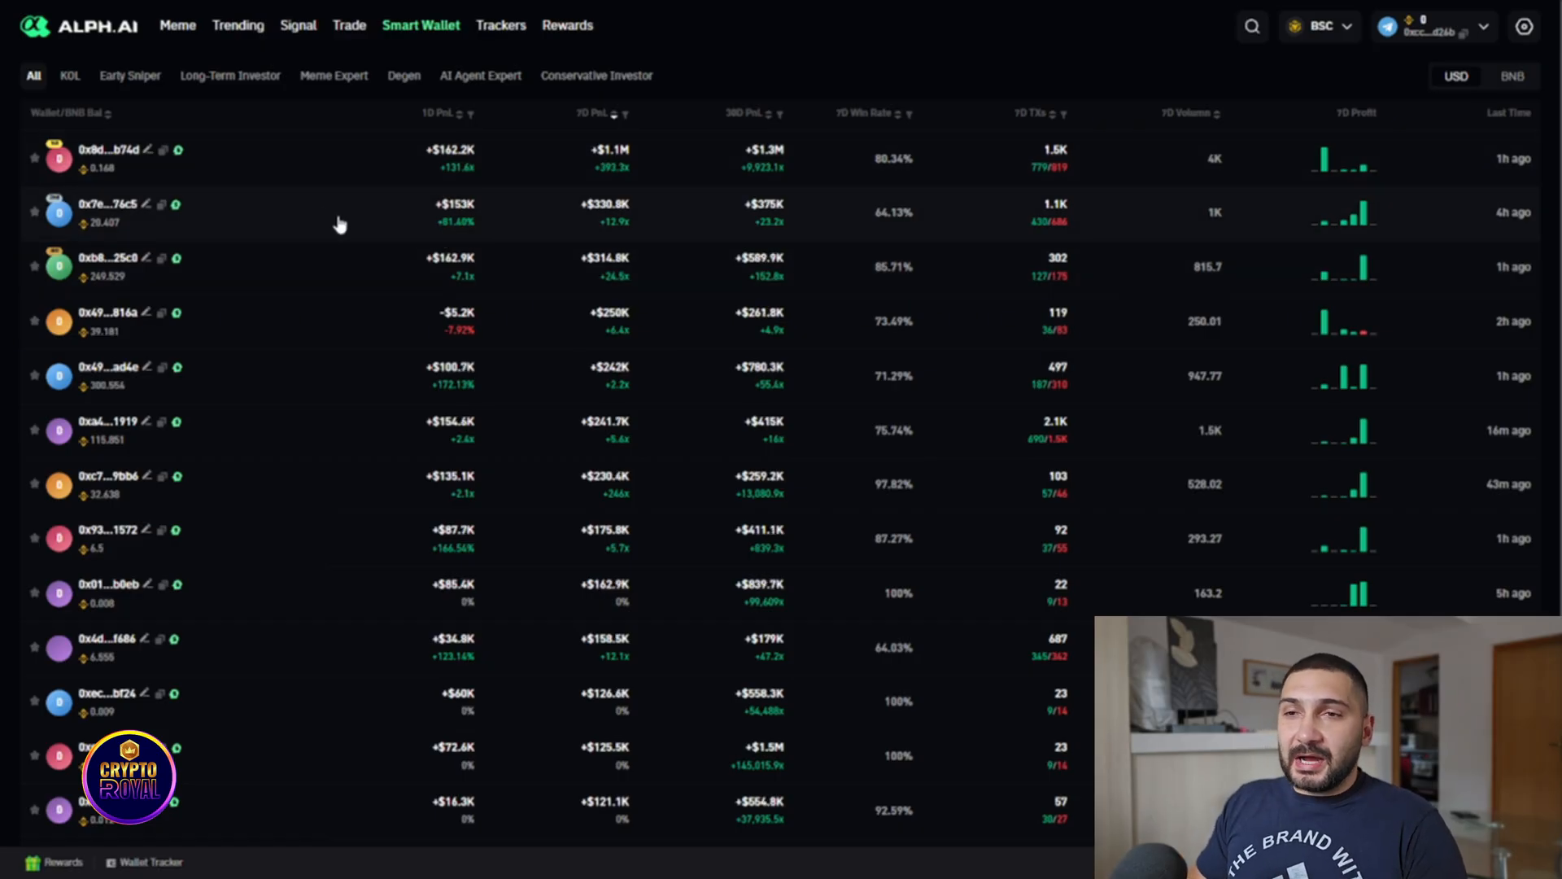
click(69, 75)
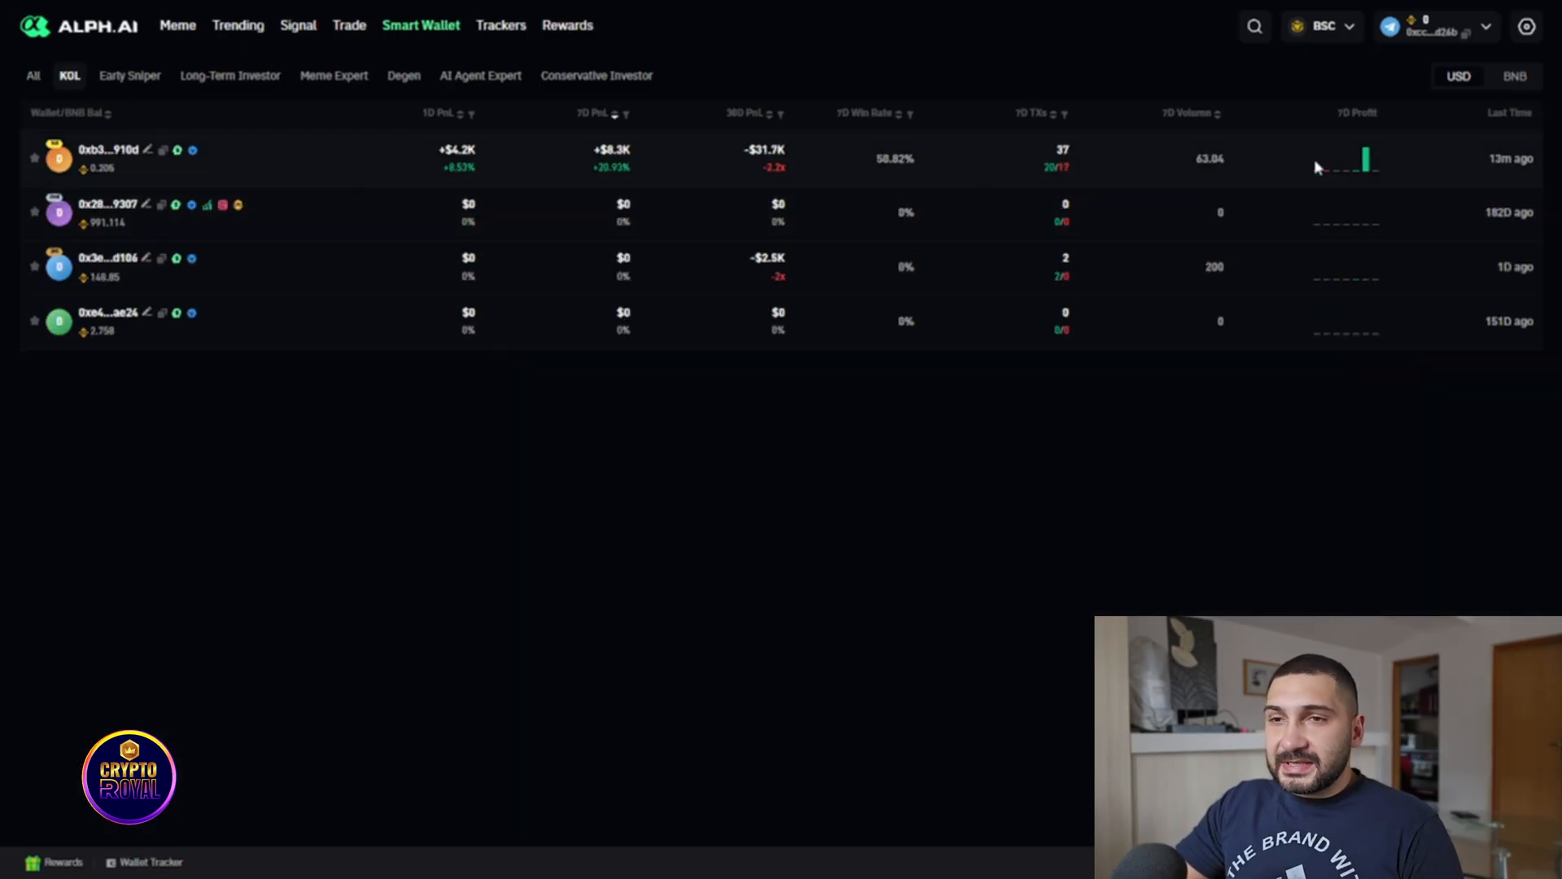
click(230, 75)
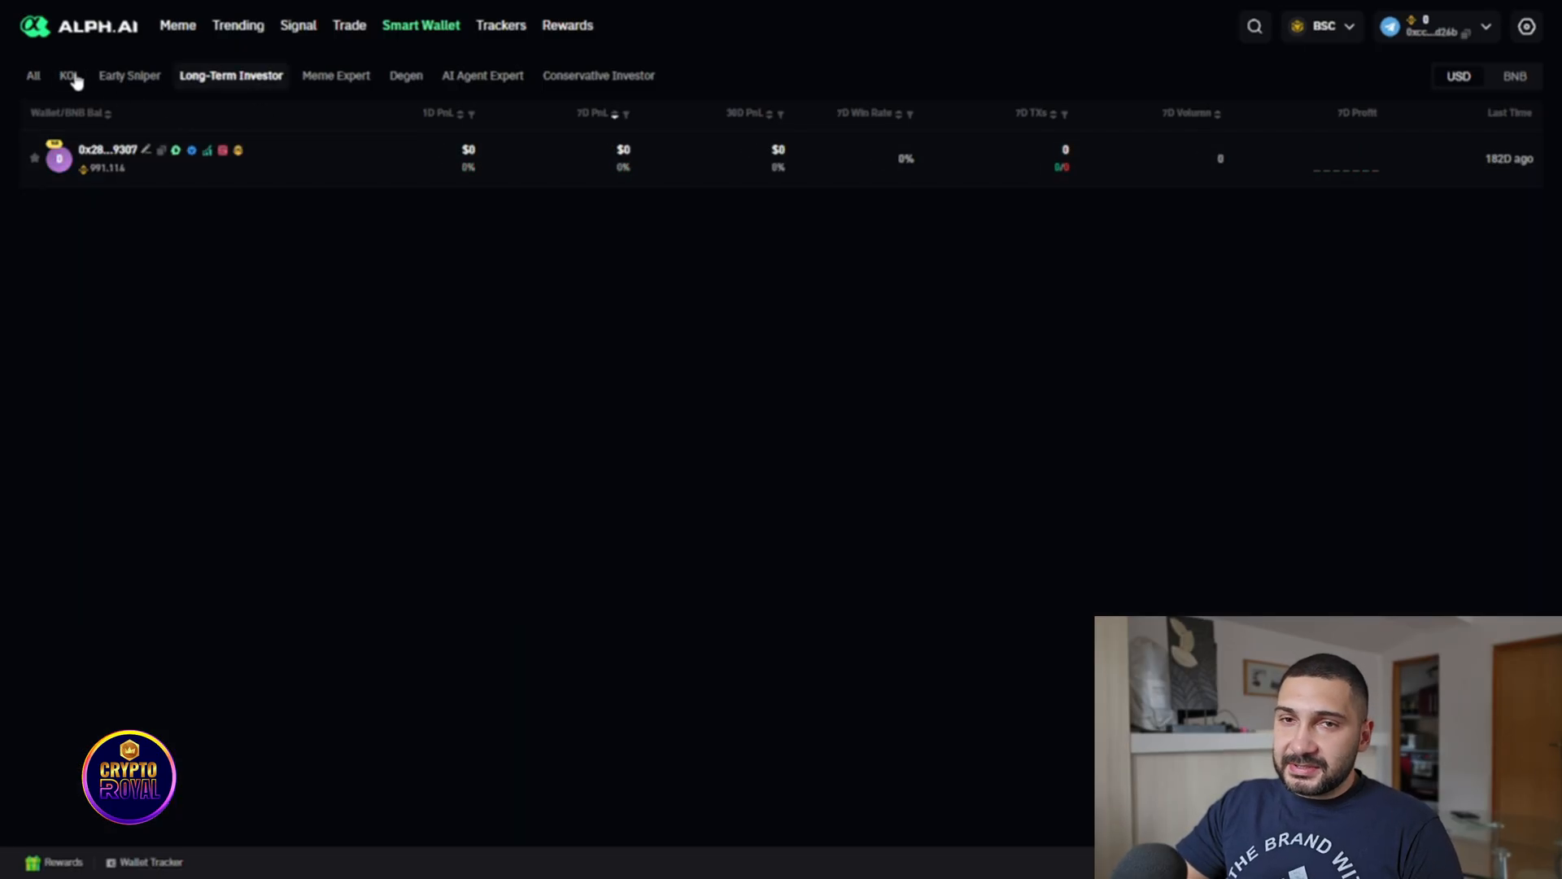
click(33, 75)
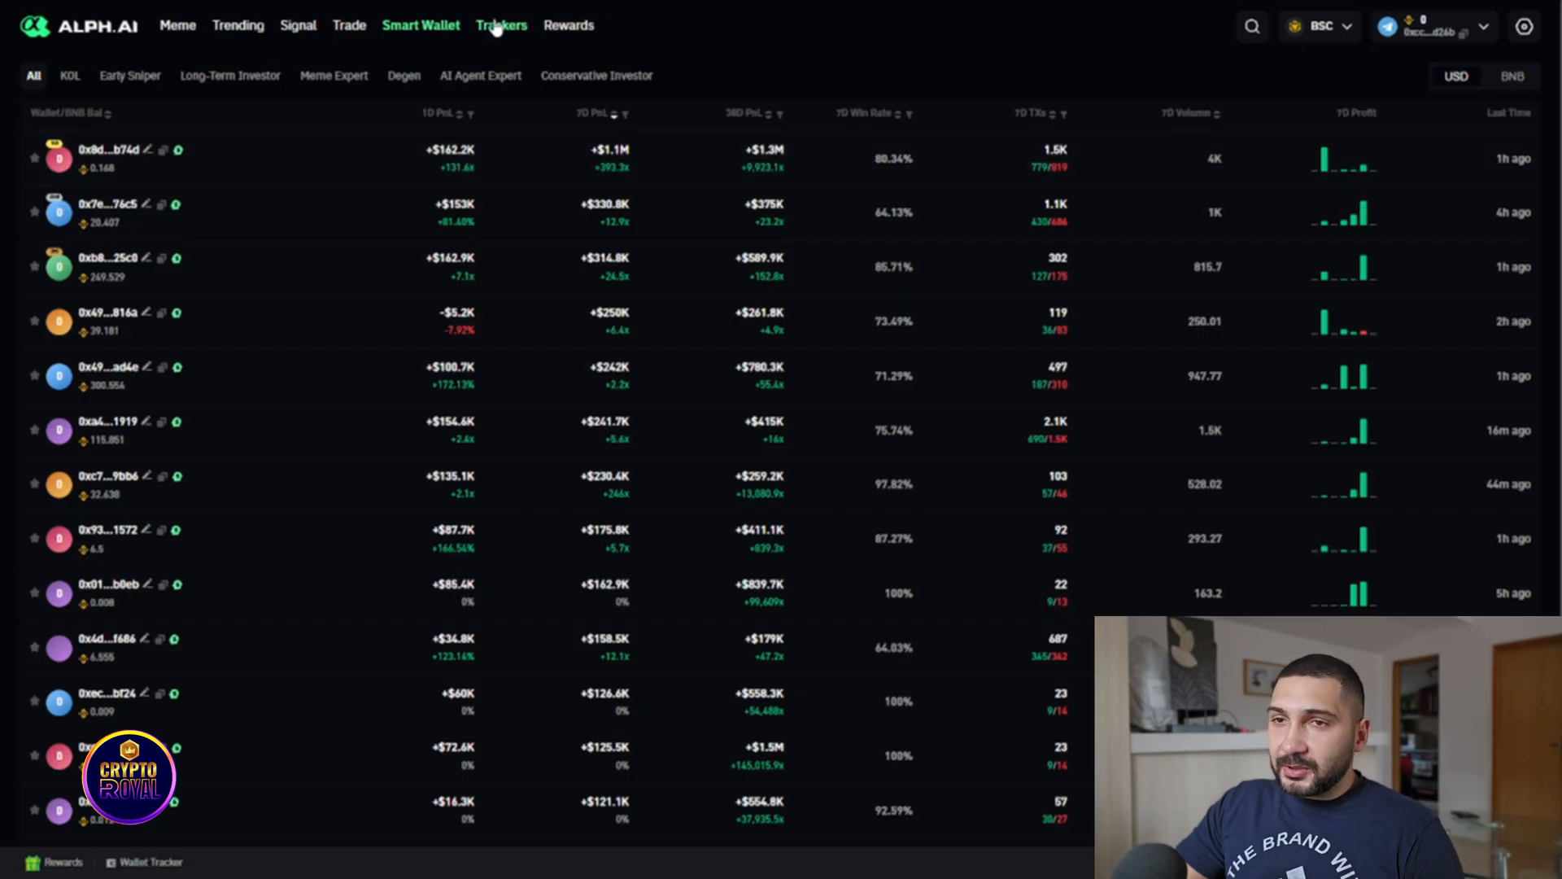
click(502, 25)
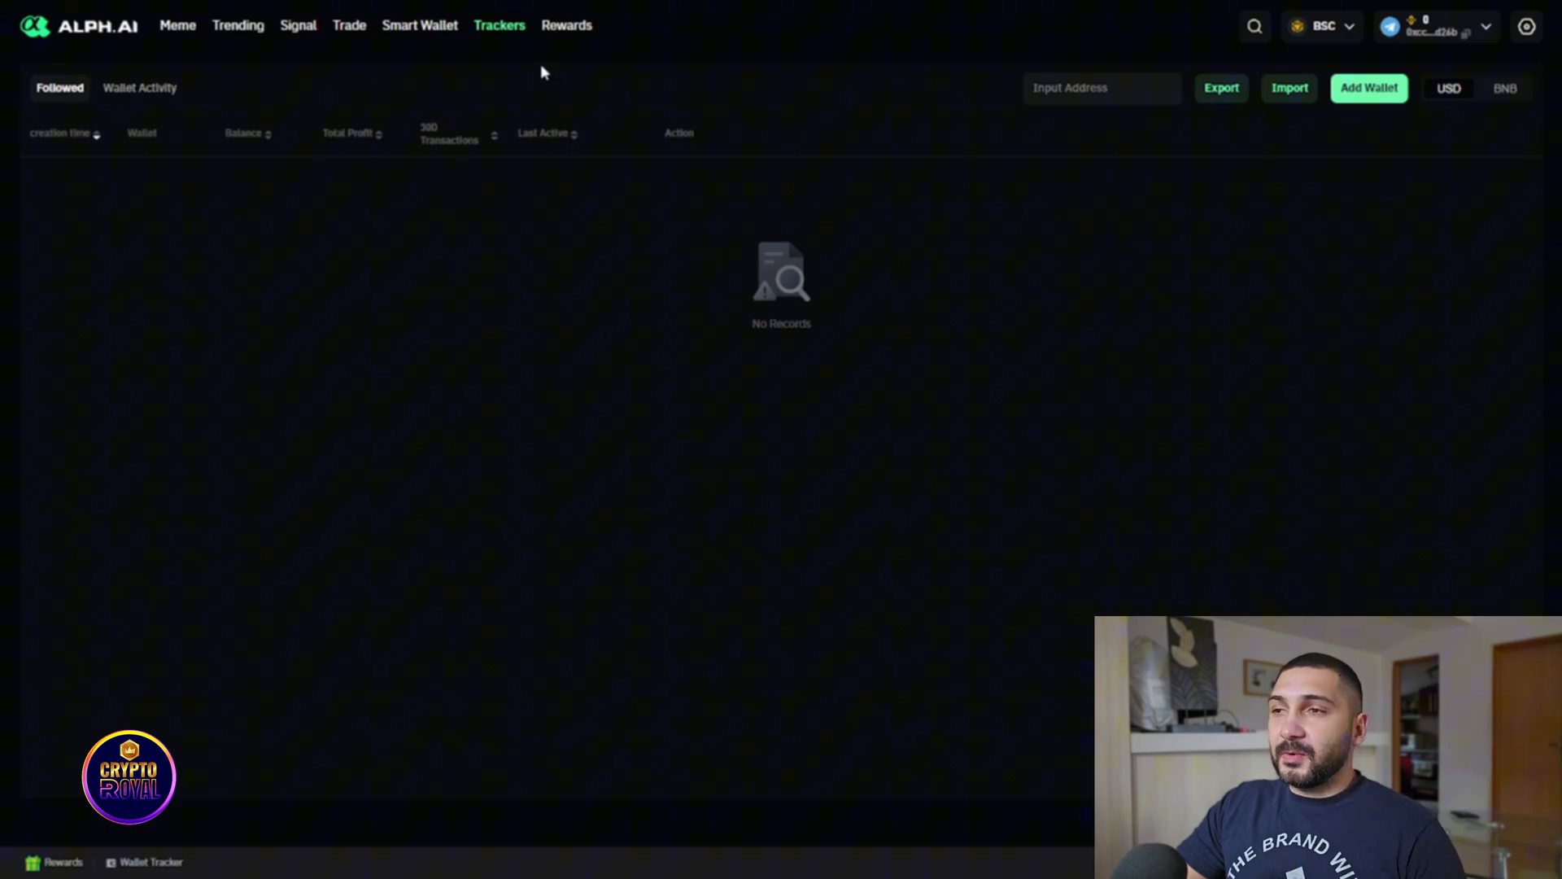
click(567, 25)
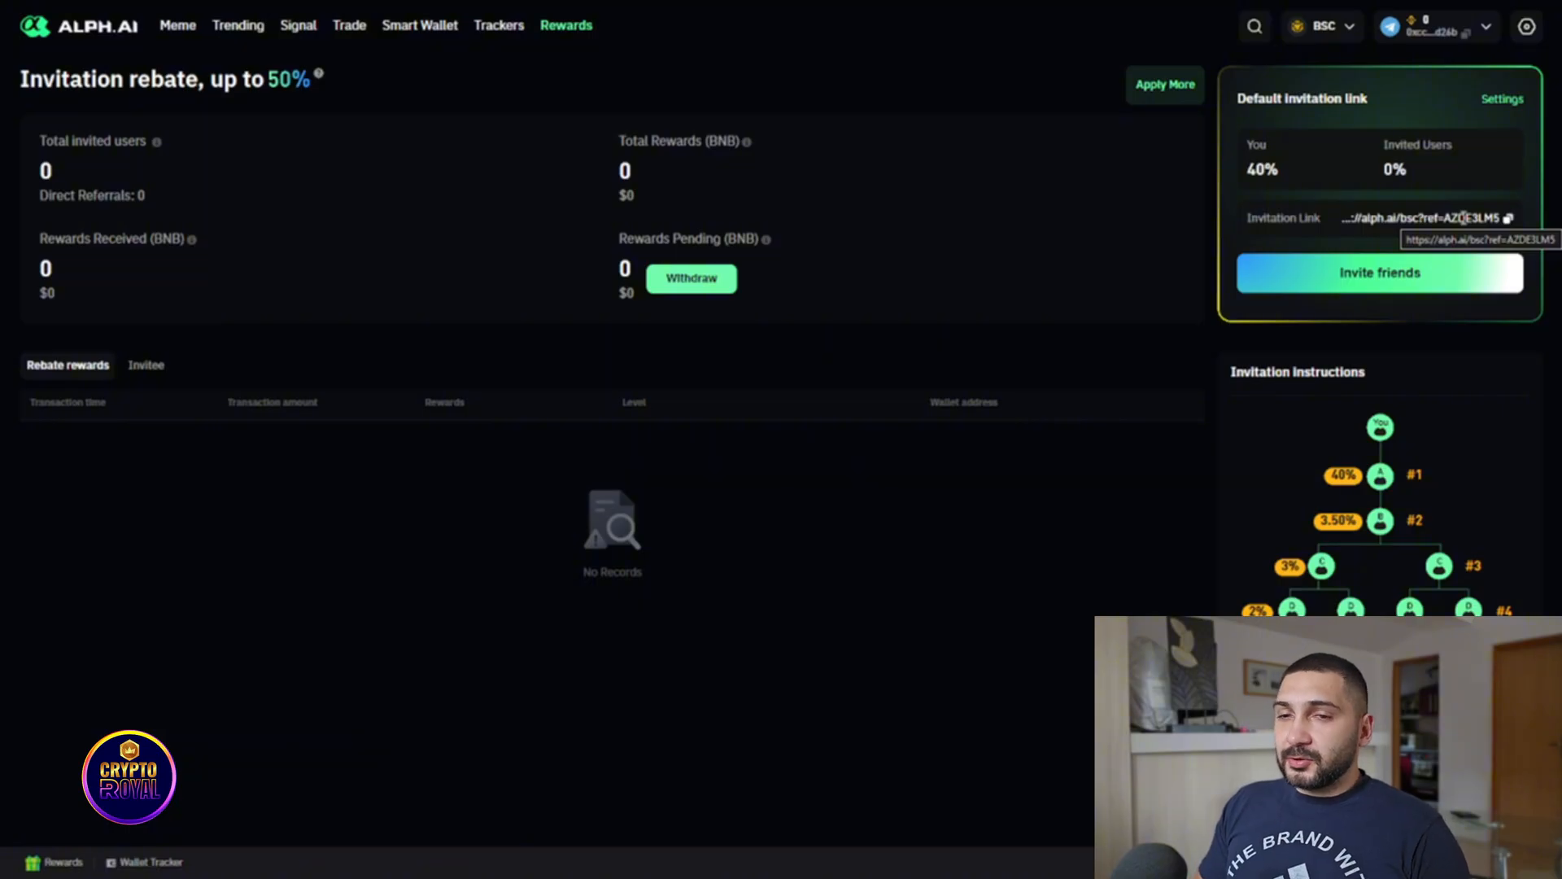
mouse_move(1305, 362)
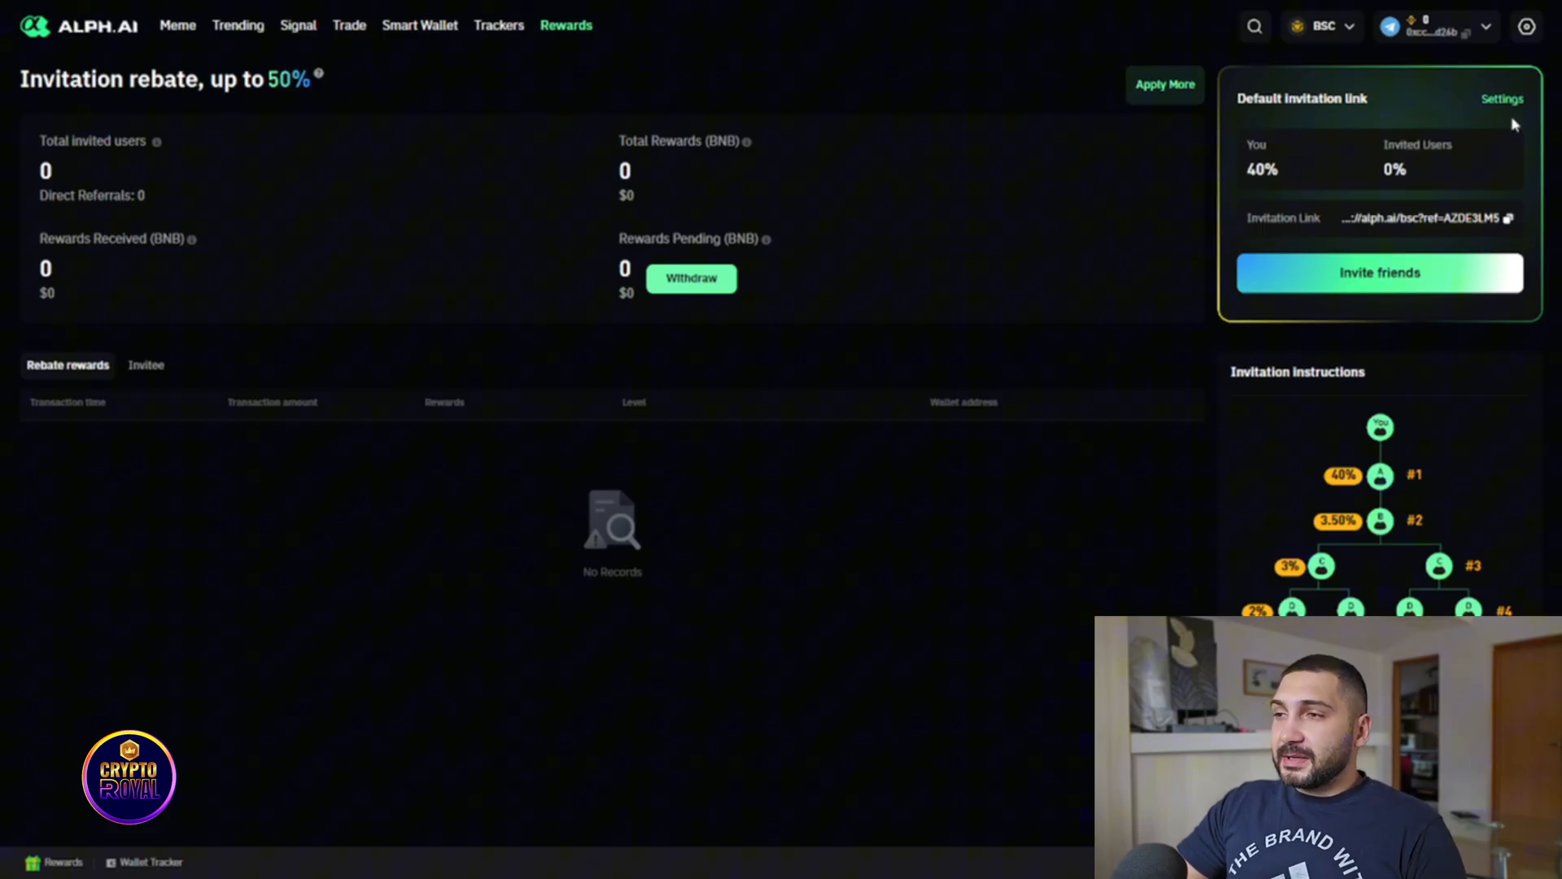
click(1503, 98)
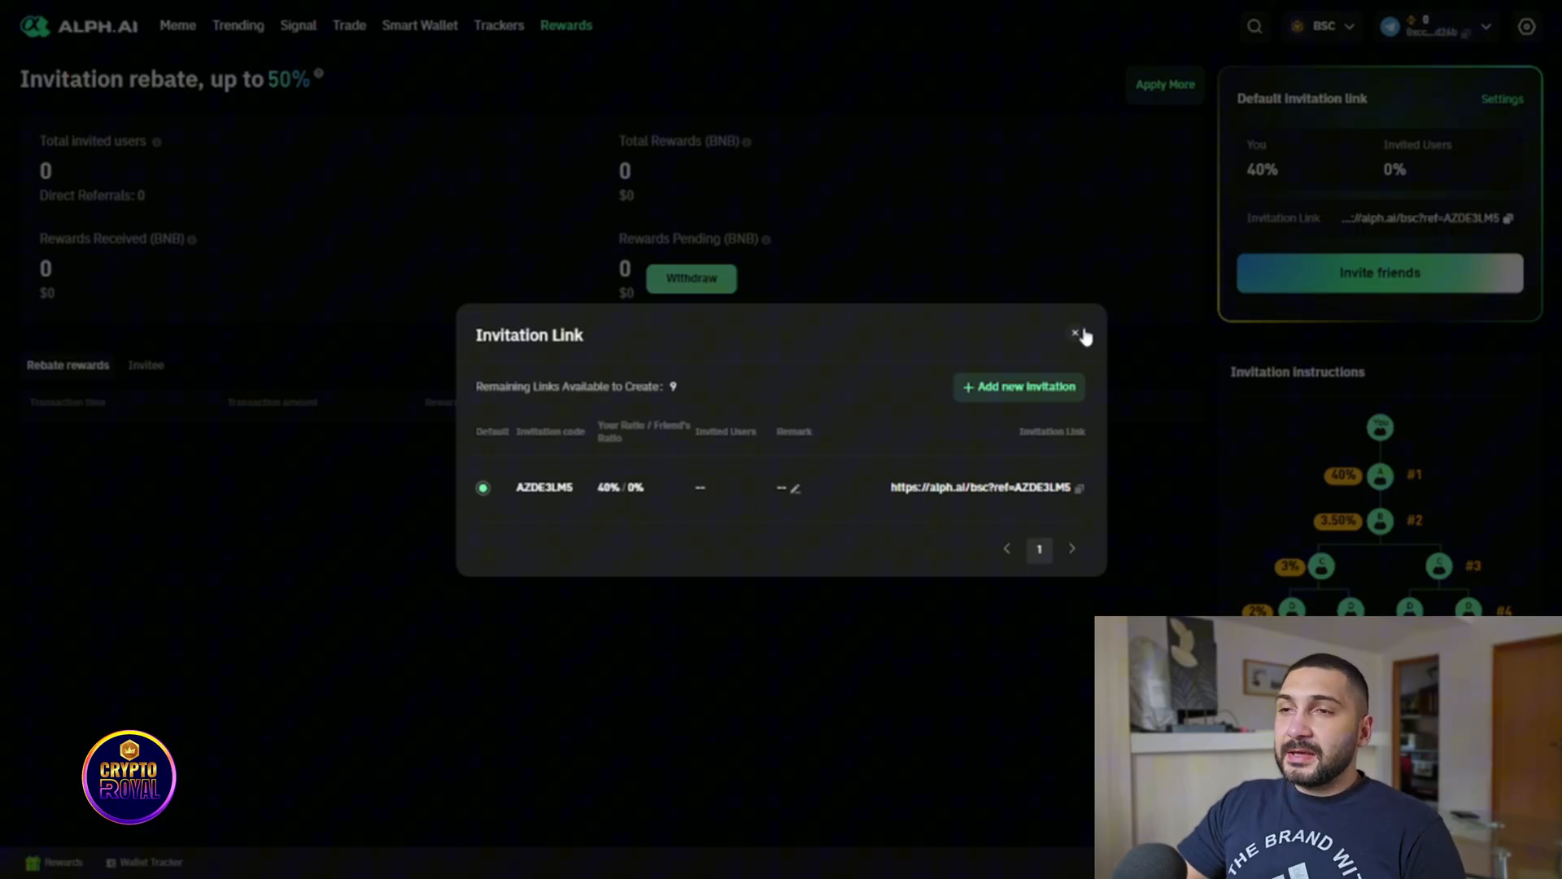
click(1075, 332)
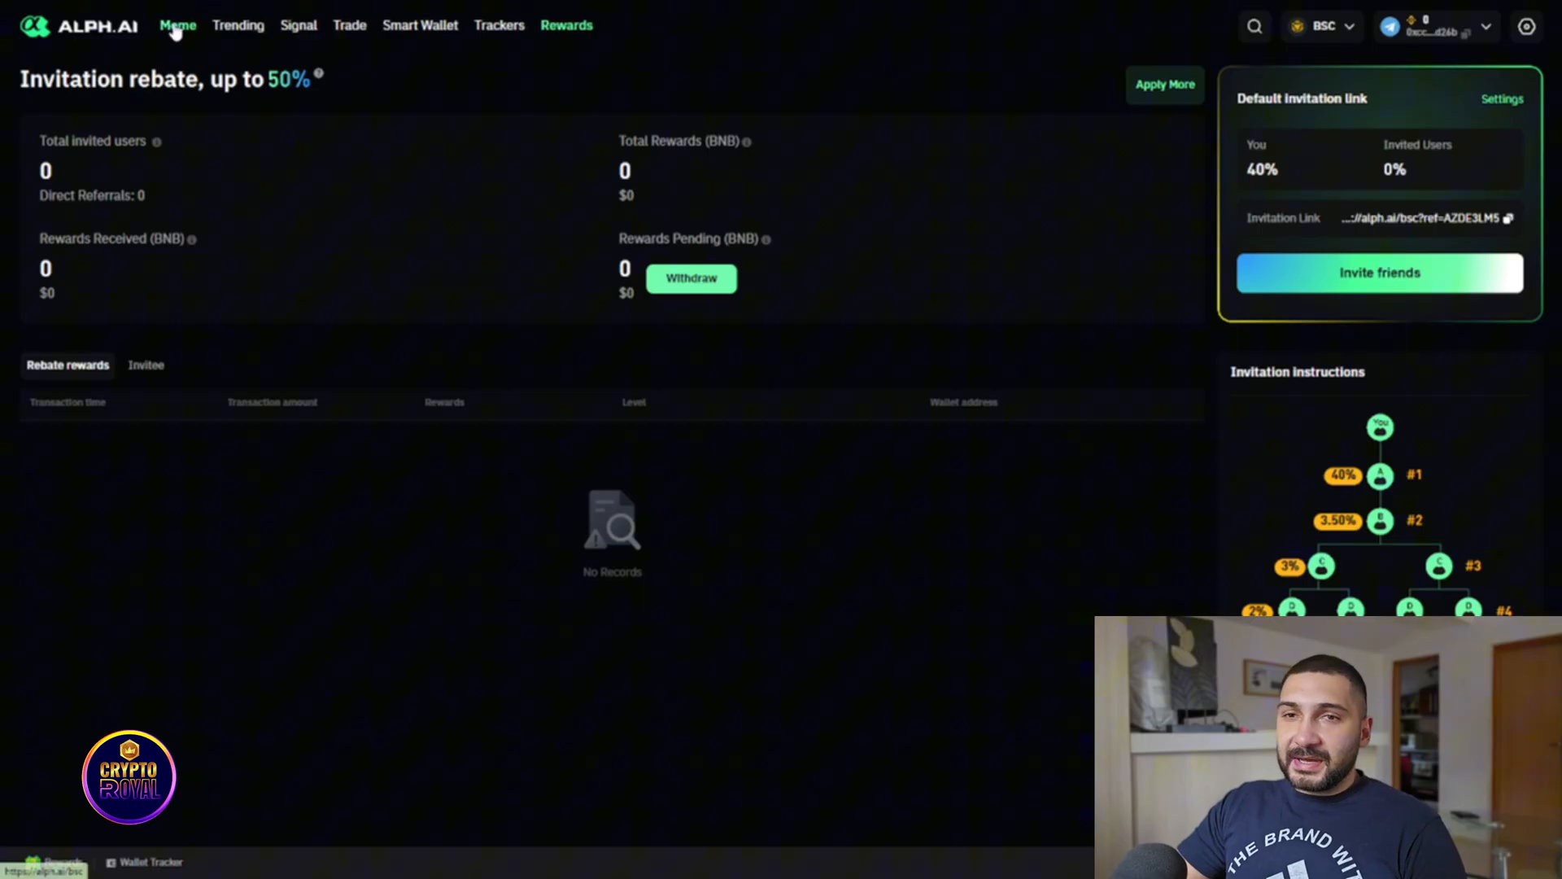
Step: Return via Meme to Trending (83 Fever index, KOGE leading) and open the network list
click(177, 25)
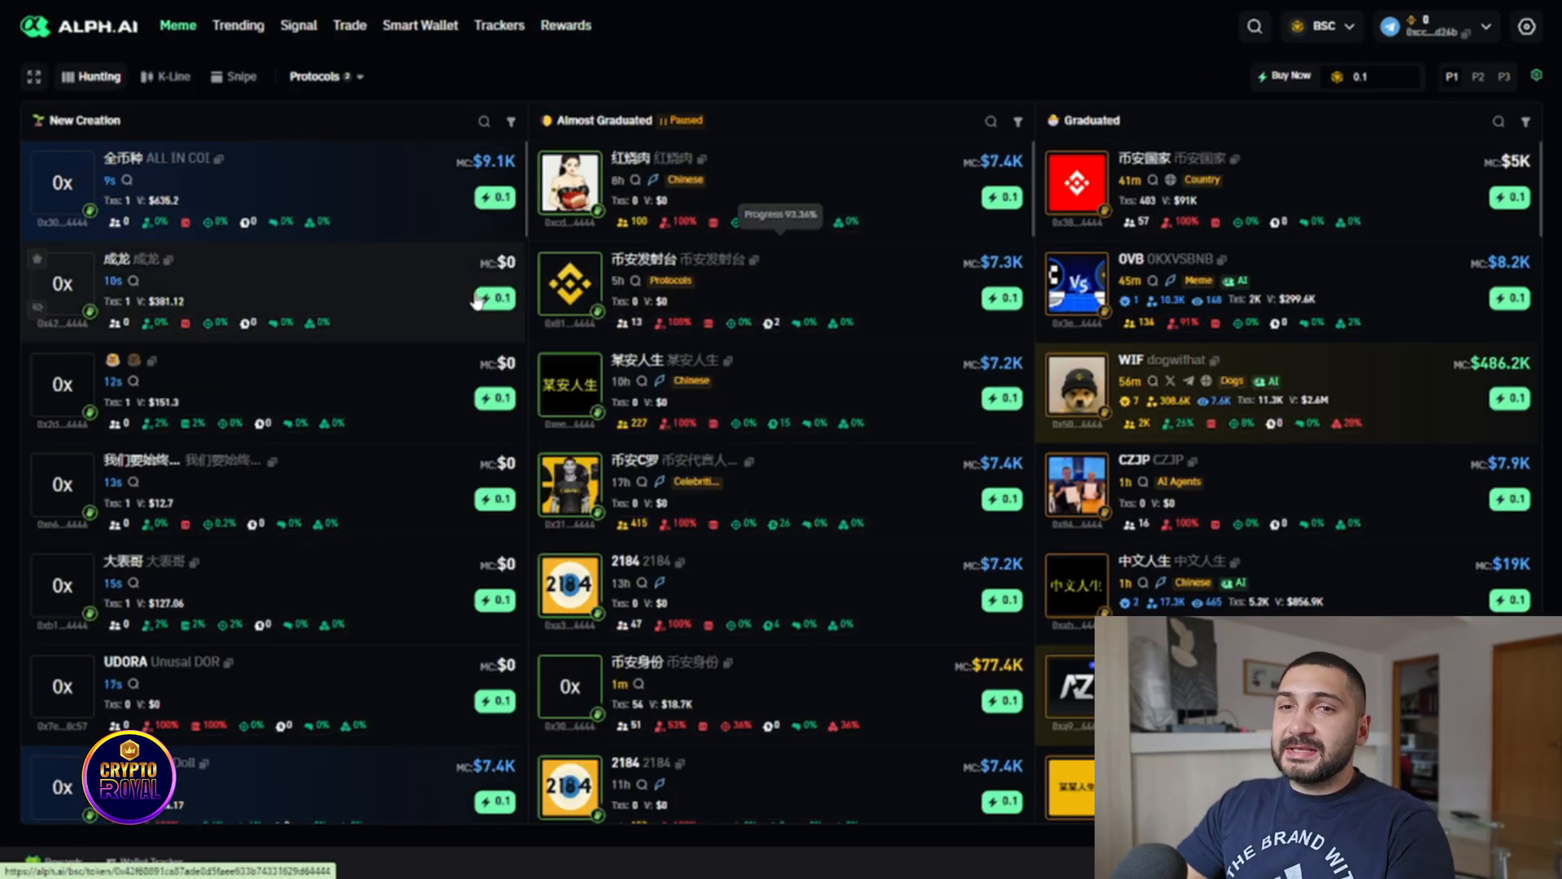
click(238, 26)
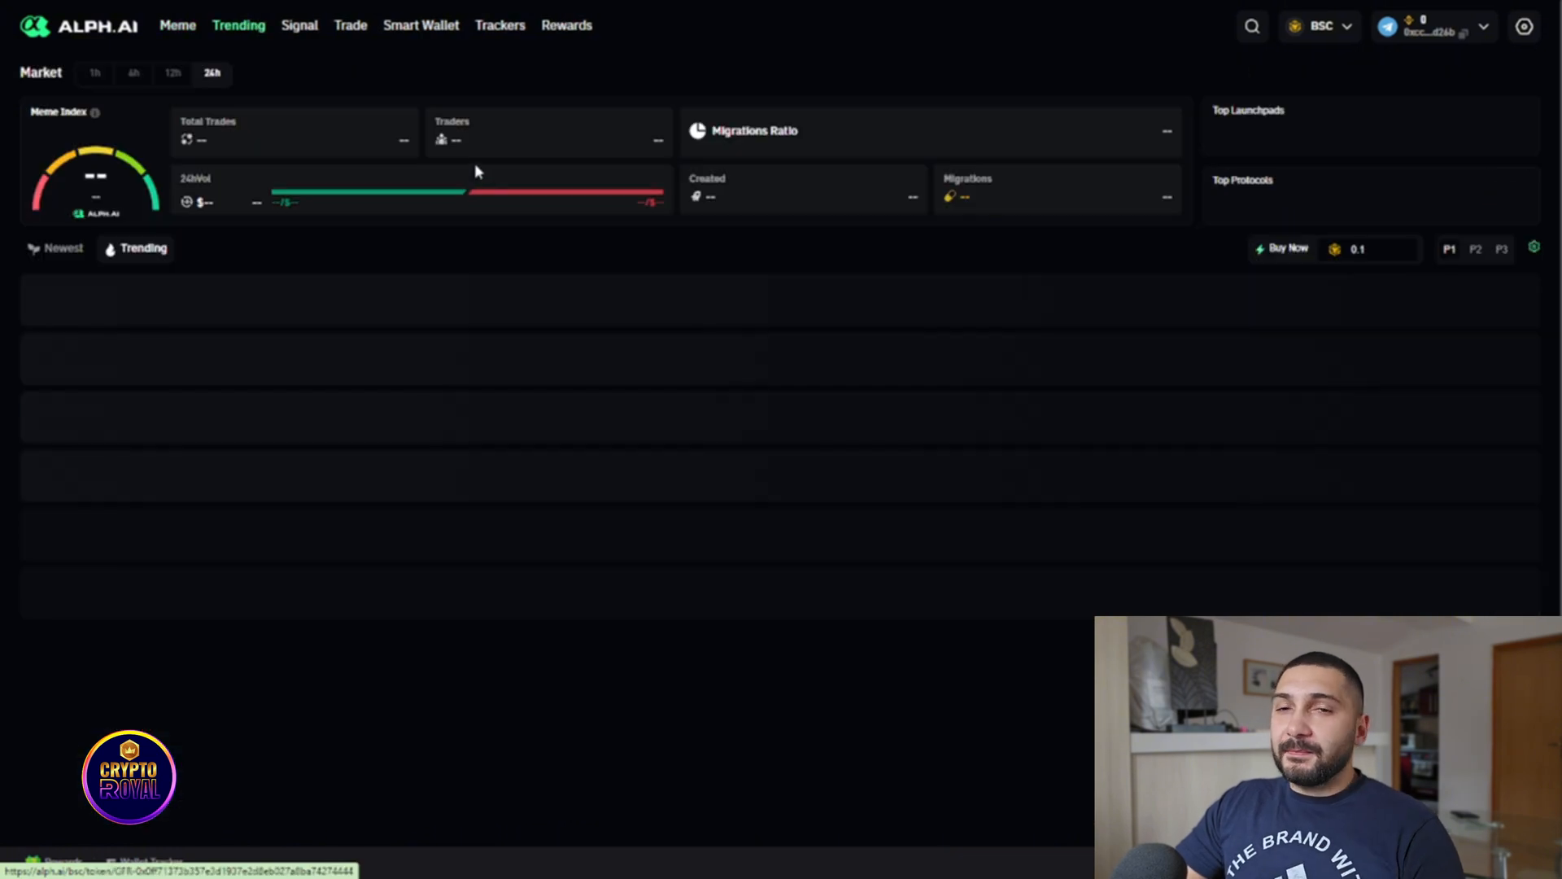
click(1319, 26)
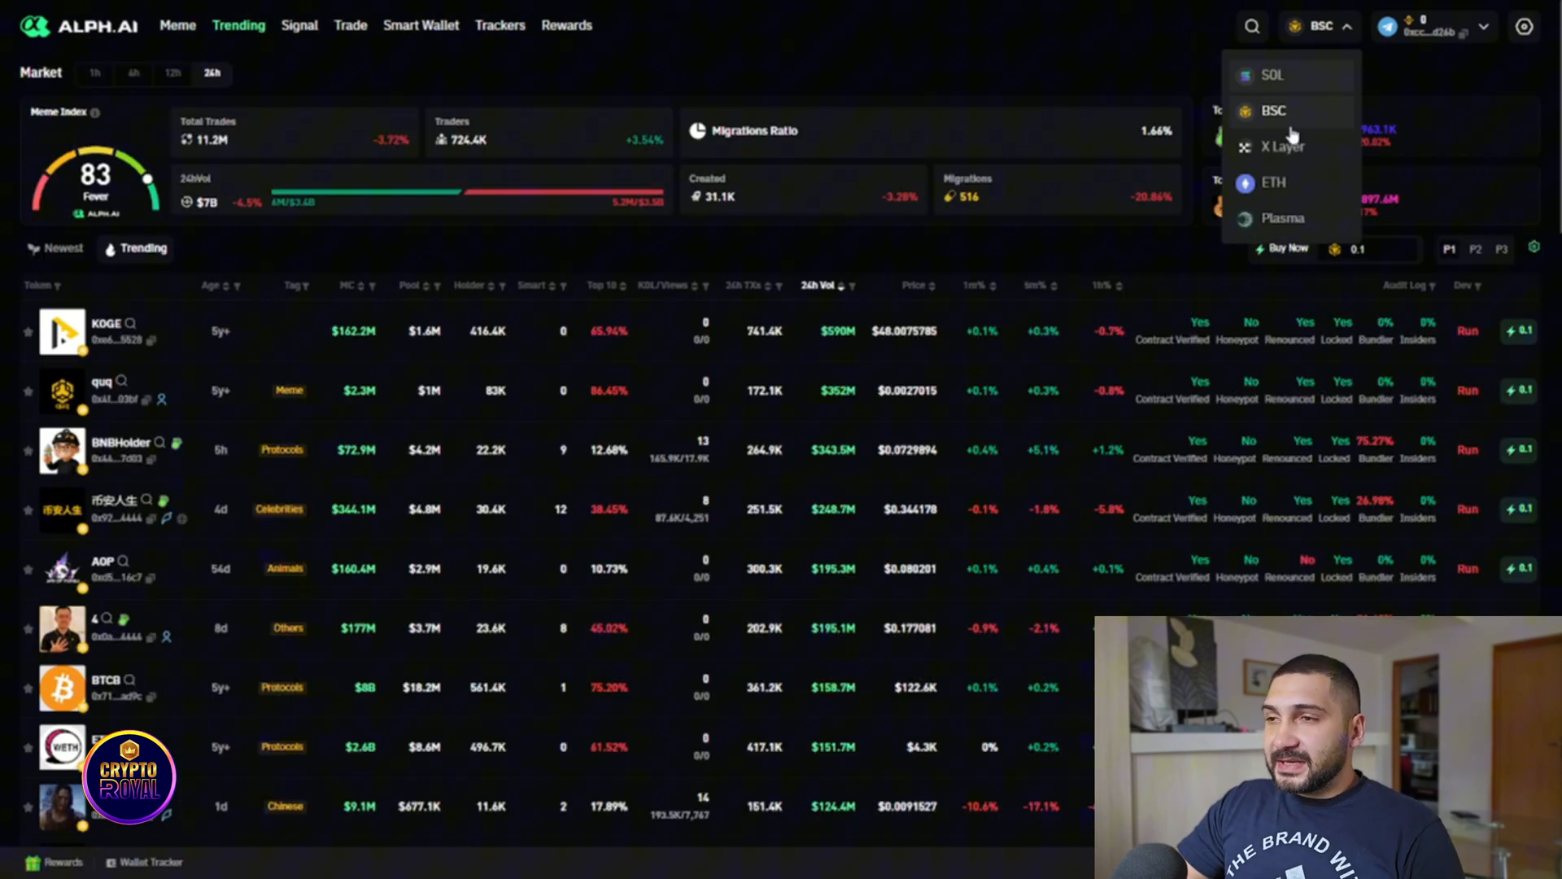
Step: Select SOL so Trending shows a neutral 50 index with TRUMP leading
click(1272, 74)
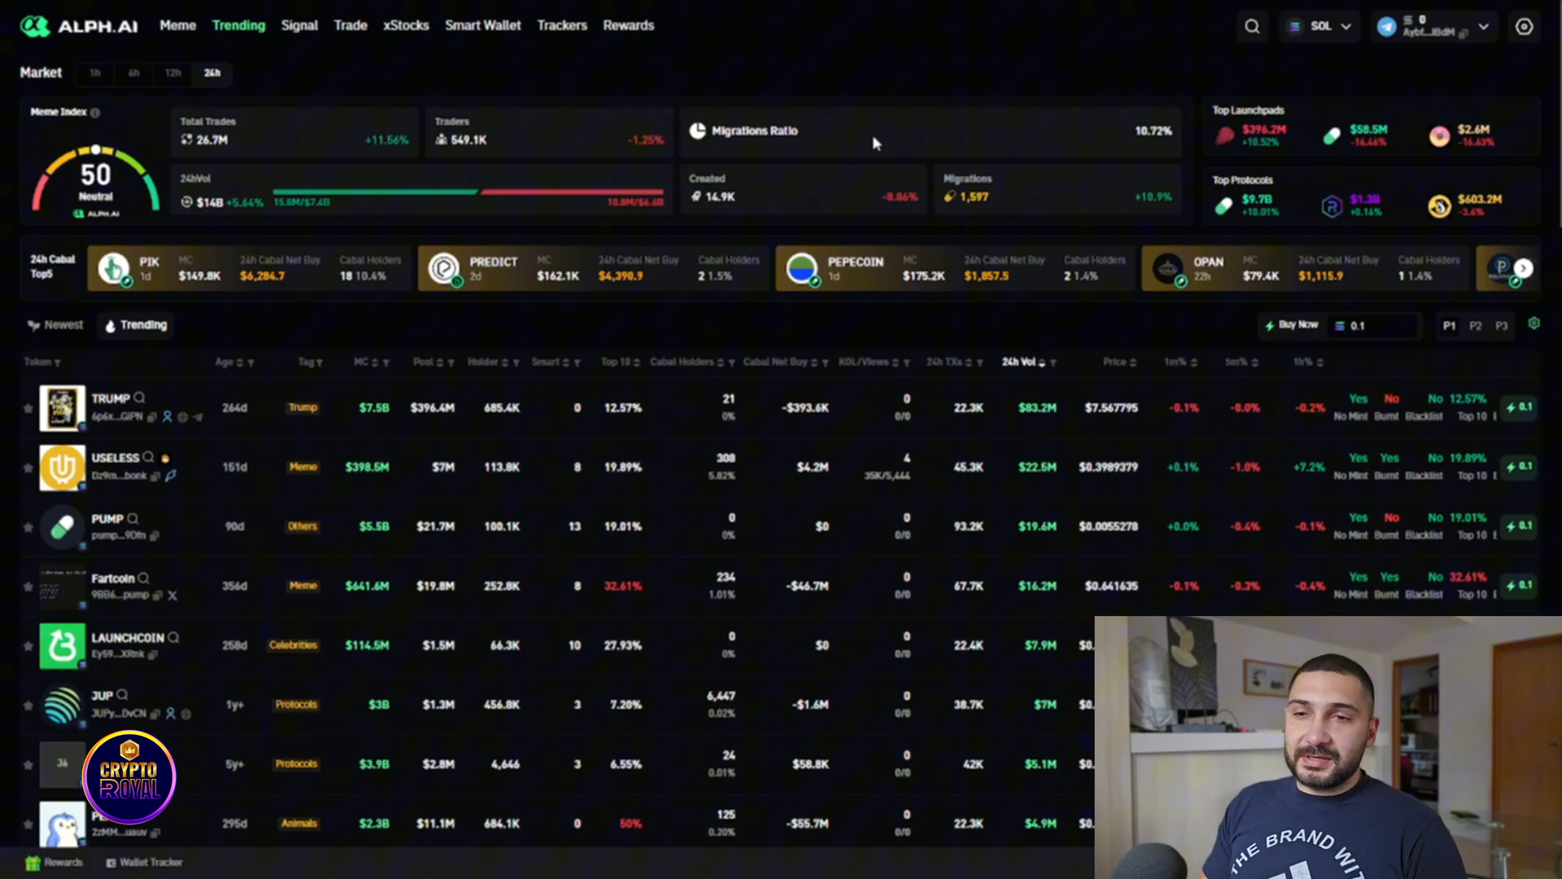
mouse_move(683, 377)
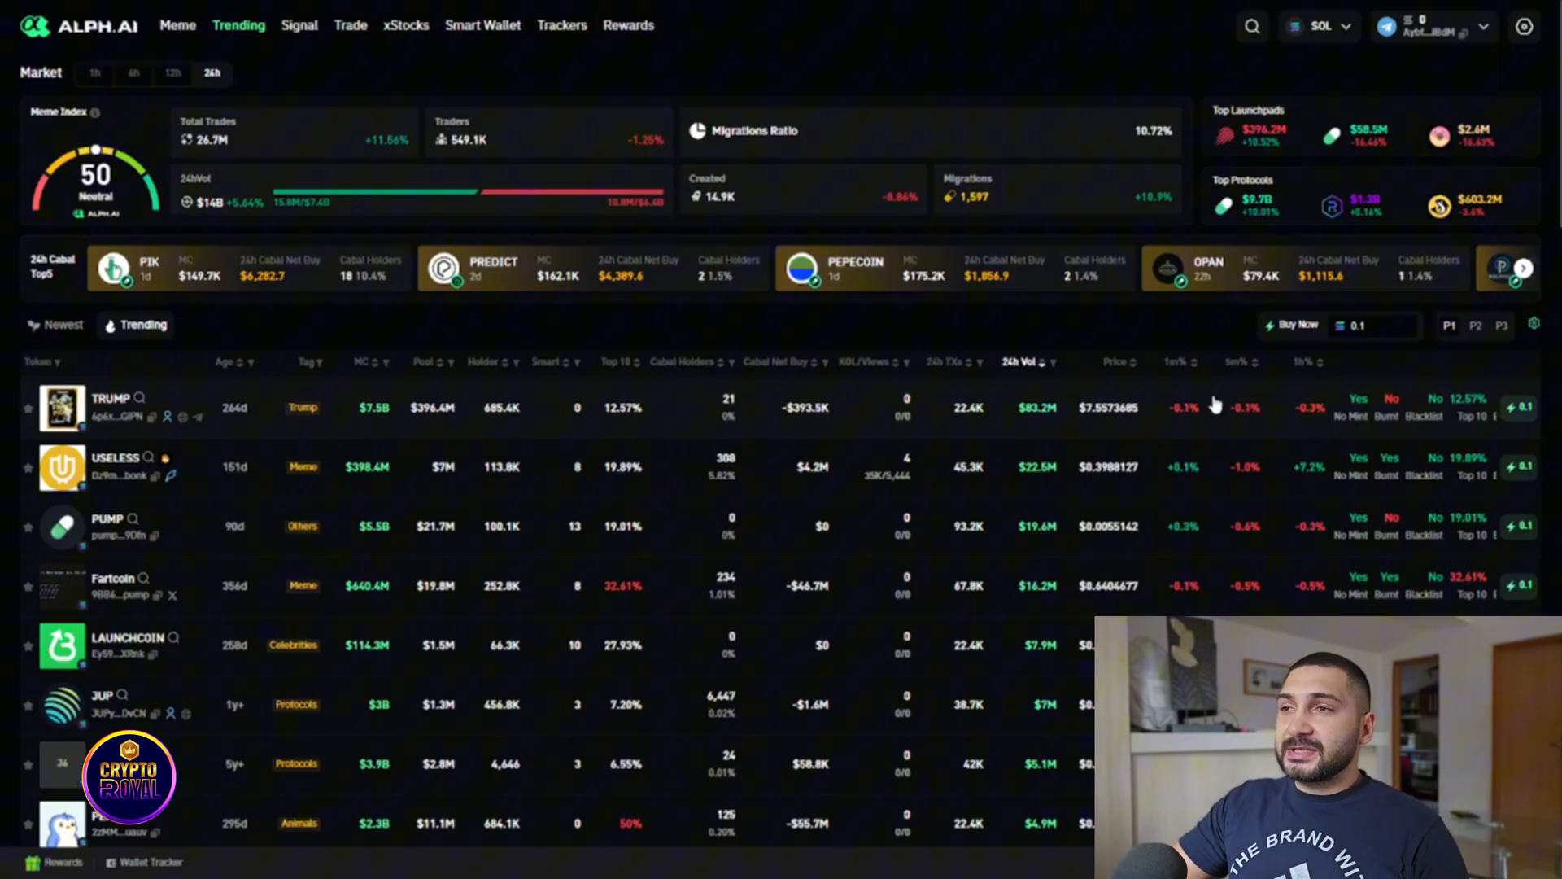
mouse_move(703, 236)
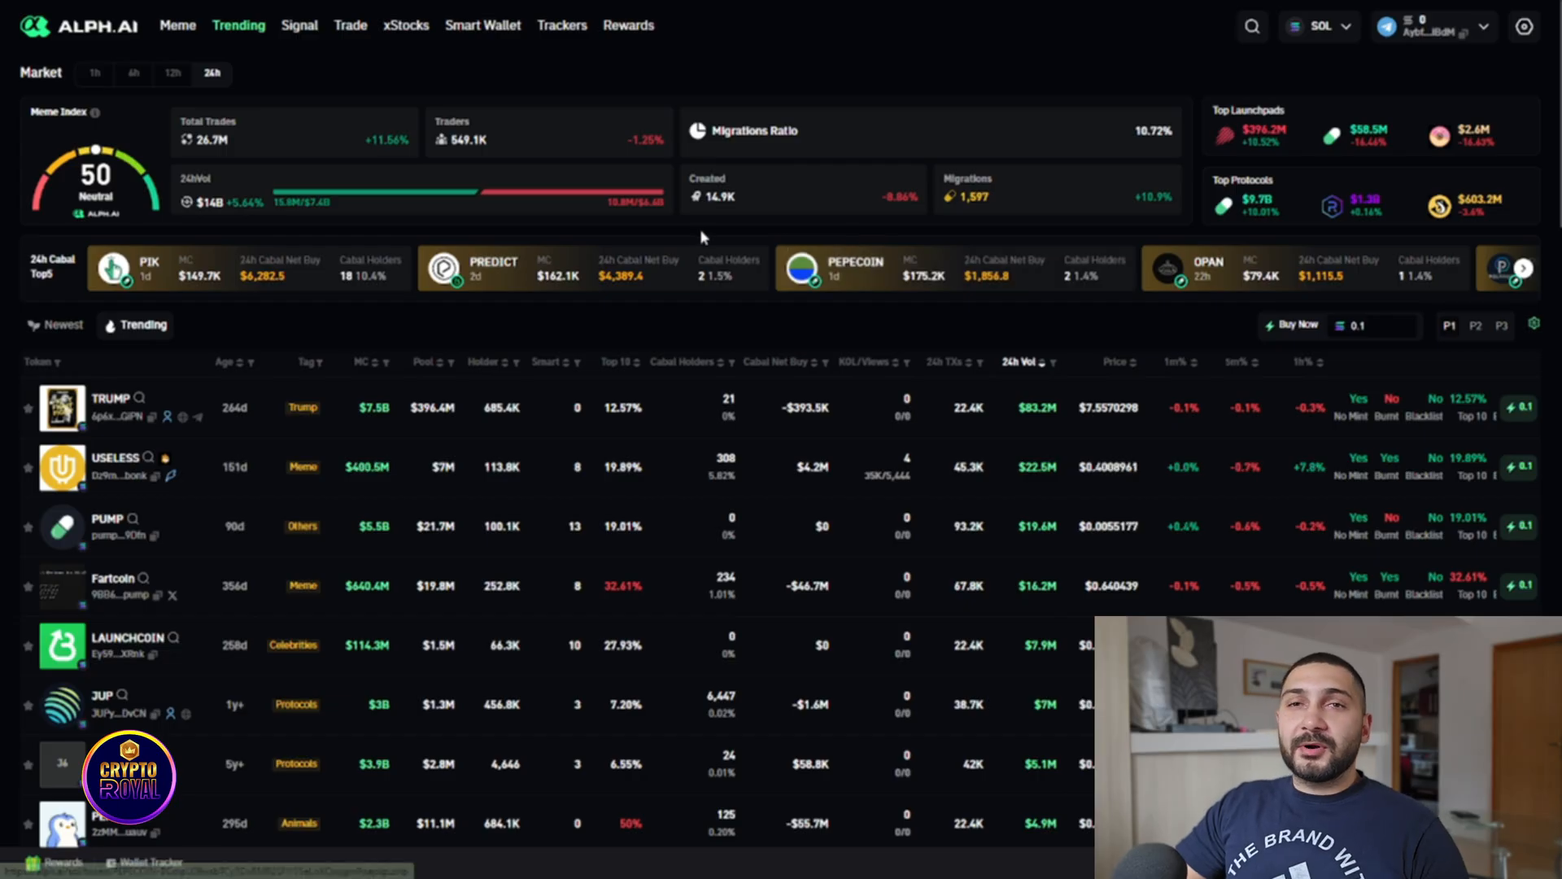
mouse_move(702, 239)
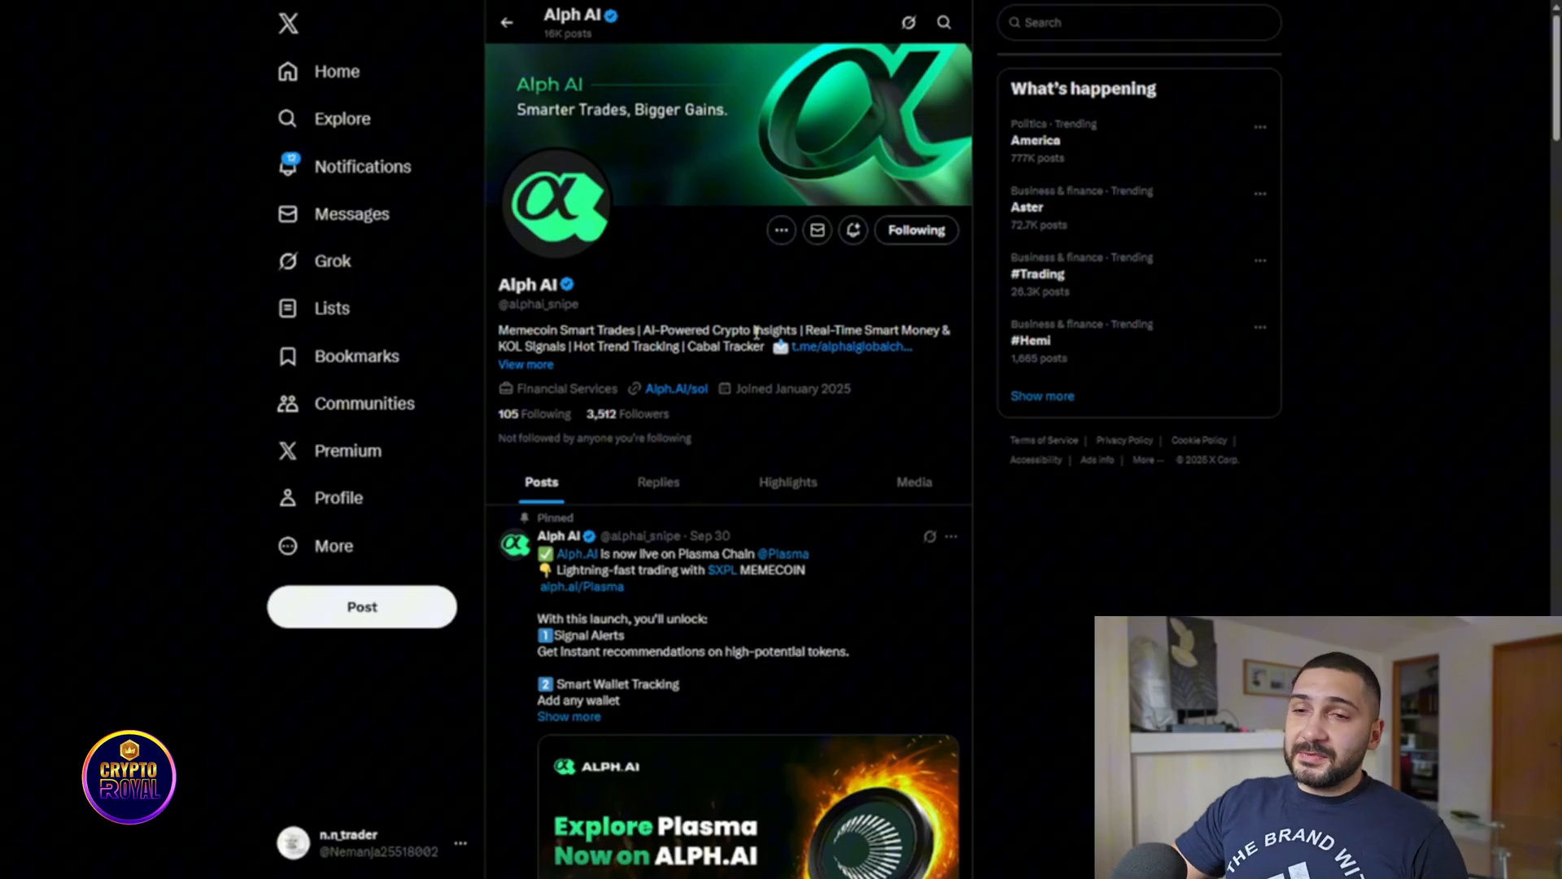
Step: Scroll Alph AI's X profile and follow the bio's Telegram link to AlphAI_Sol_Bot
scroll(down, 3)
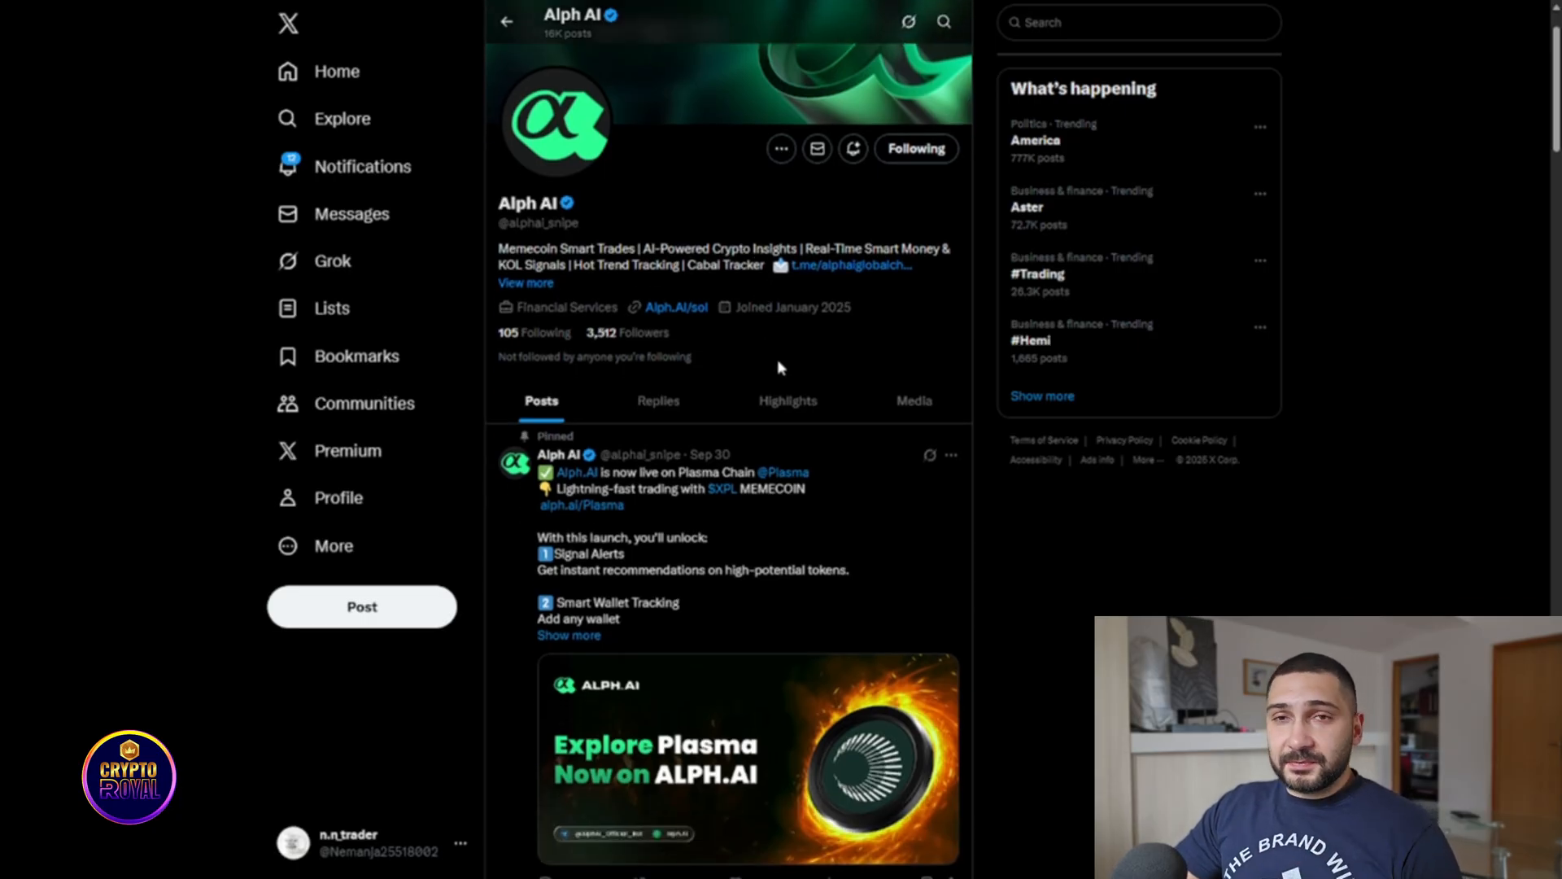
scroll(down, 3)
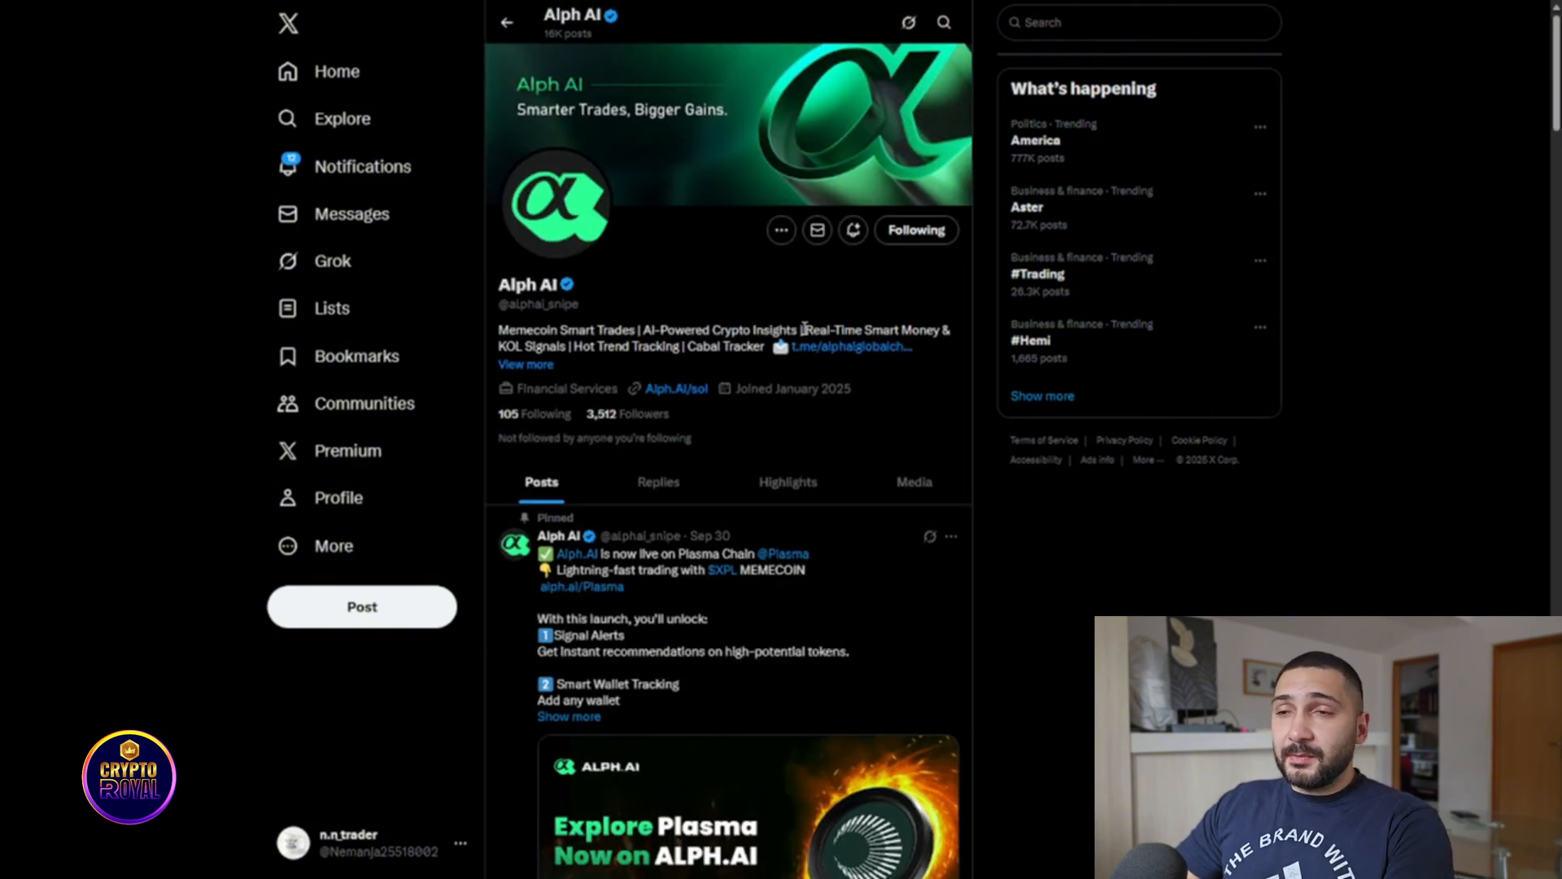
click(843, 346)
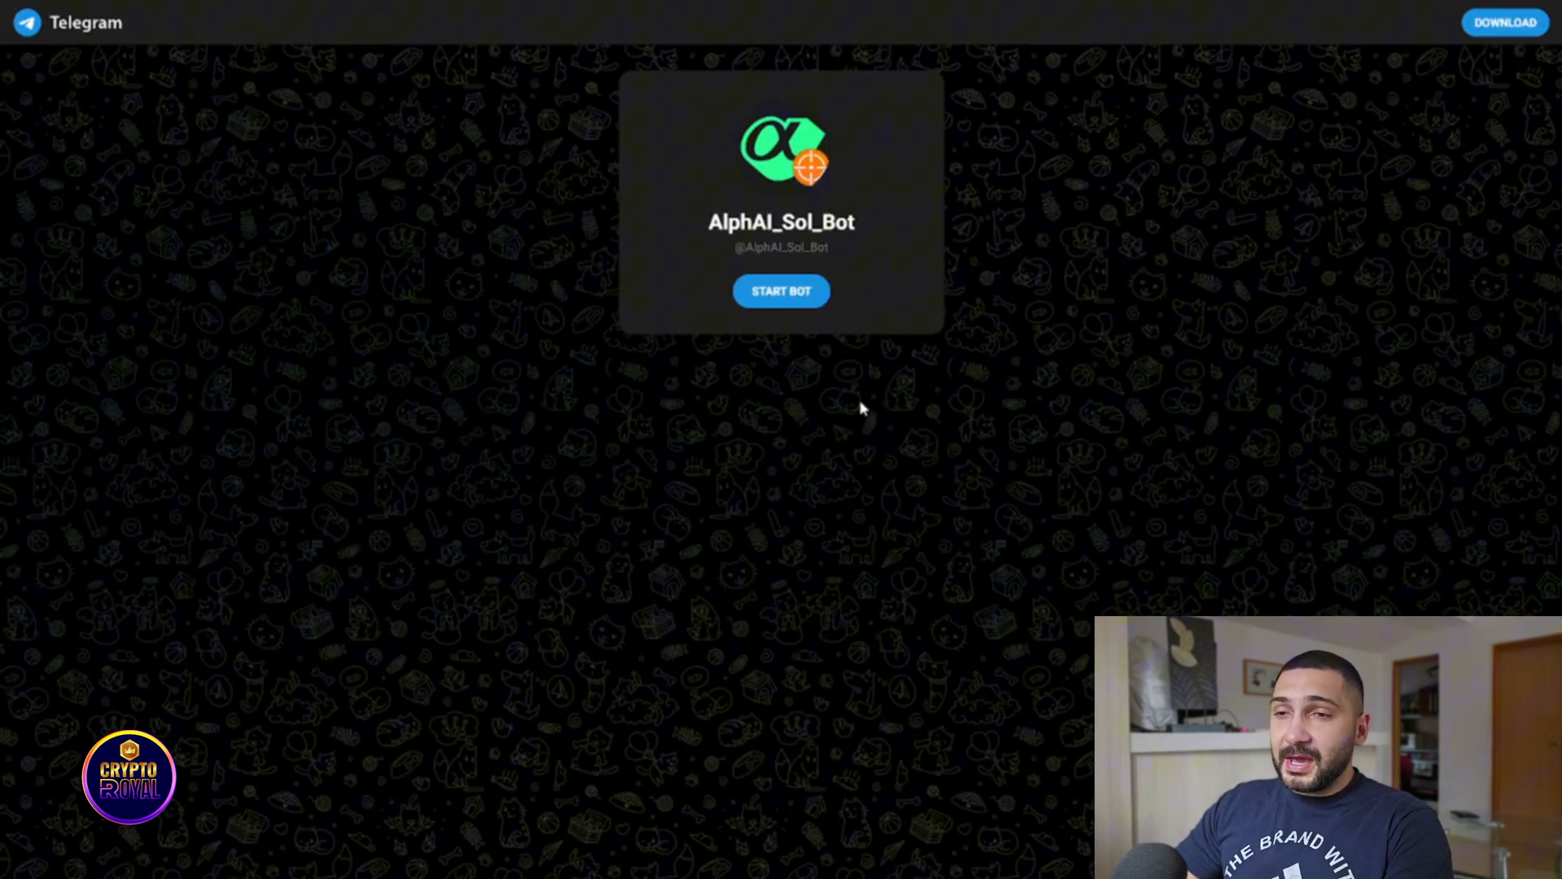
mouse_move(865, 390)
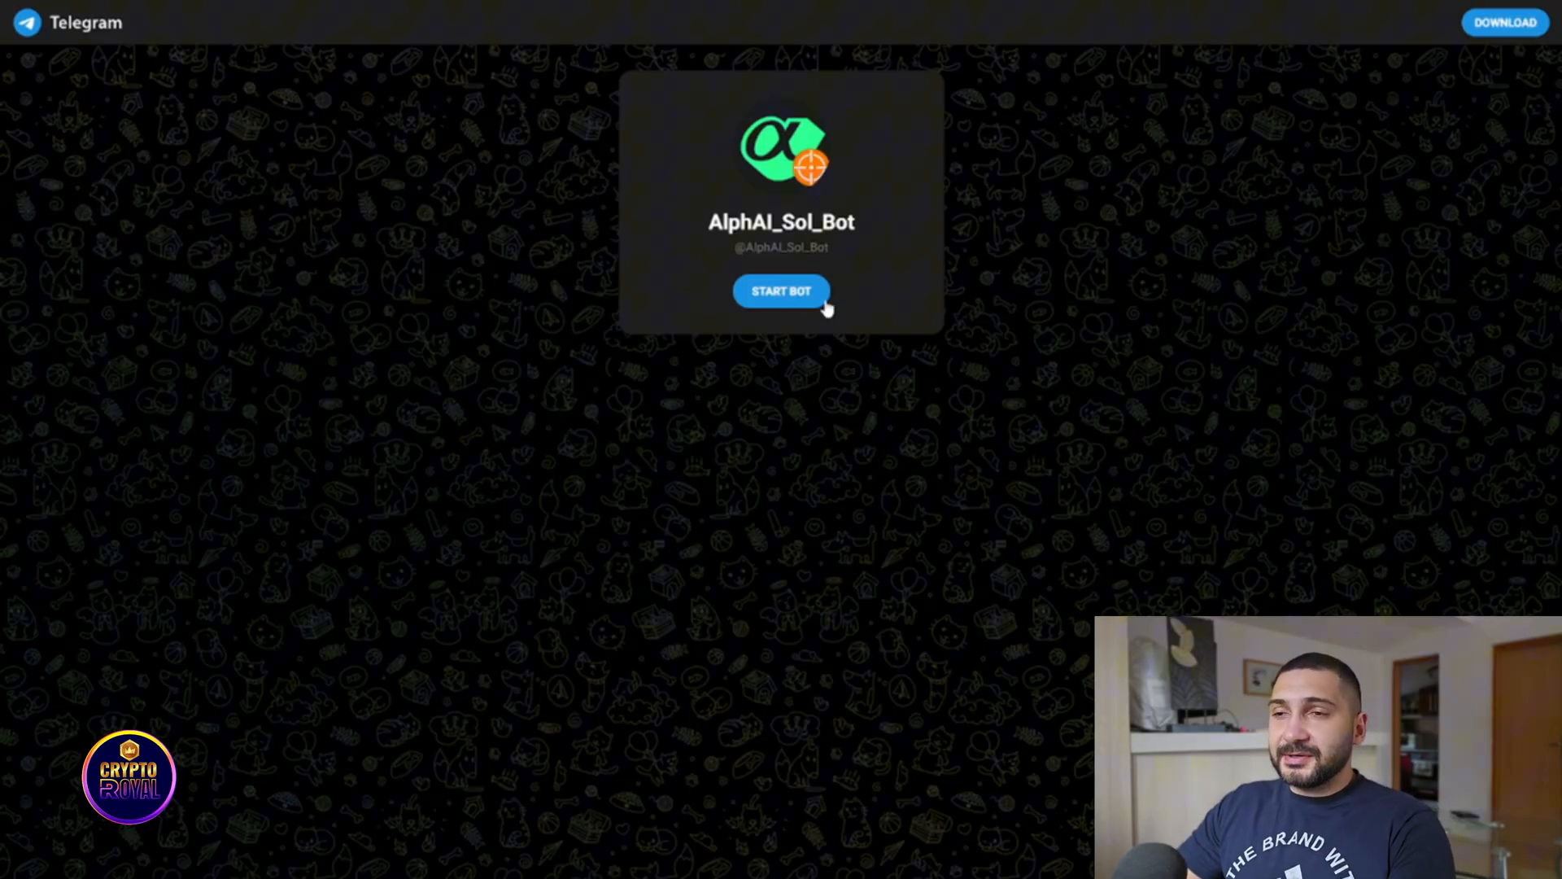
mouse_move(859, 386)
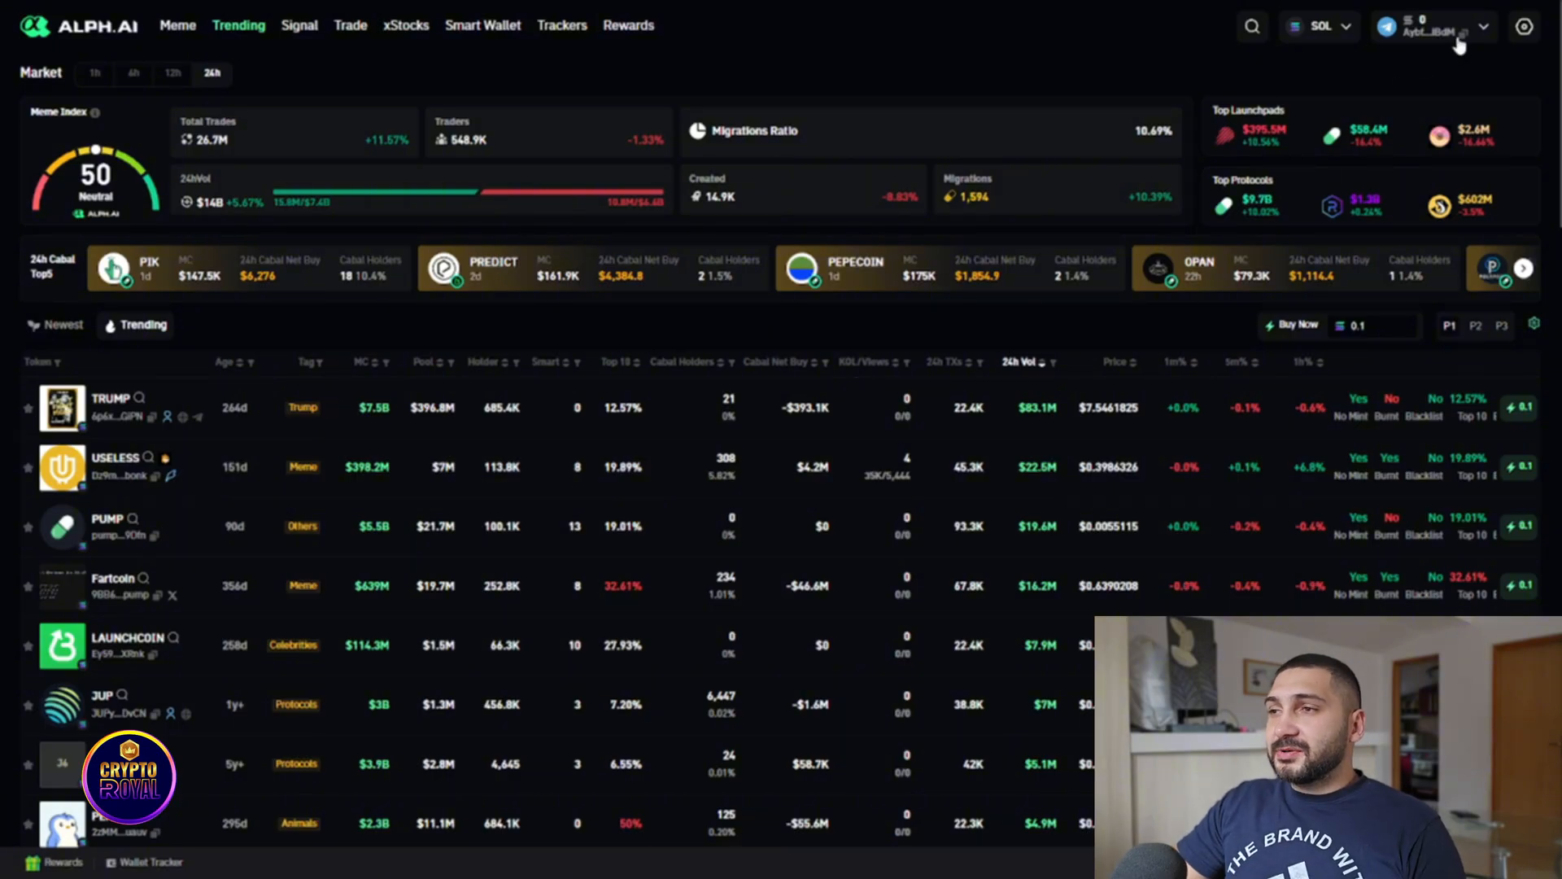
click(1433, 27)
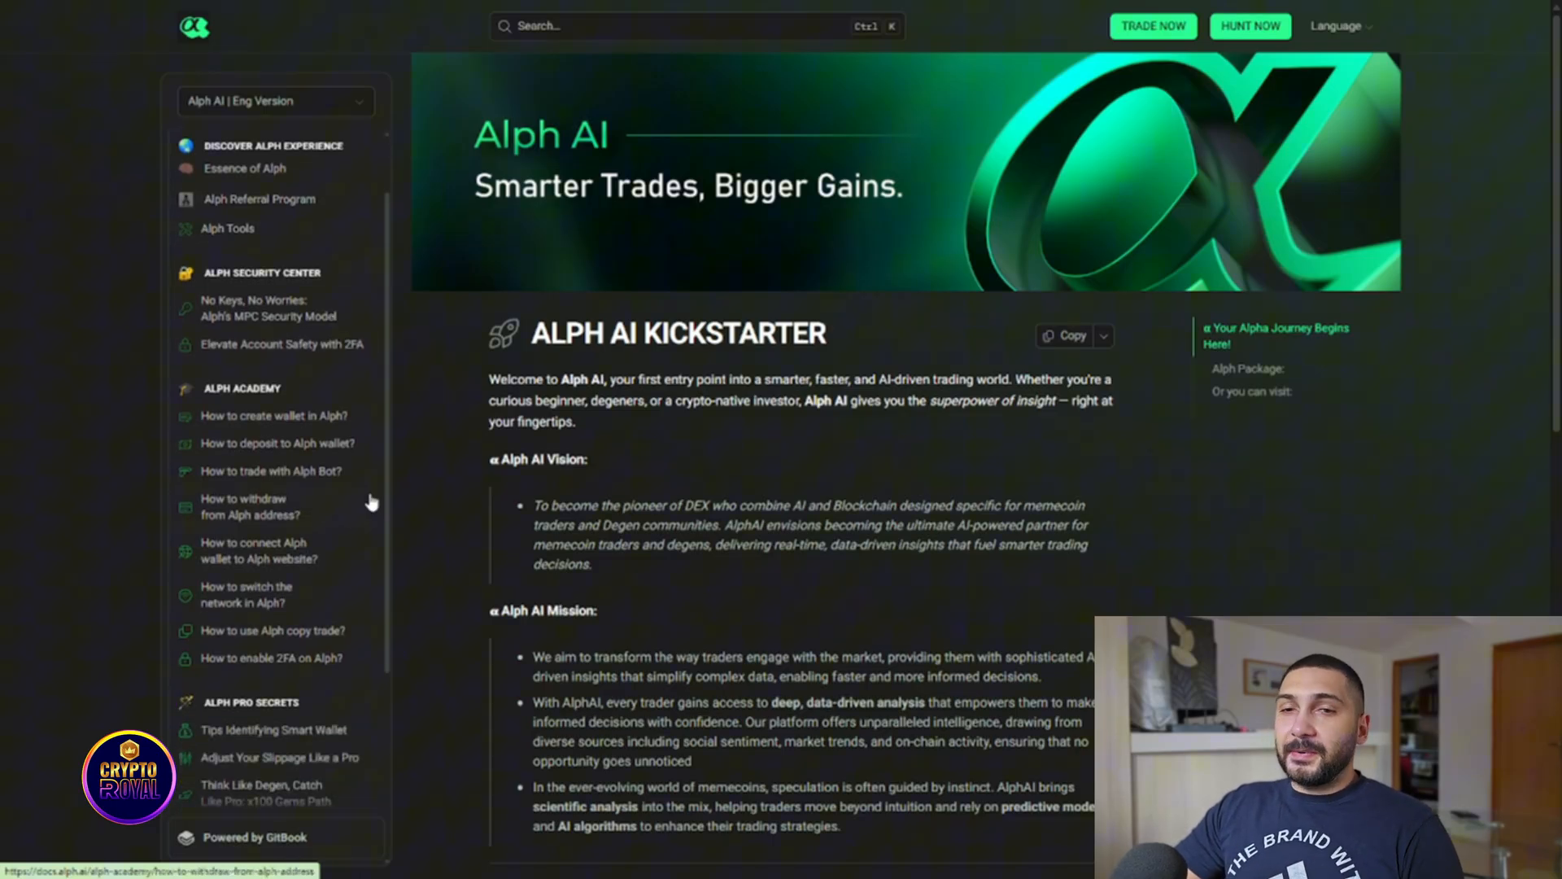
scroll(down, 3)
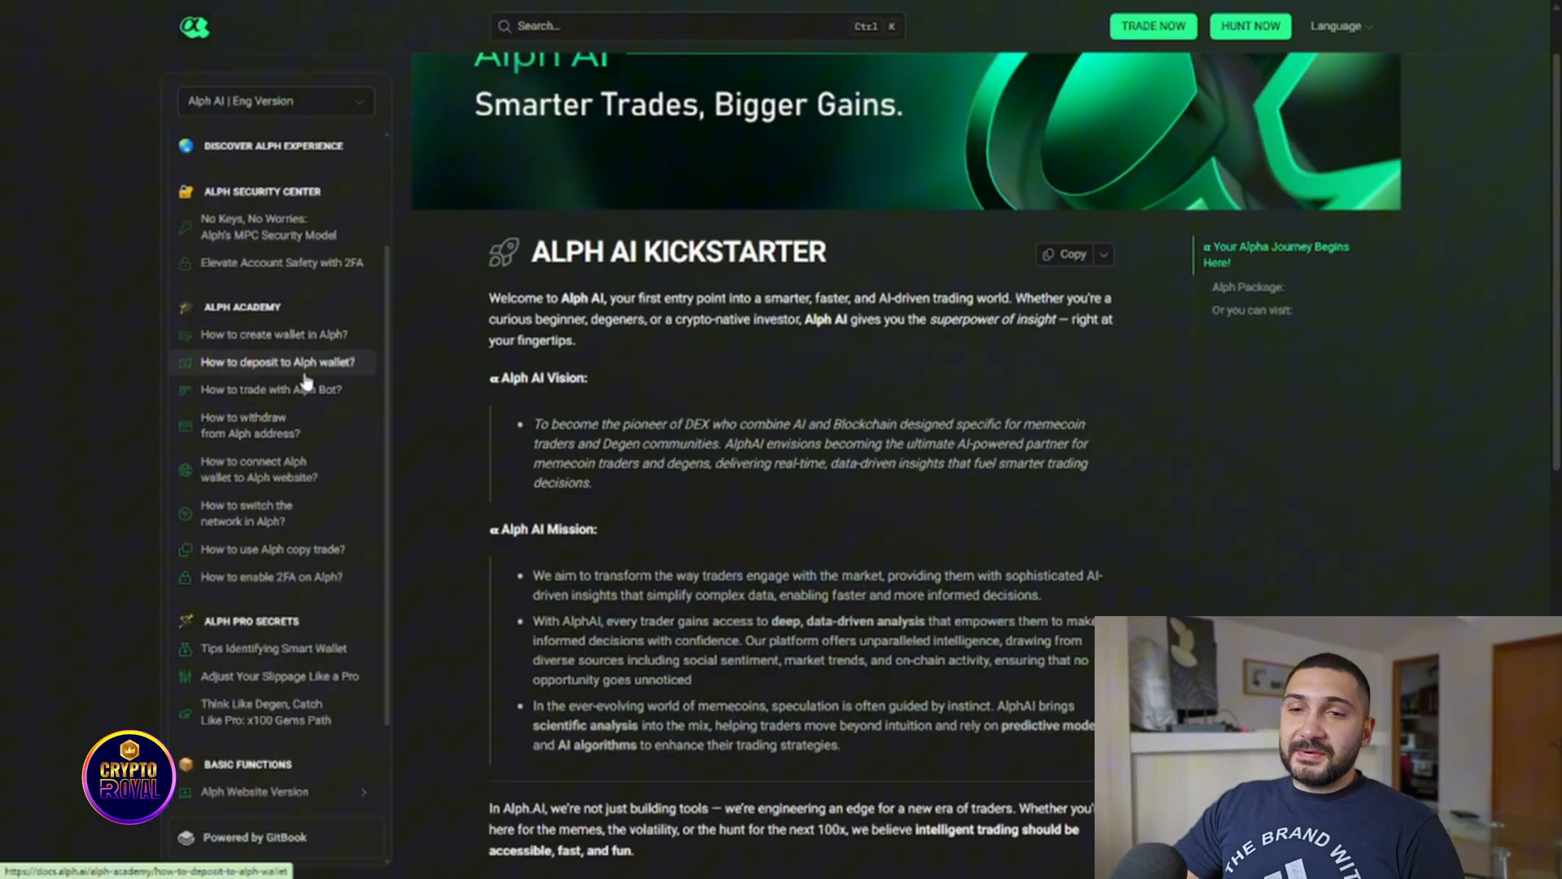
mouse_move(339, 429)
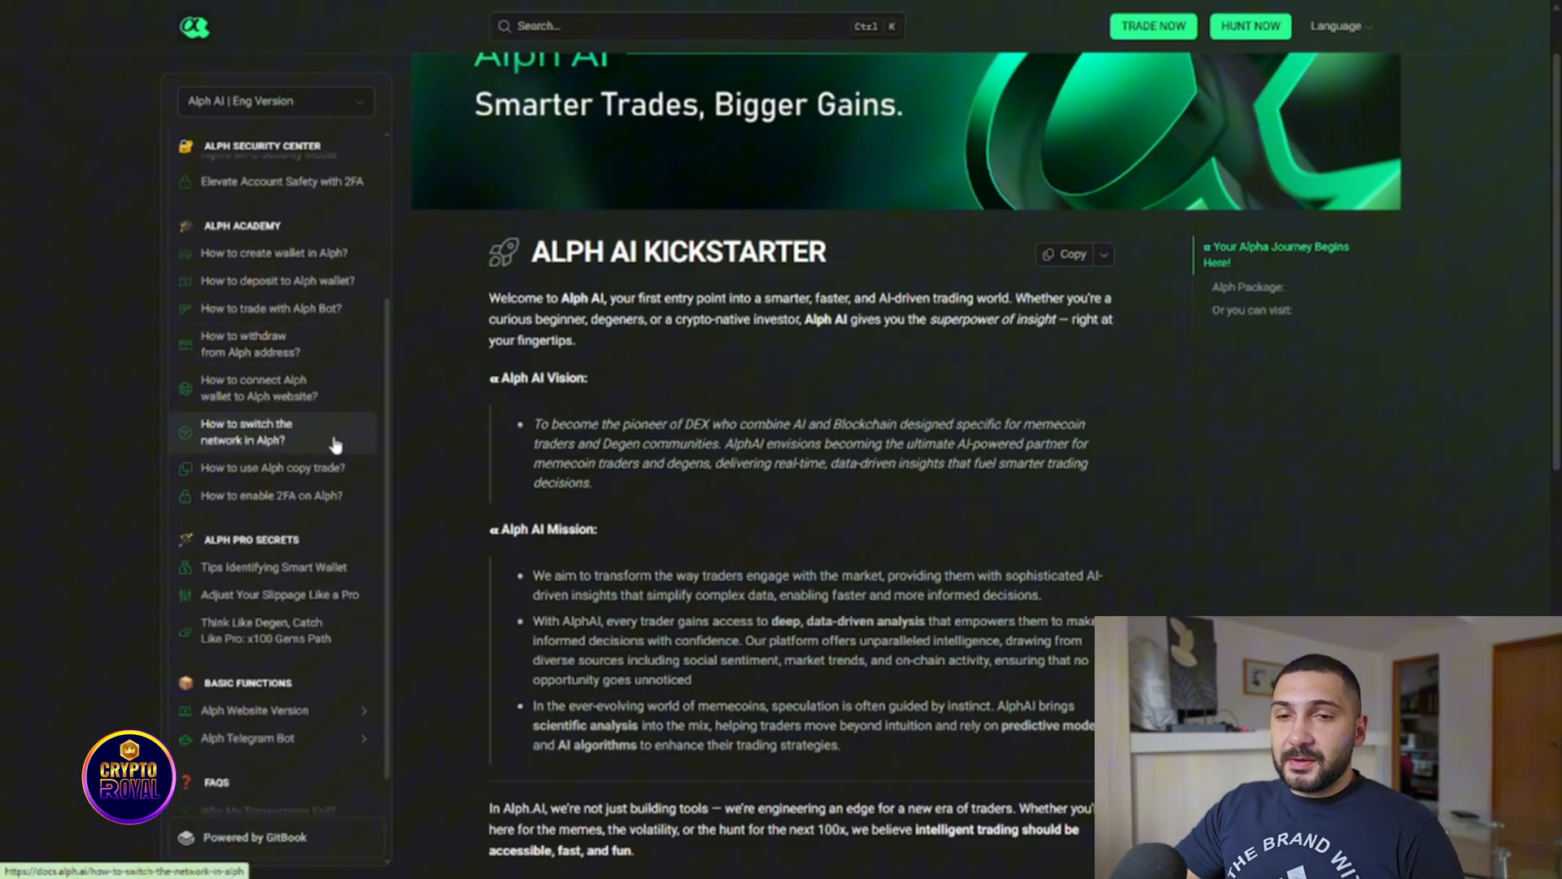
mouse_move(309, 467)
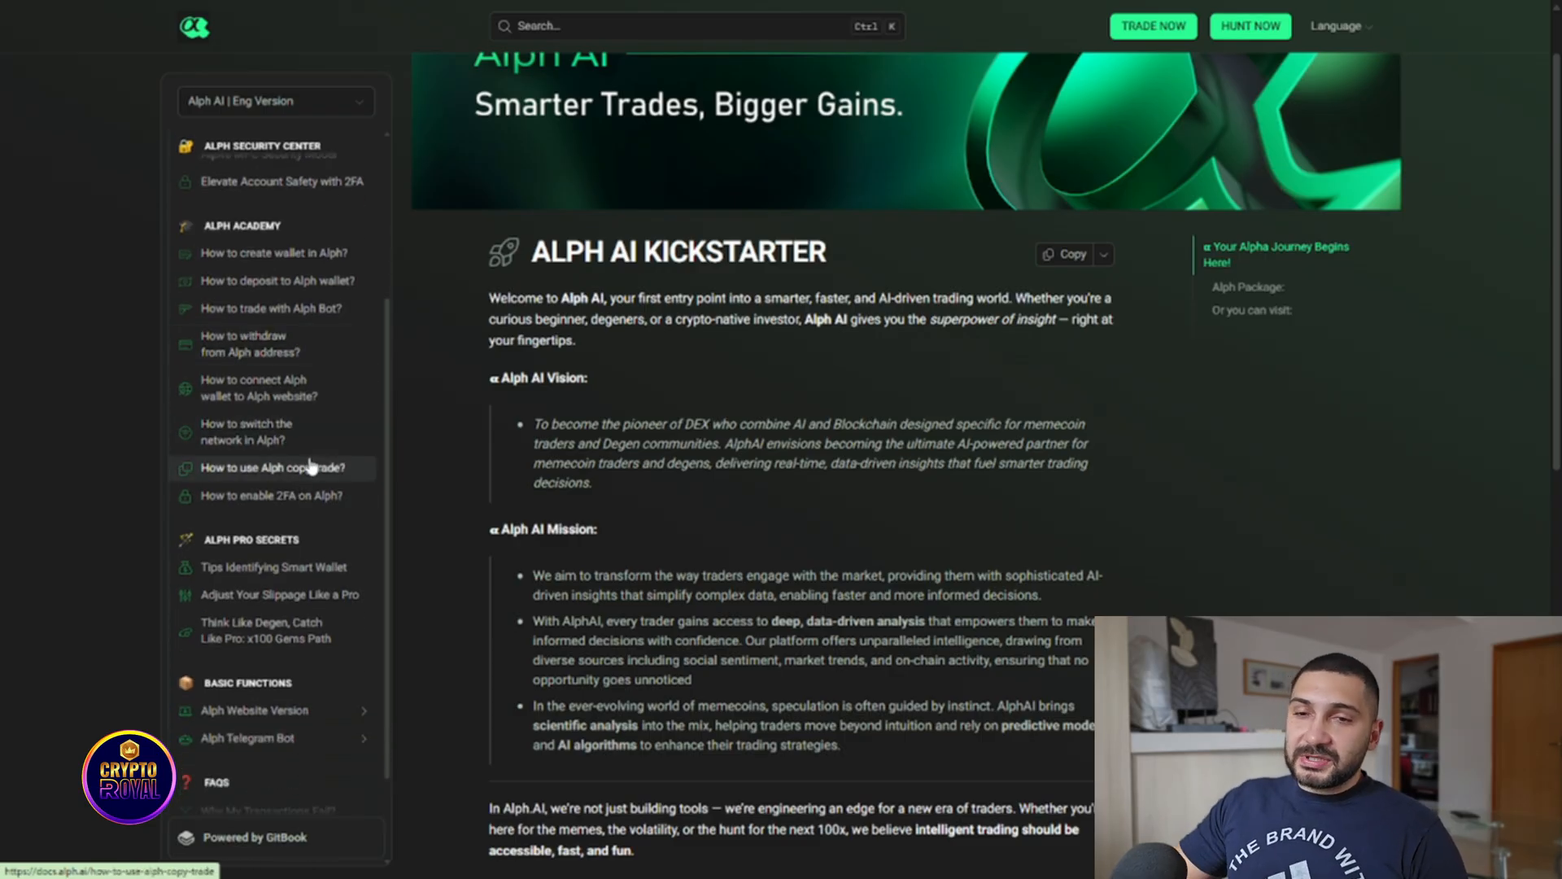
scroll(down, 3)
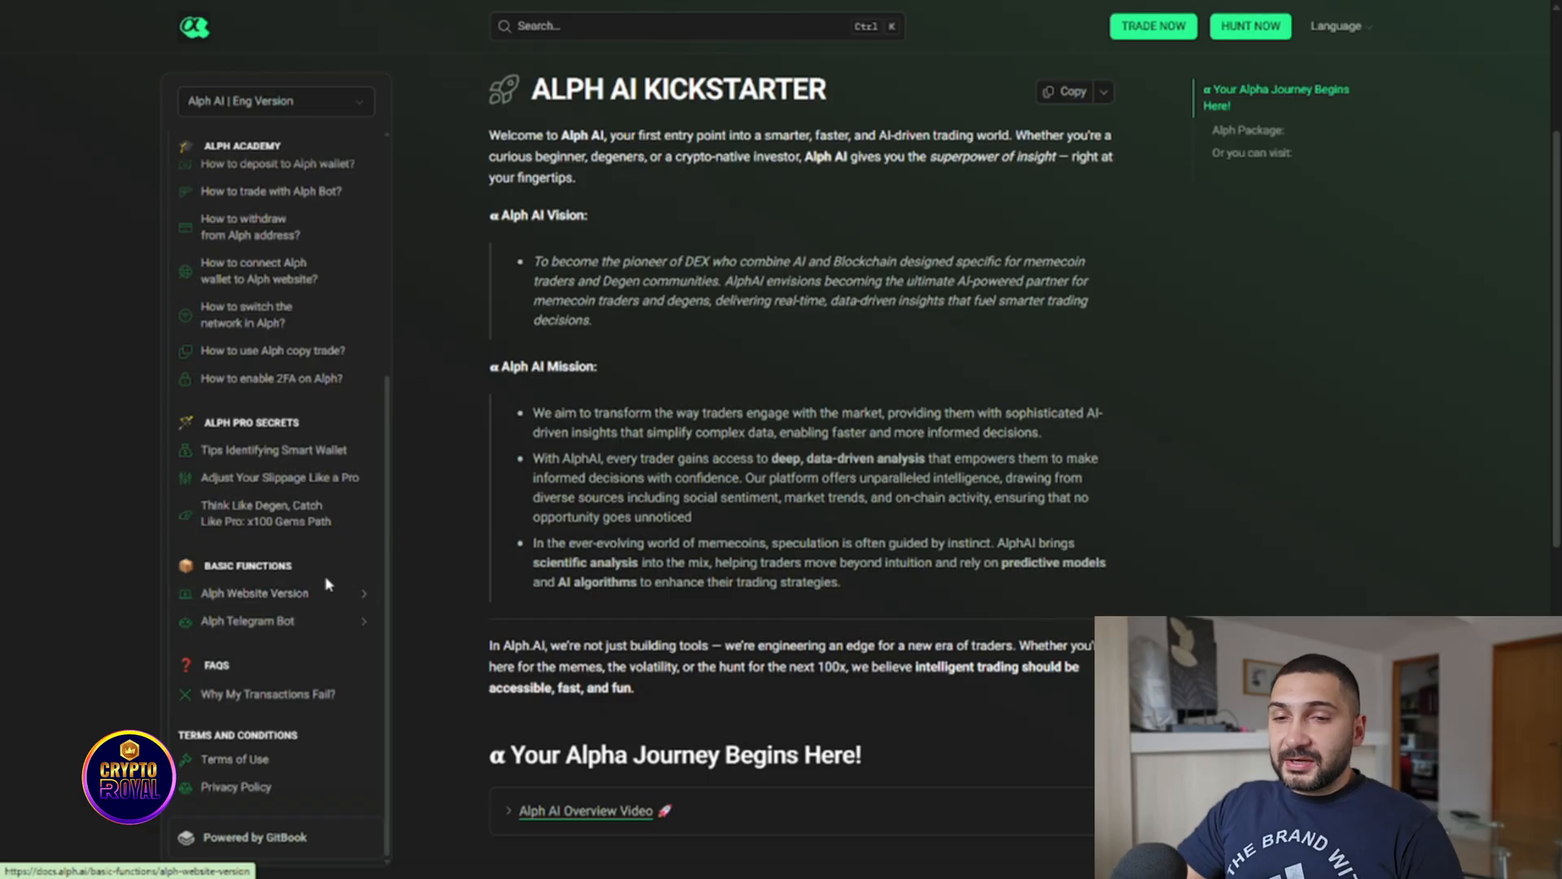
scroll(down, 3)
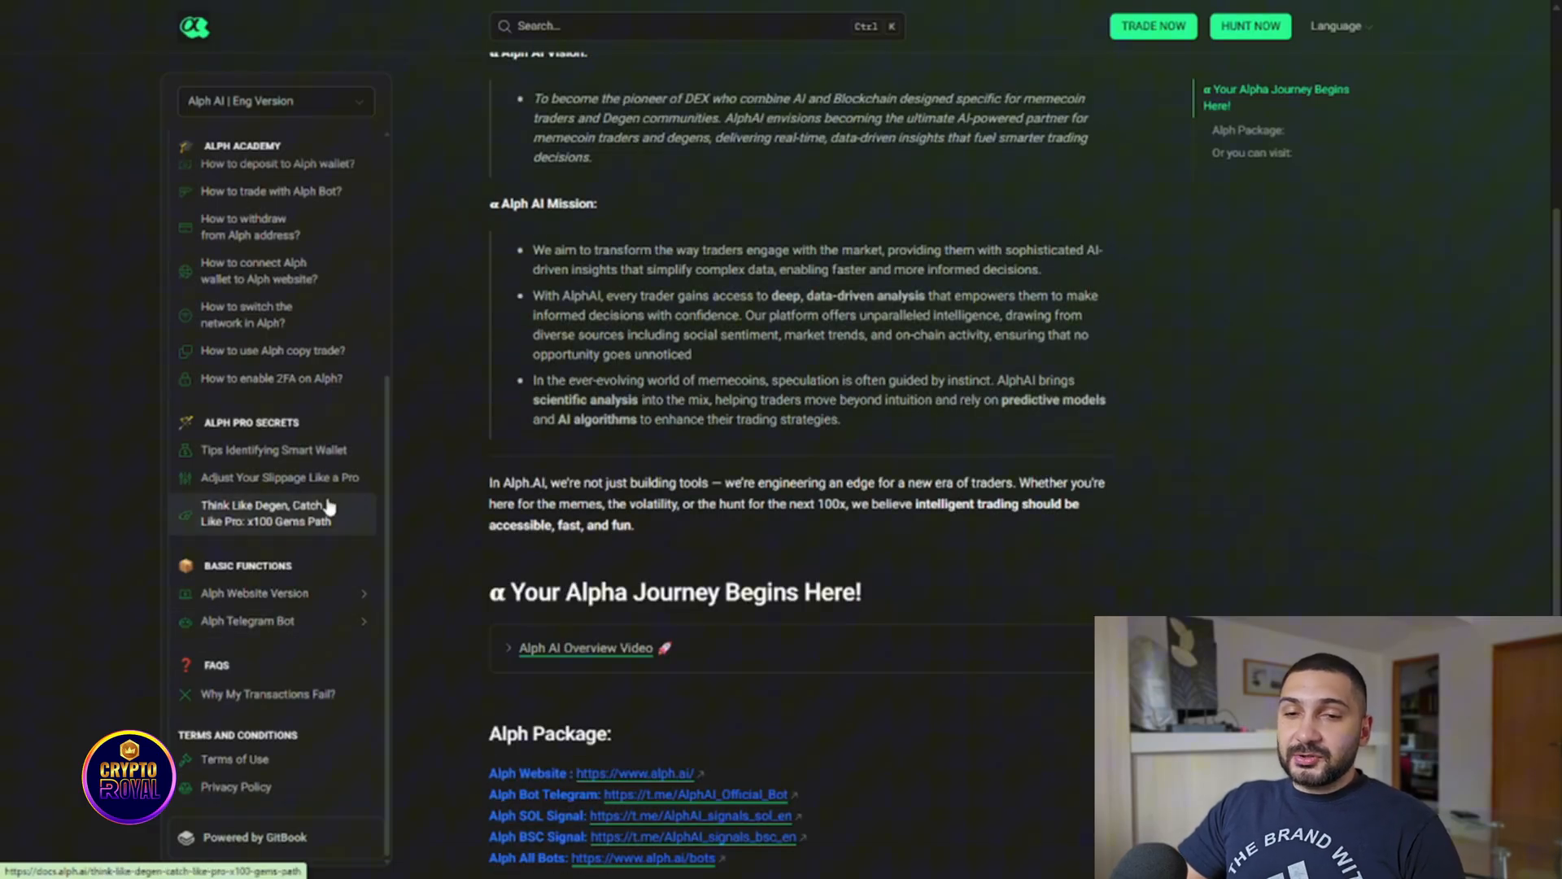
scroll(down, 3)
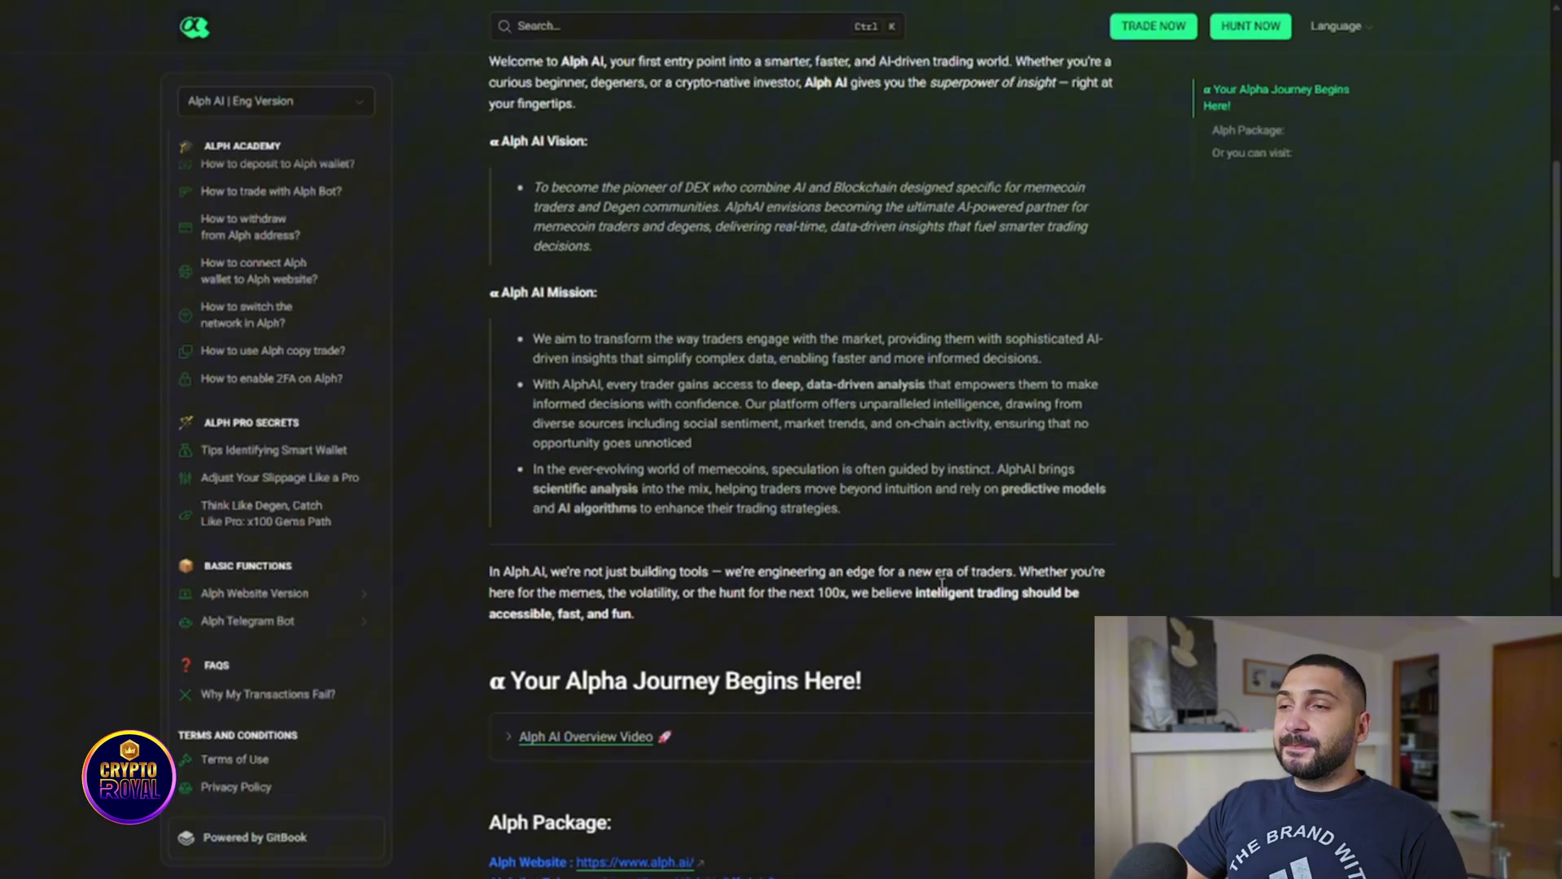
scroll(up, 3)
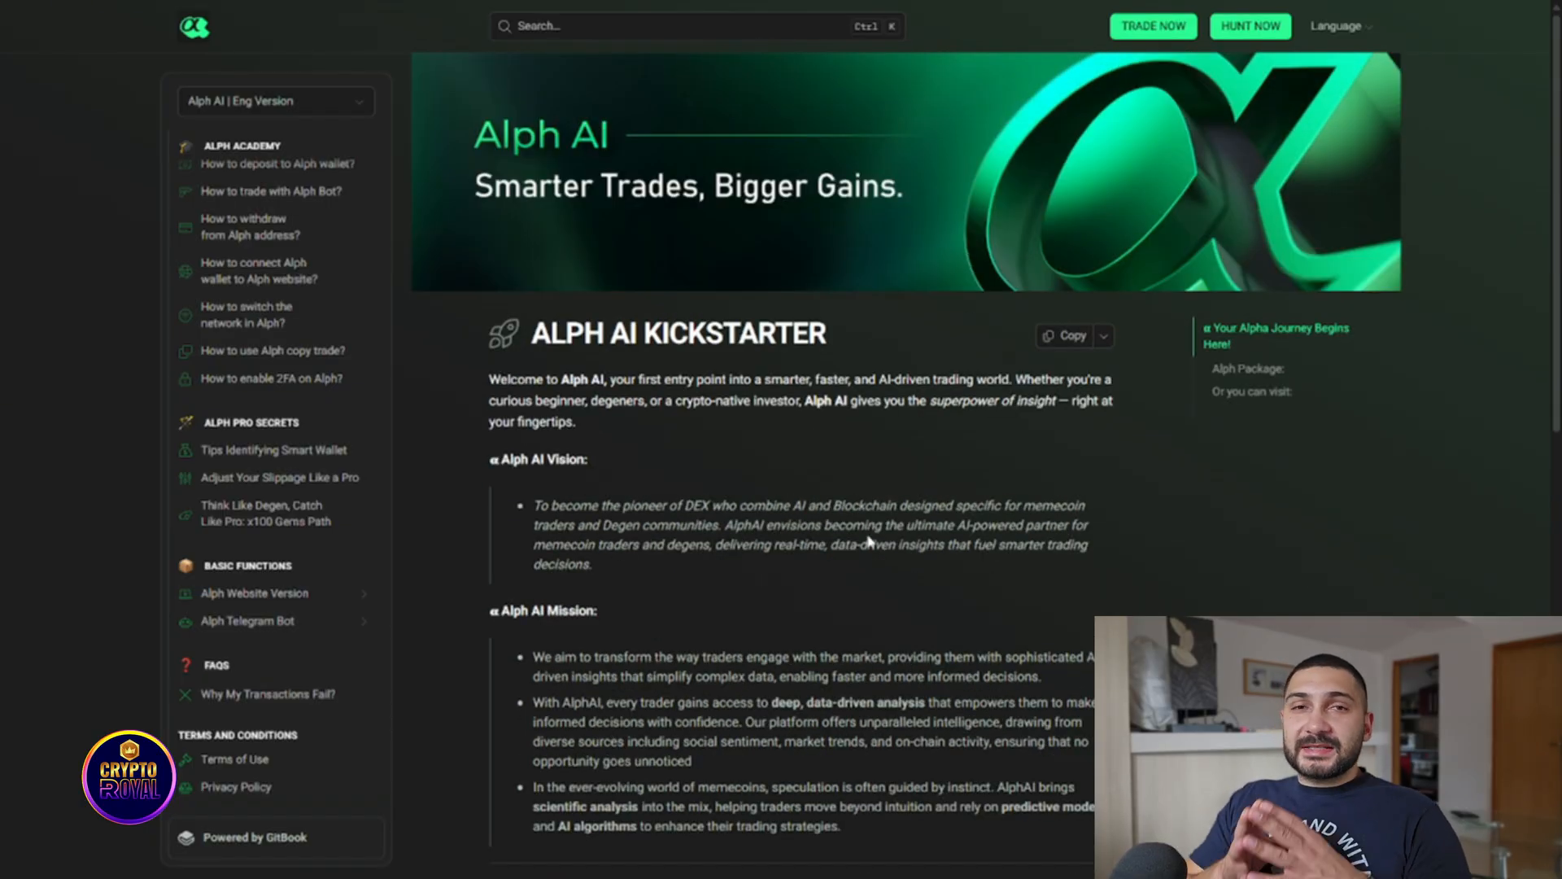